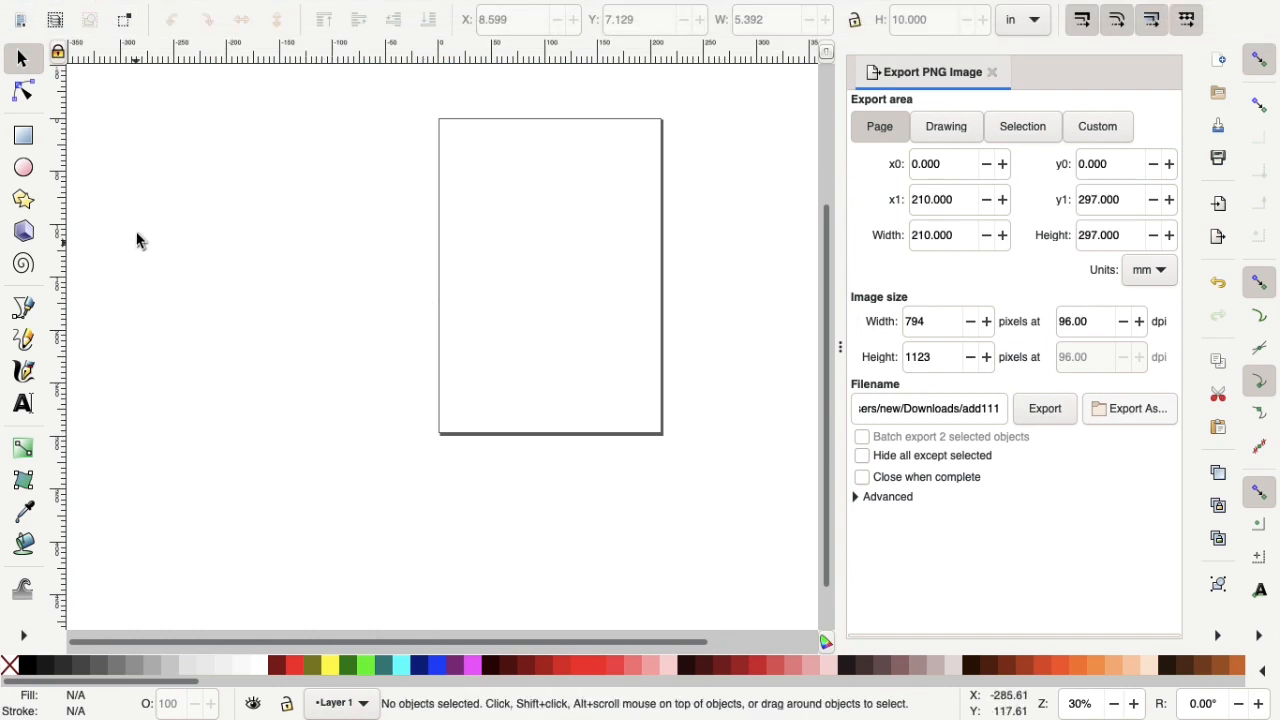
# In Document Properties set display units to inches and page size to US Letter, then close both panels.
pyautogui.click(136, 10)
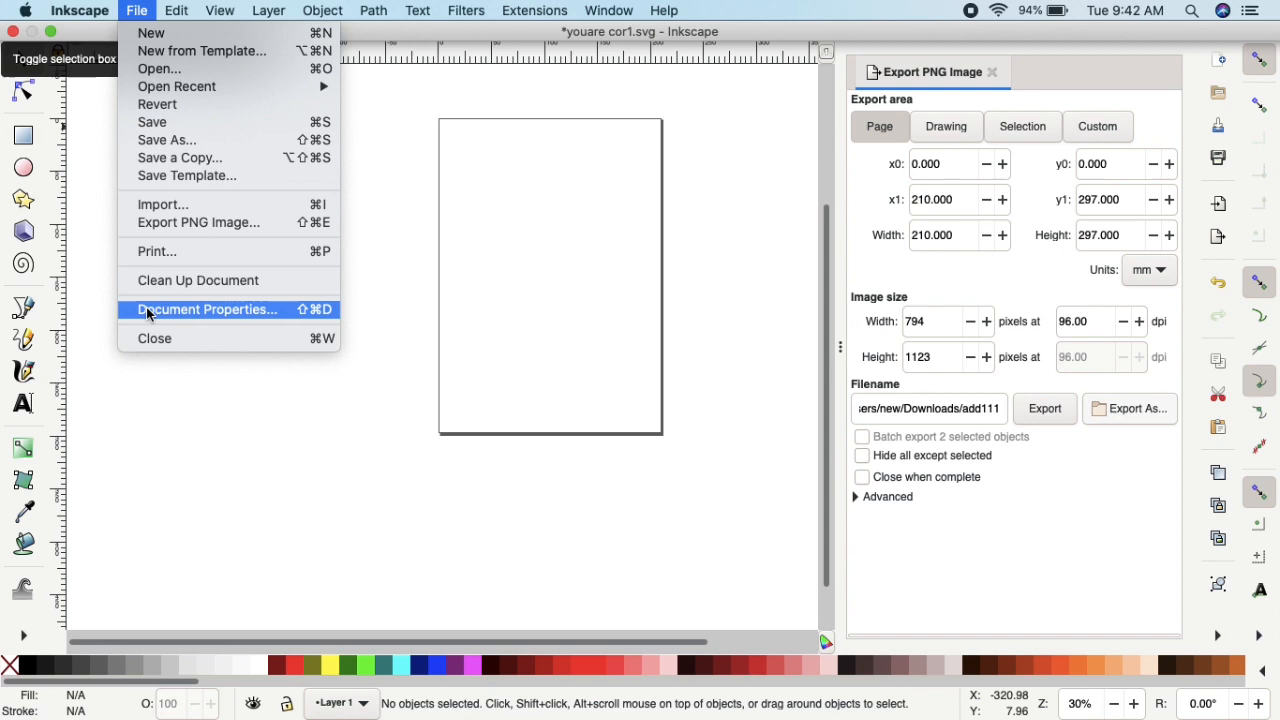
pyautogui.click(206, 308)
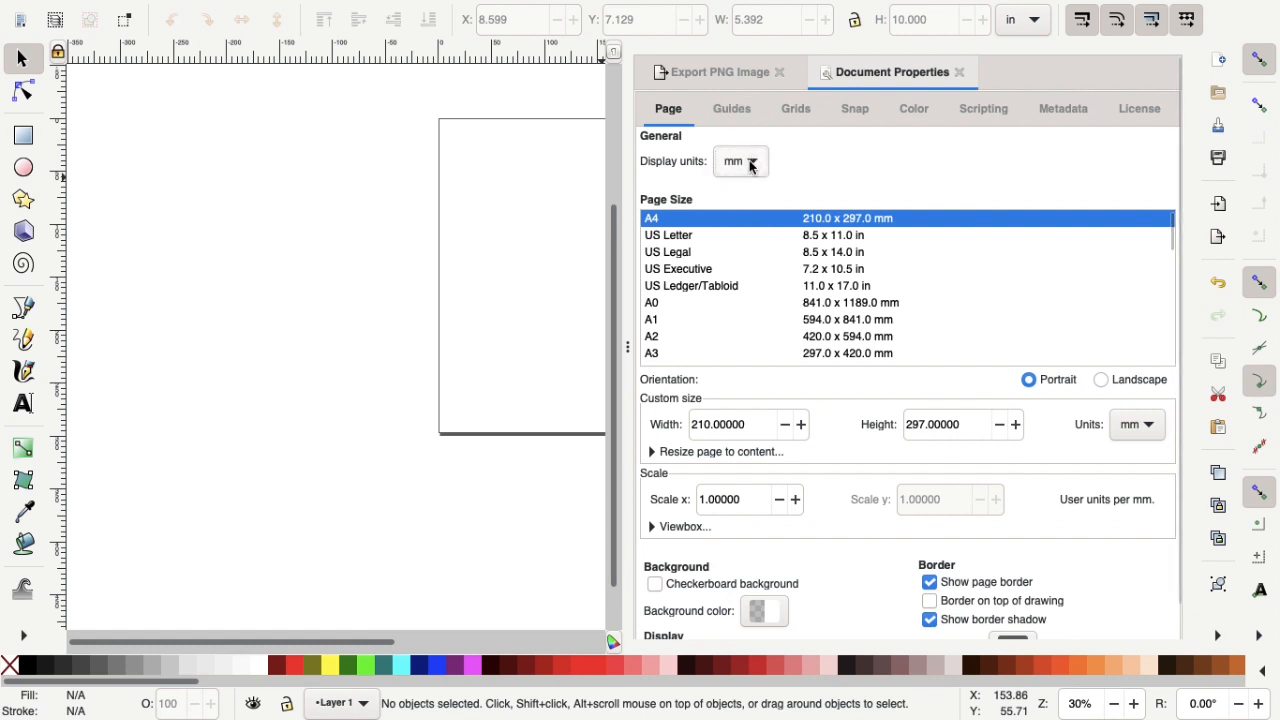
pyautogui.click(740, 160)
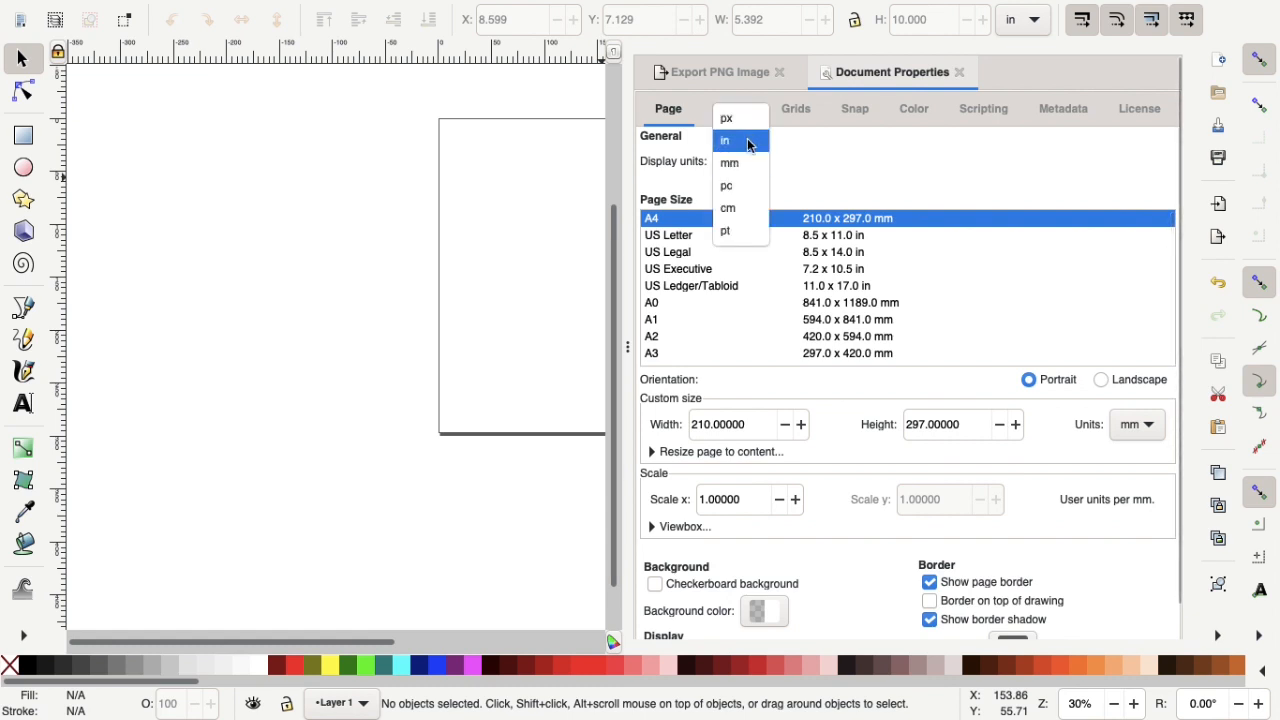
pyautogui.click(724, 140)
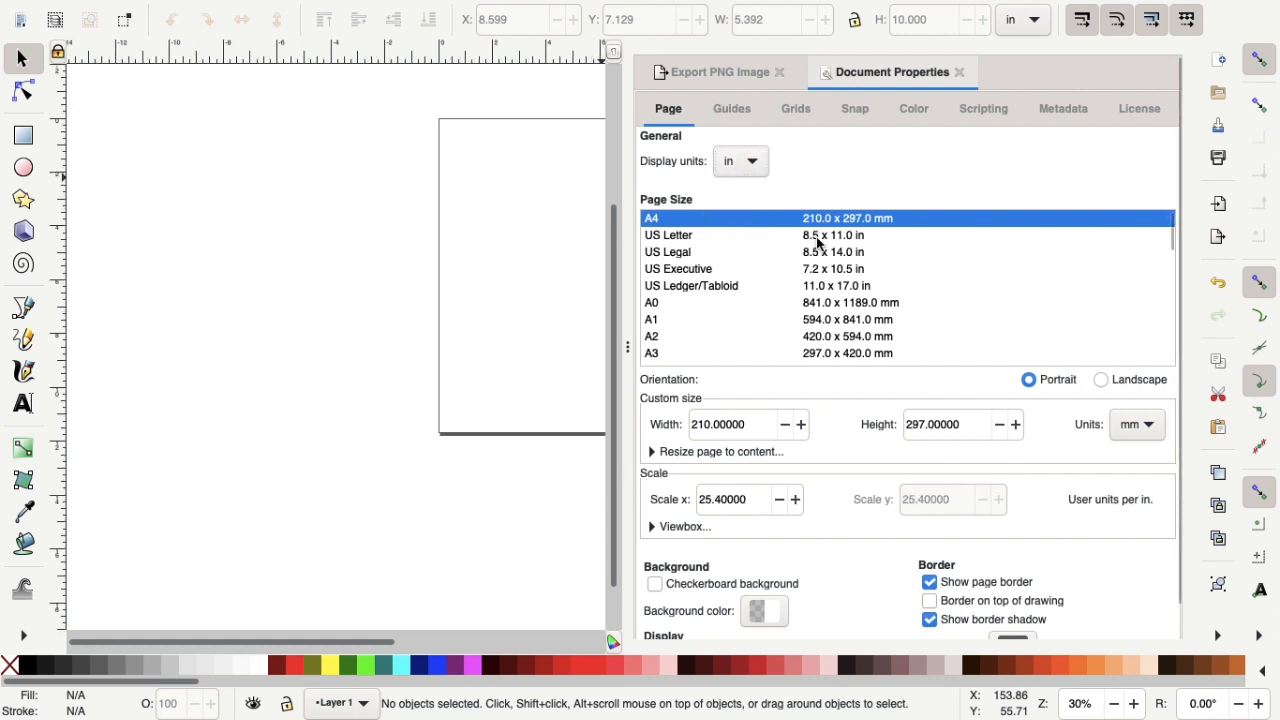
pyautogui.click(668, 236)
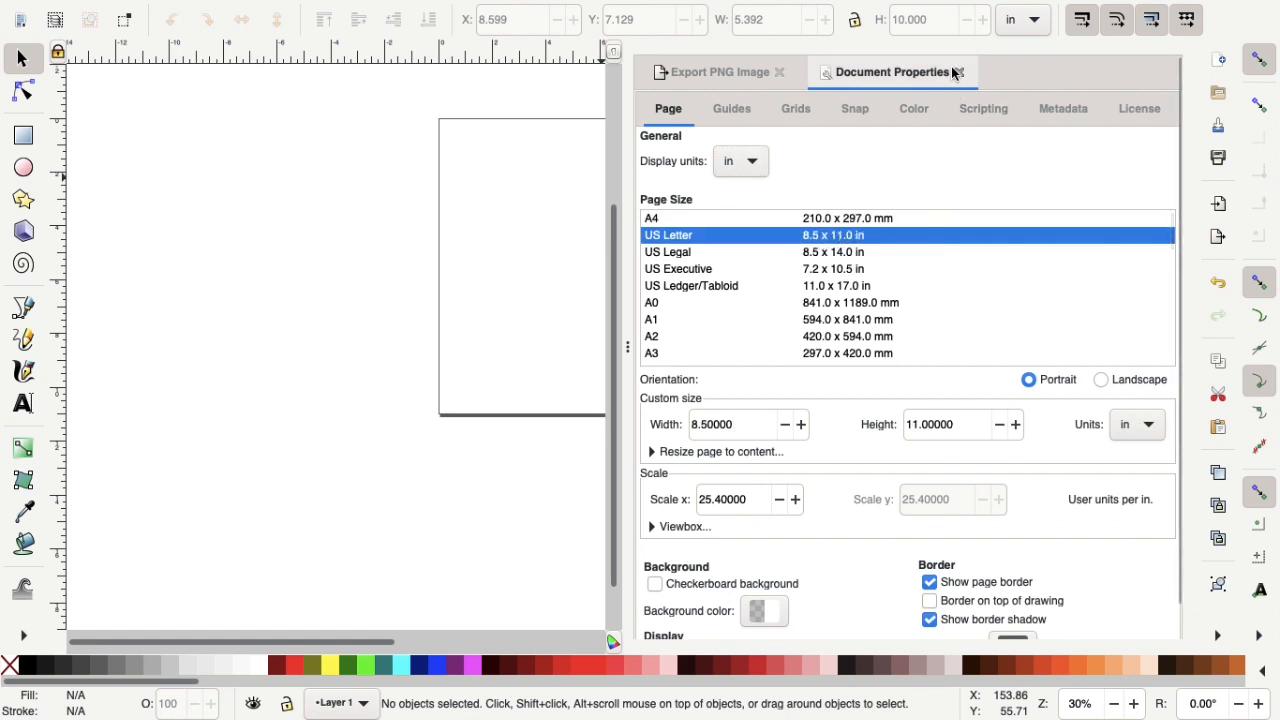
pyautogui.click(716, 72)
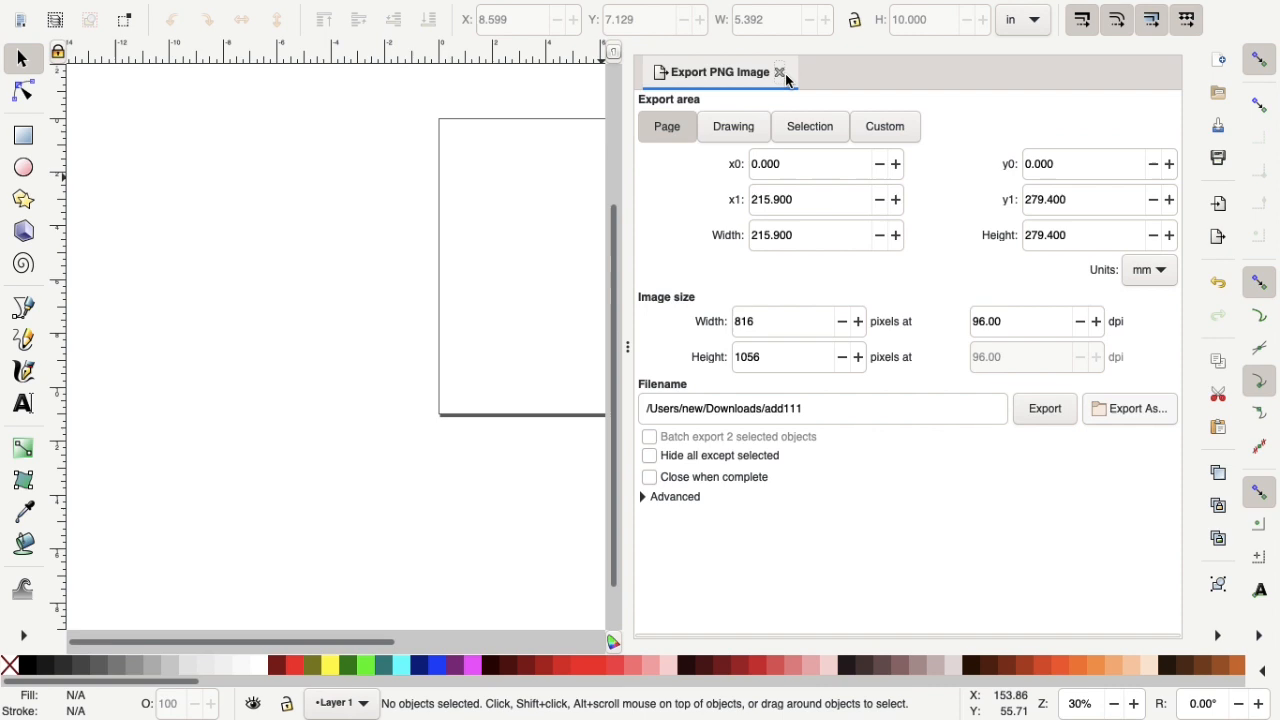
pyautogui.click(780, 72)
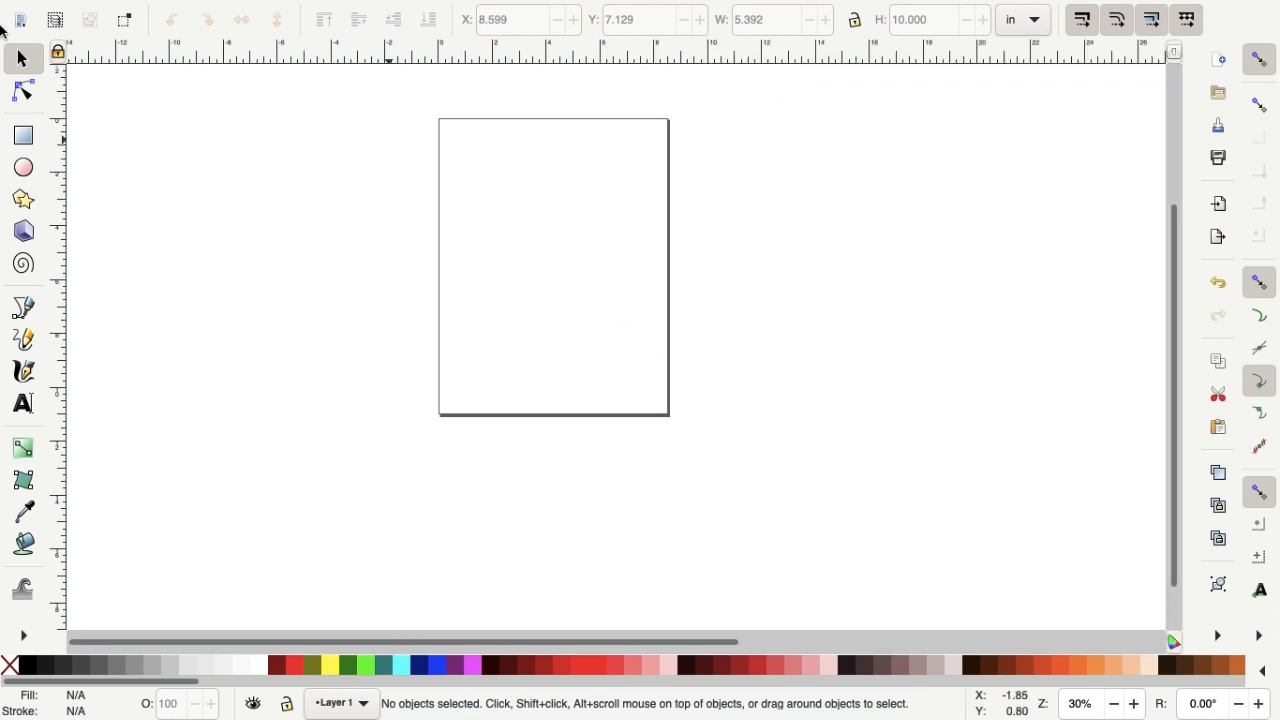
# Start File > Import and begin scrolling the Downloads list.
pyautogui.click(136, 12)
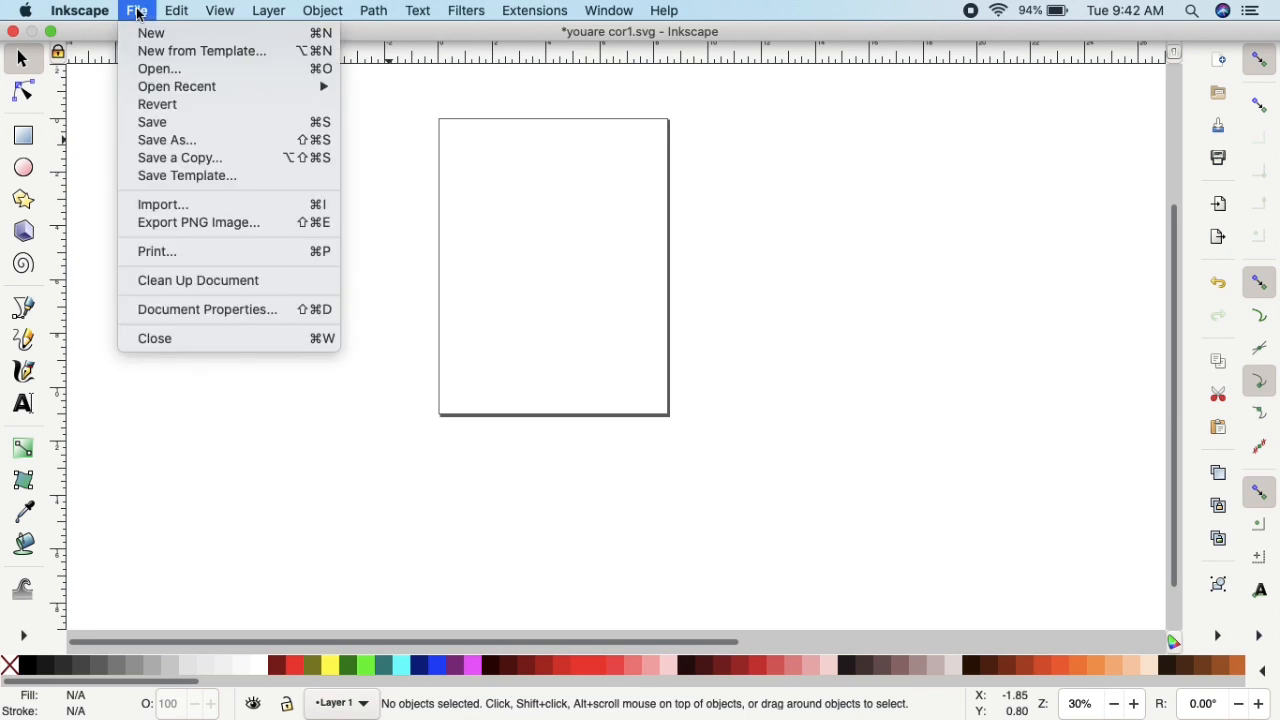
pyautogui.moveTo(162, 204)
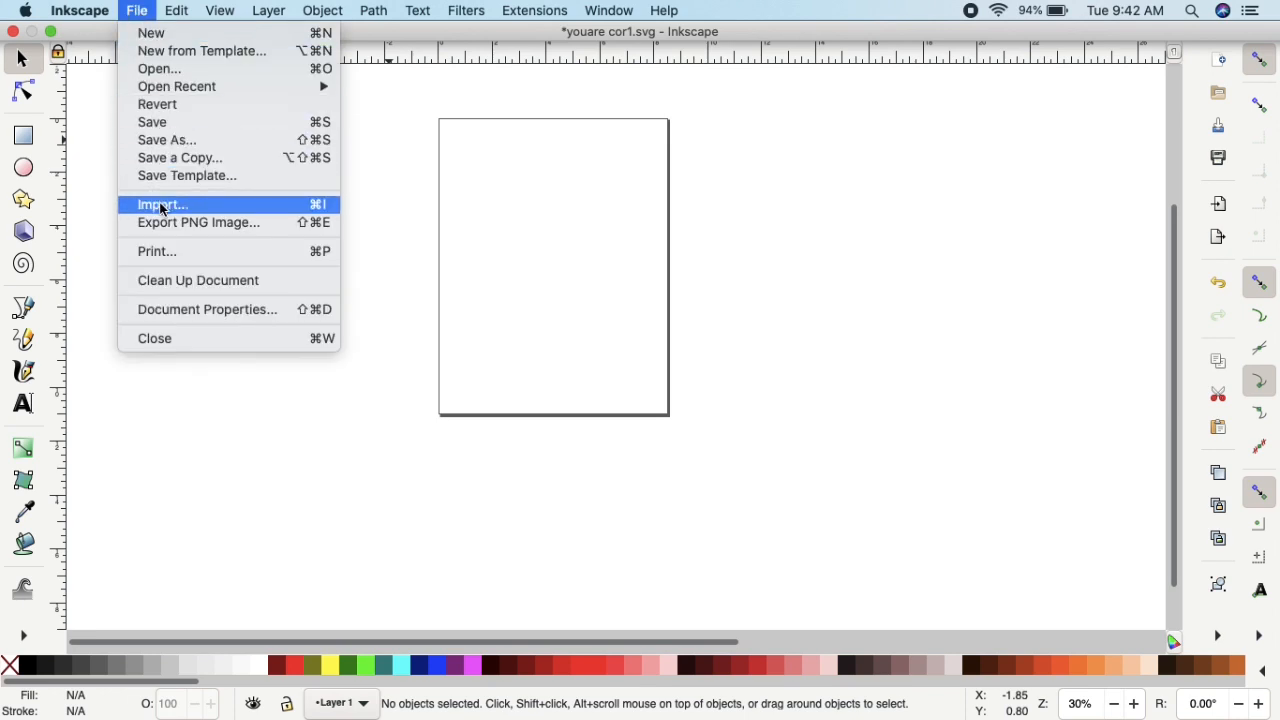
pyautogui.click(162, 204)
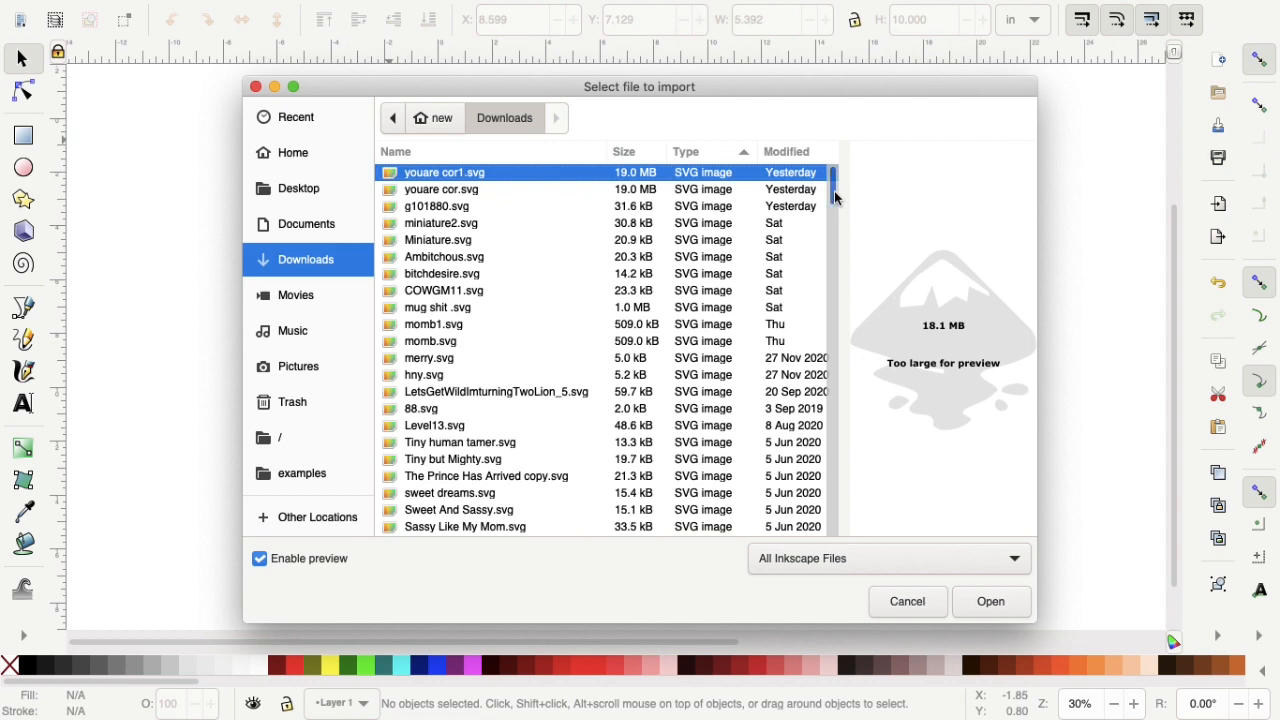
pyautogui.scroll(-3)
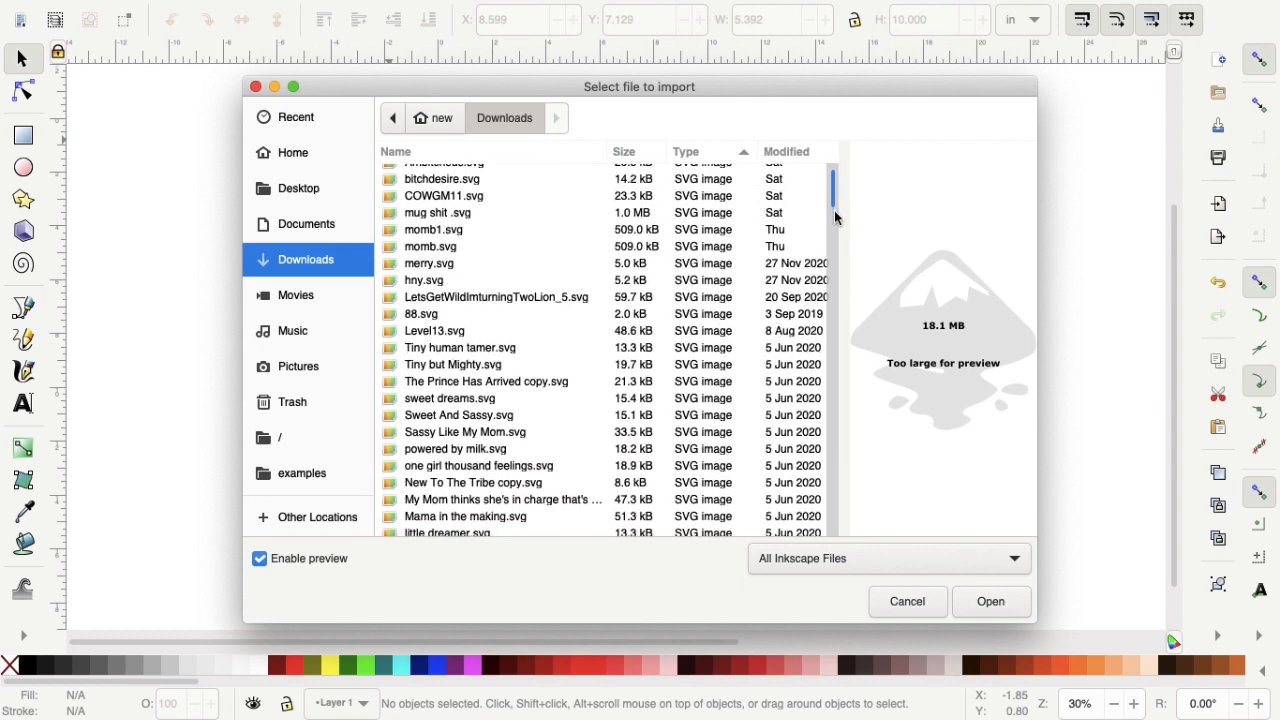
pyautogui.scroll(-3)
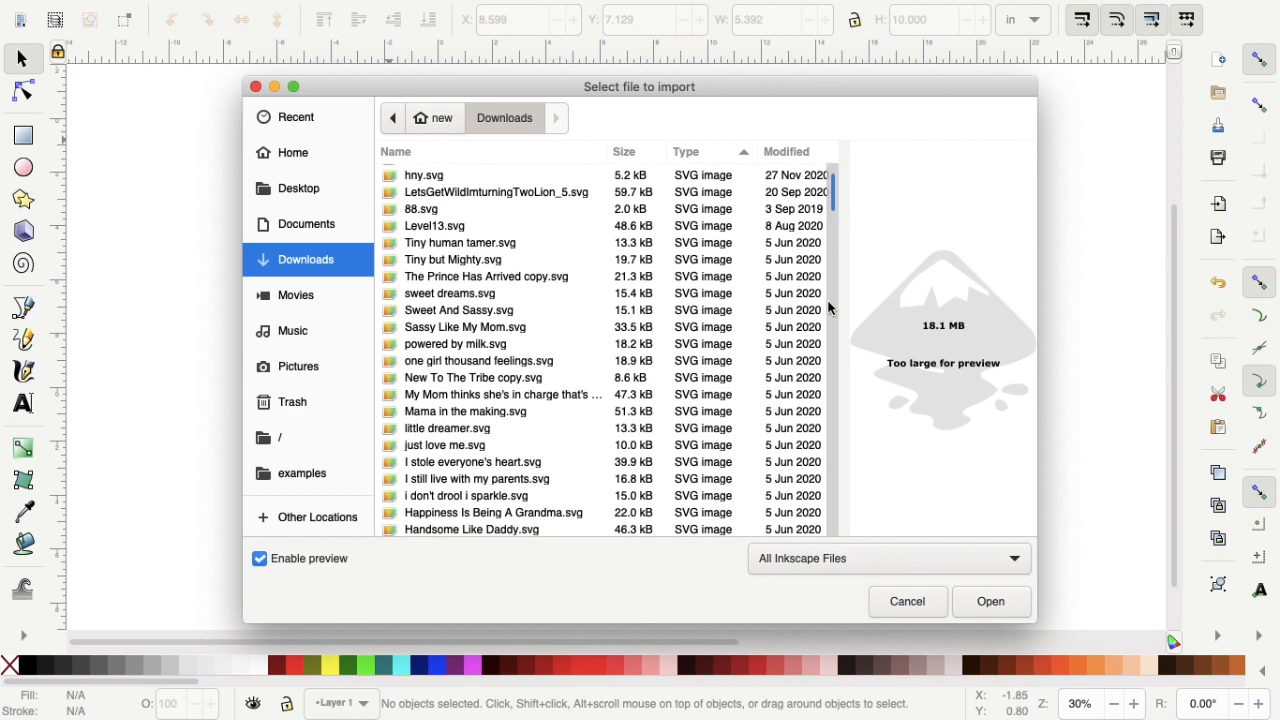
pyautogui.scroll(-3)
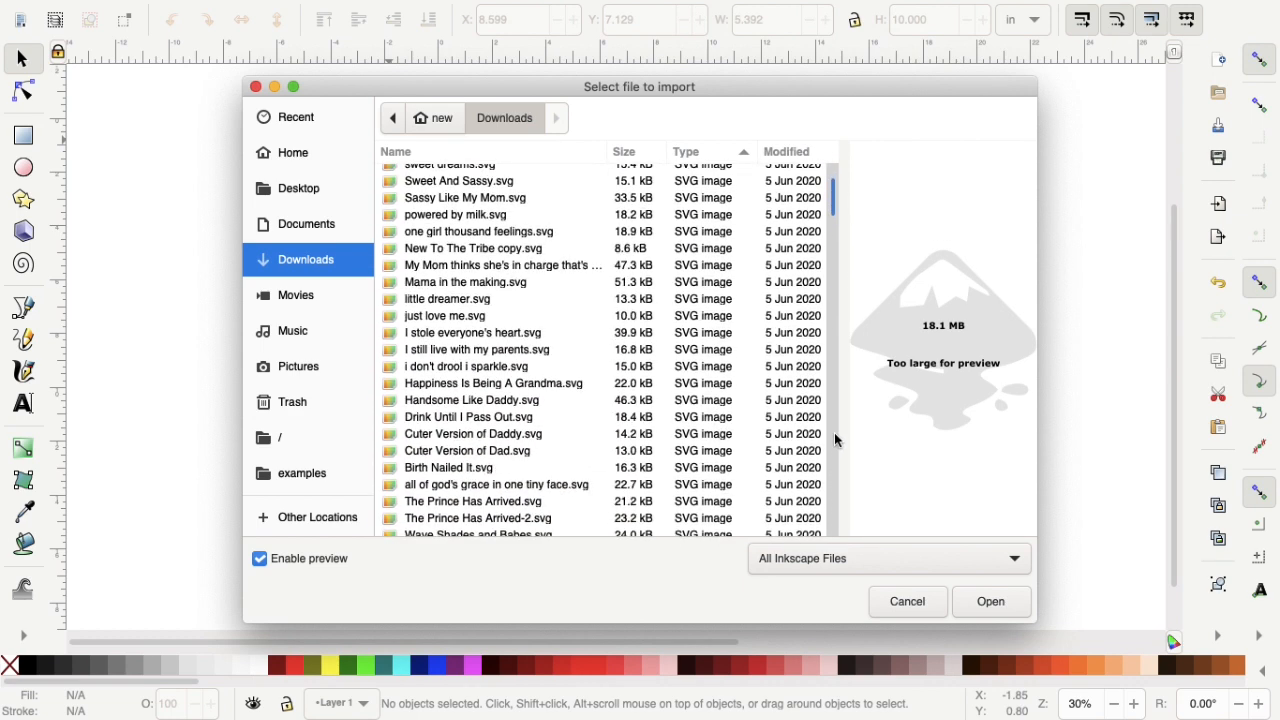
pyautogui.scroll(-3)
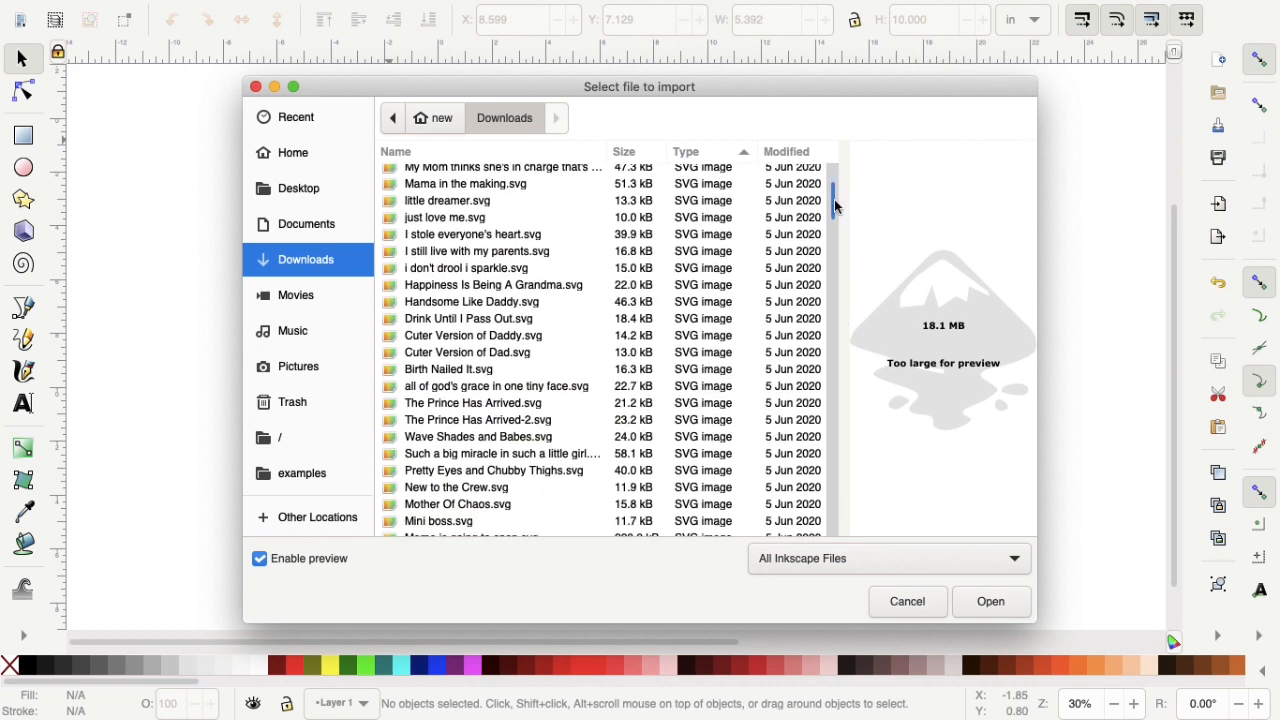
pyautogui.scroll(-3)
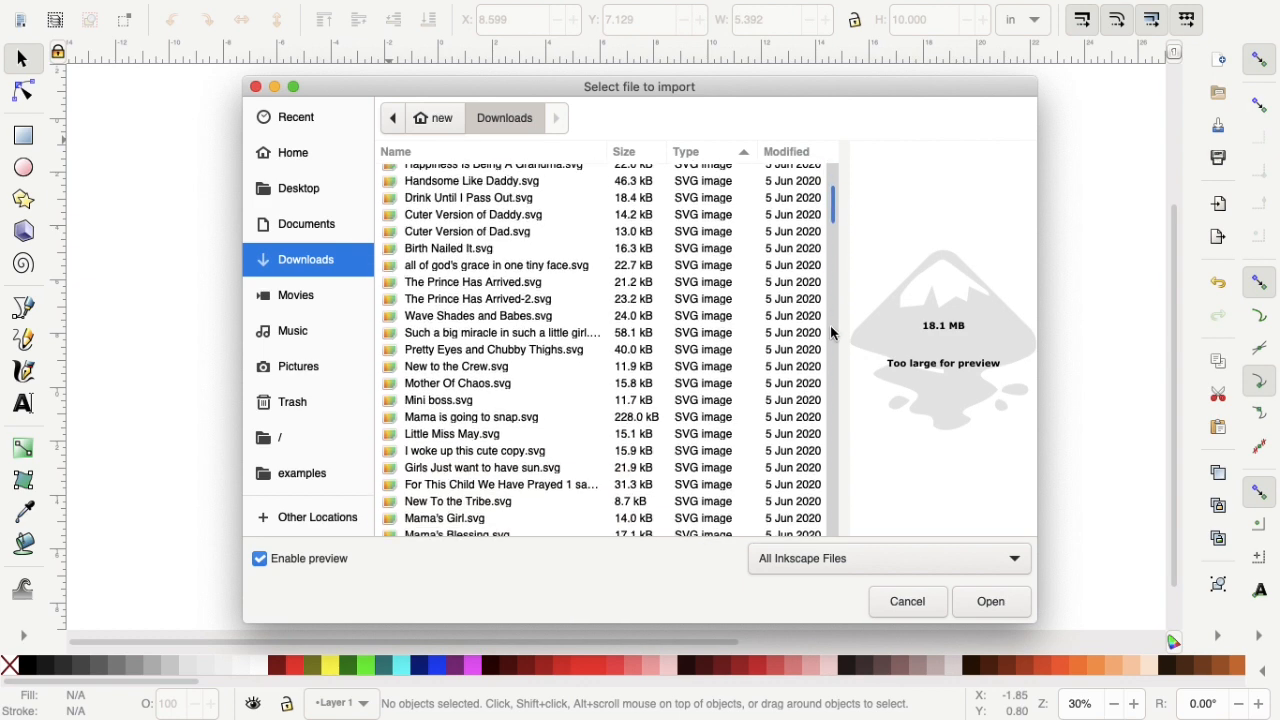
# Scroll the Downloads list down to the JPEG images including Squadgoals.JPG.
pyautogui.scroll(-3)
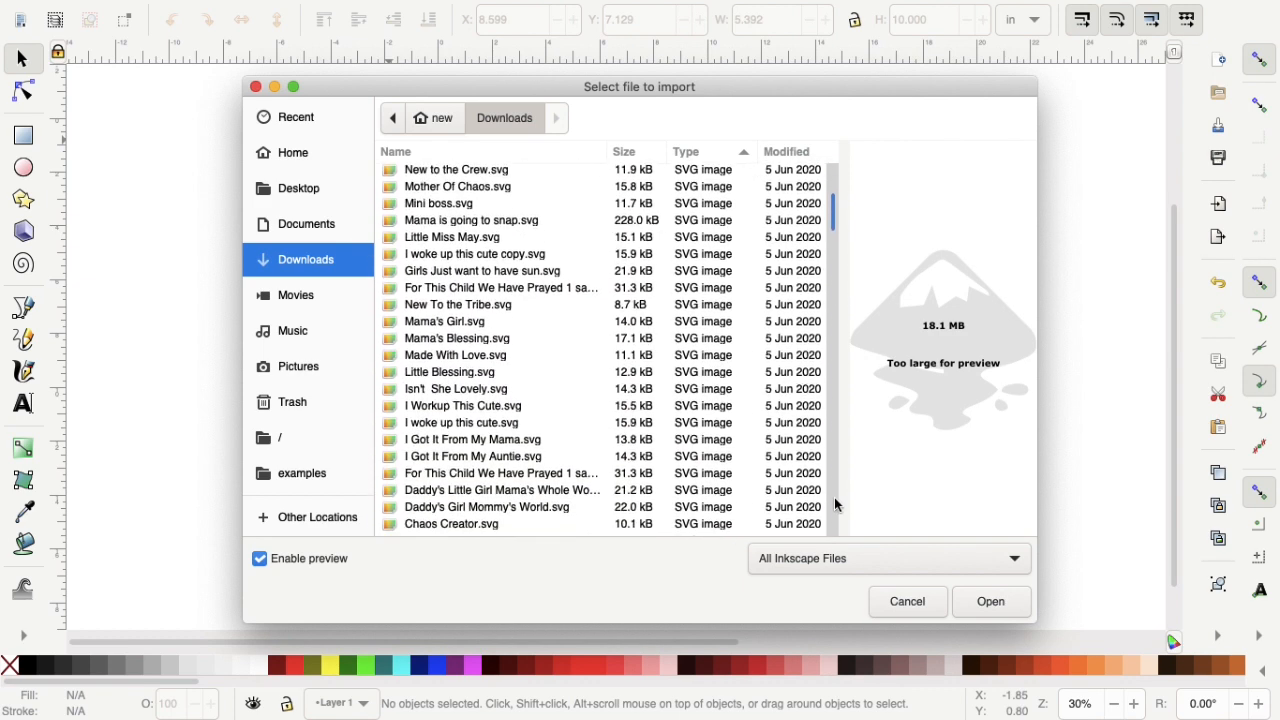
pyautogui.scroll(-3)
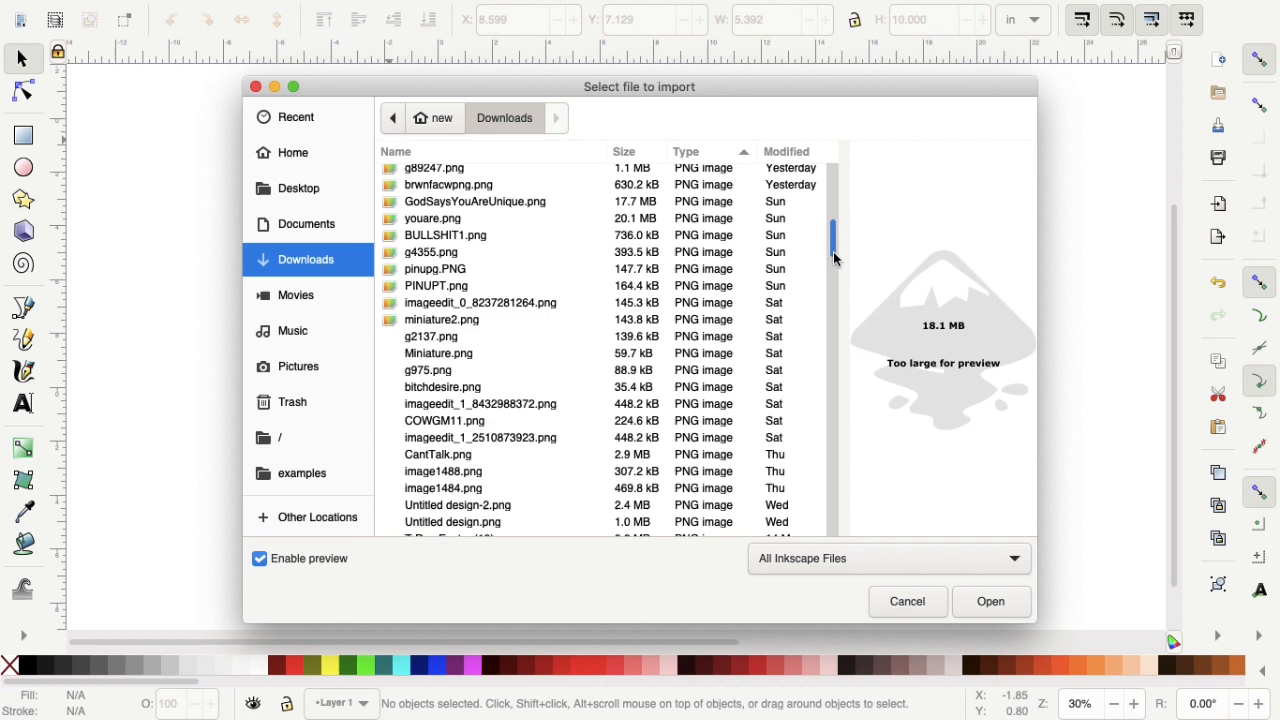
pyautogui.scroll(-3)
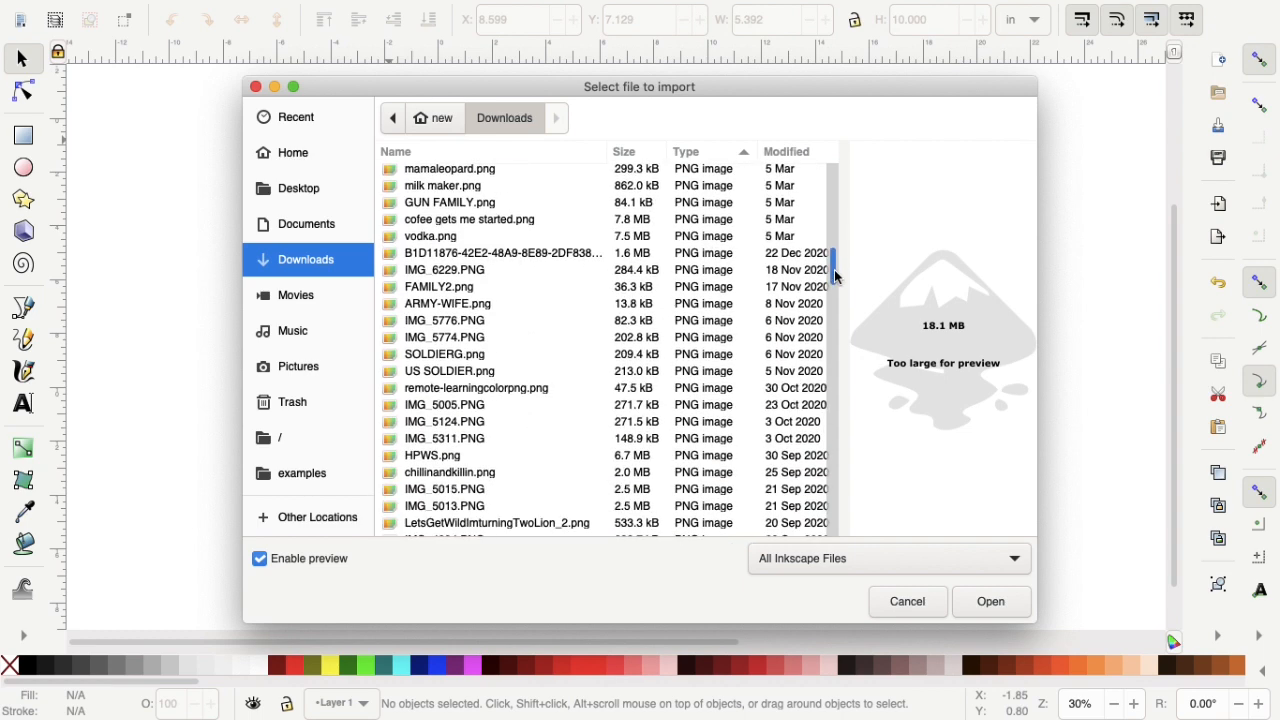
pyautogui.scroll(-3)
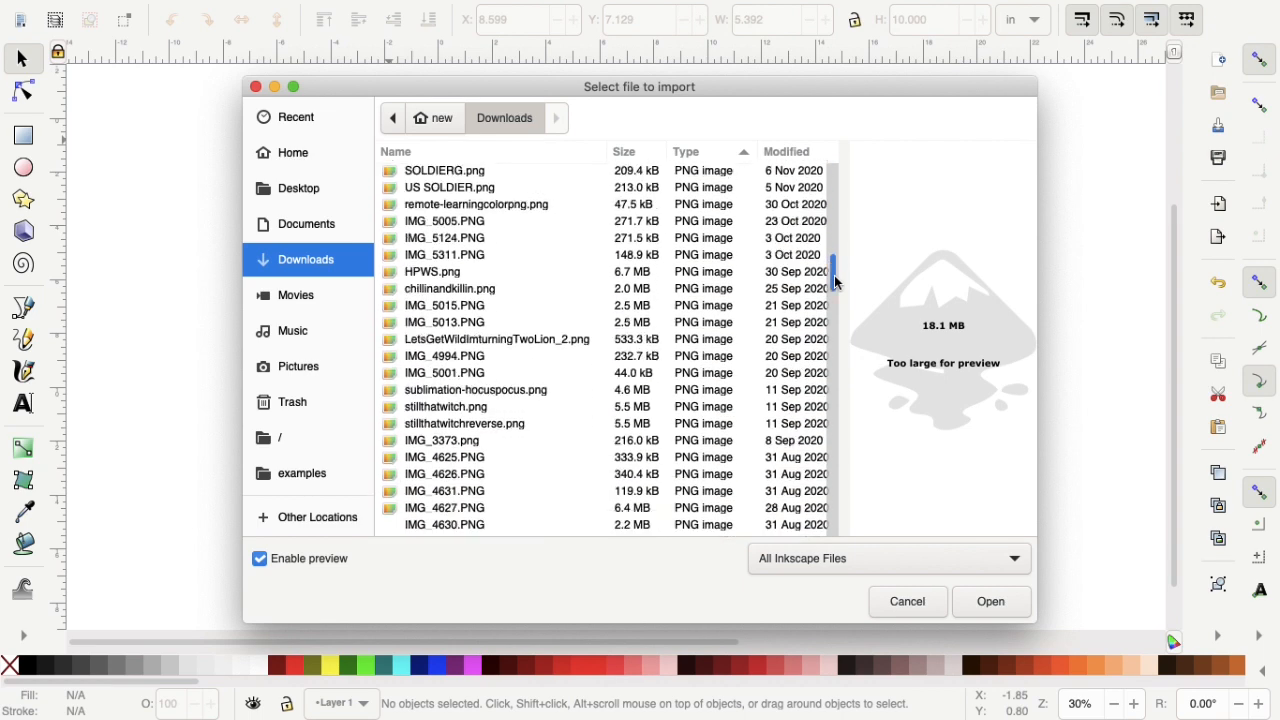
pyautogui.scroll(-3)
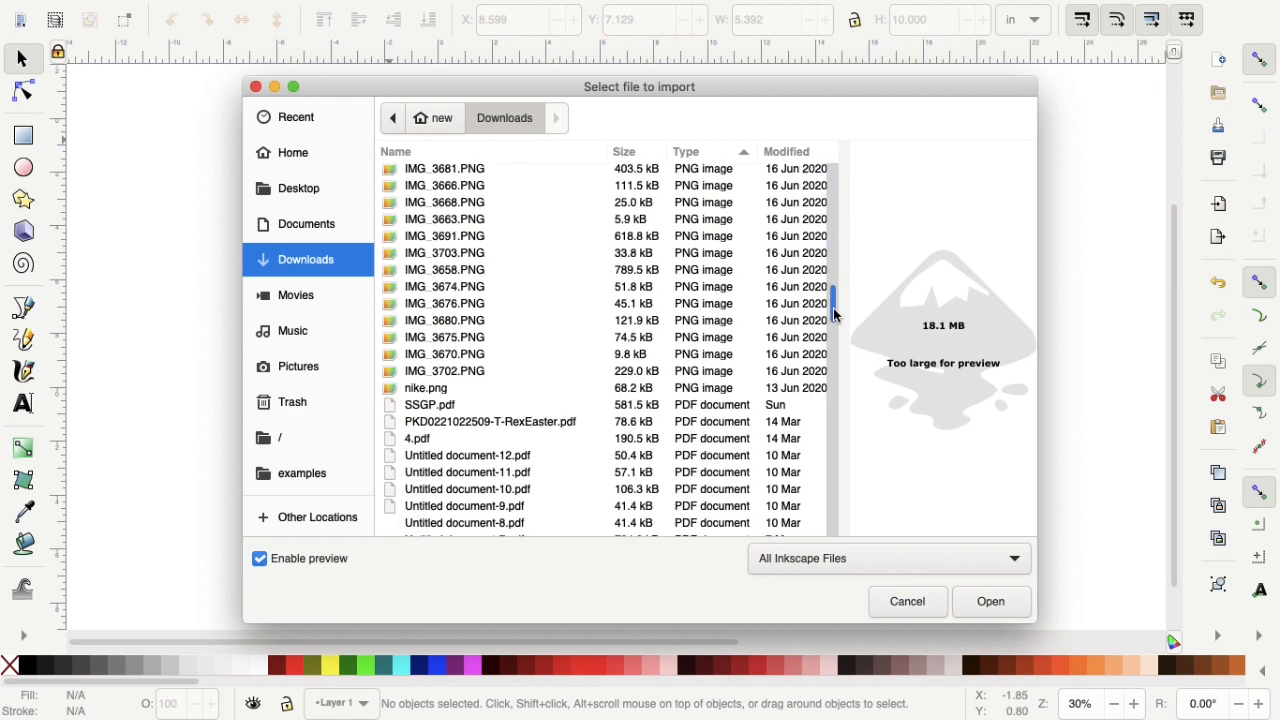
pyautogui.scroll(-3)
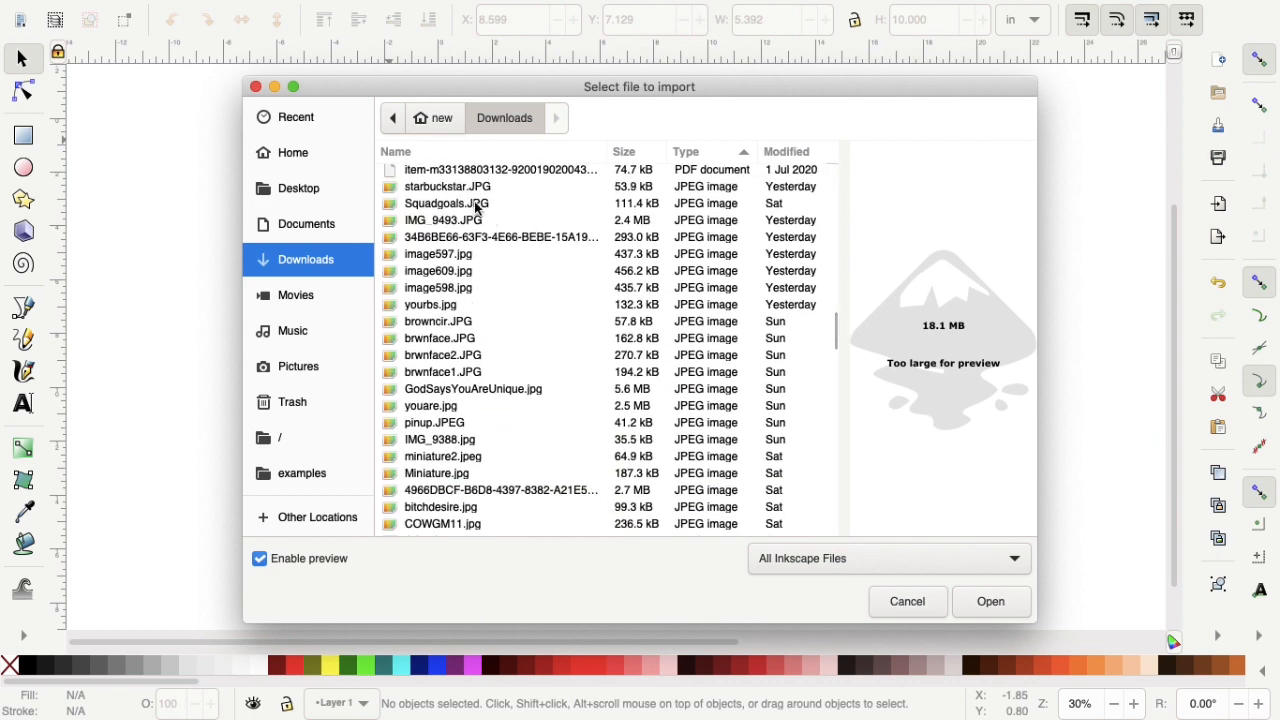
# Import and embed Squadgoals.JPG and move it up over the page's top-left.
pyautogui.click(988, 600)
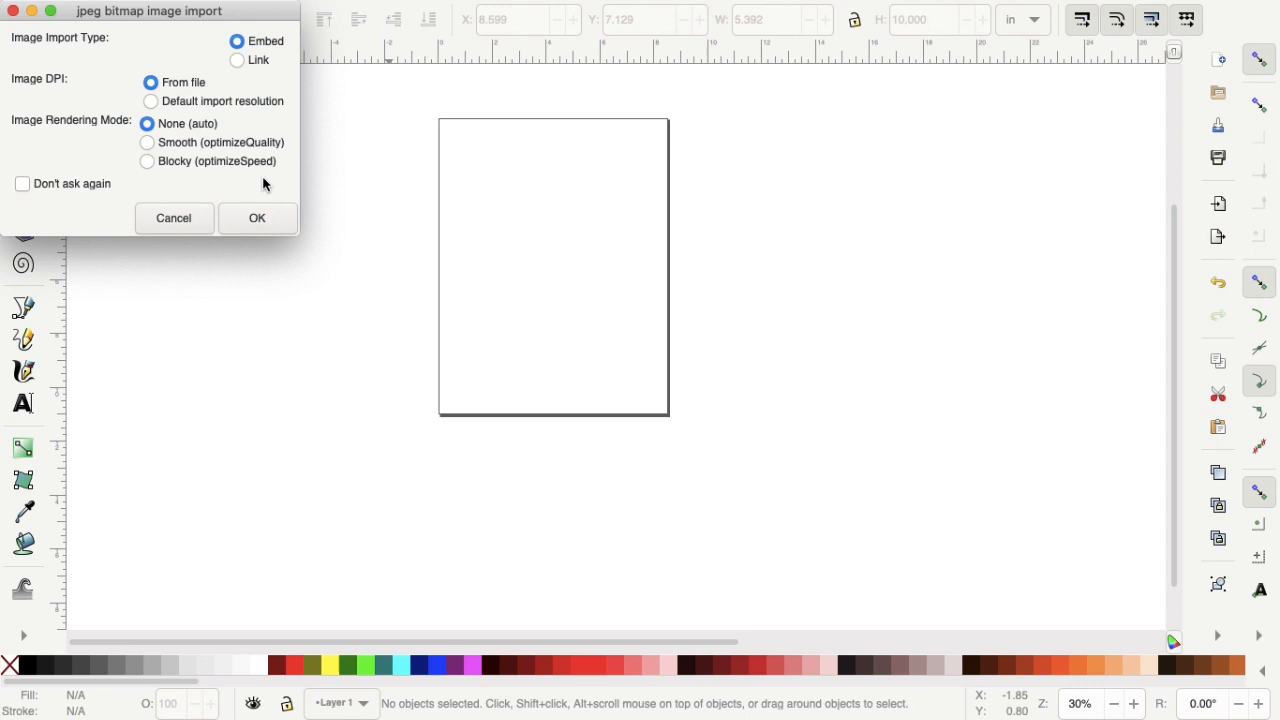
pyautogui.click(256, 218)
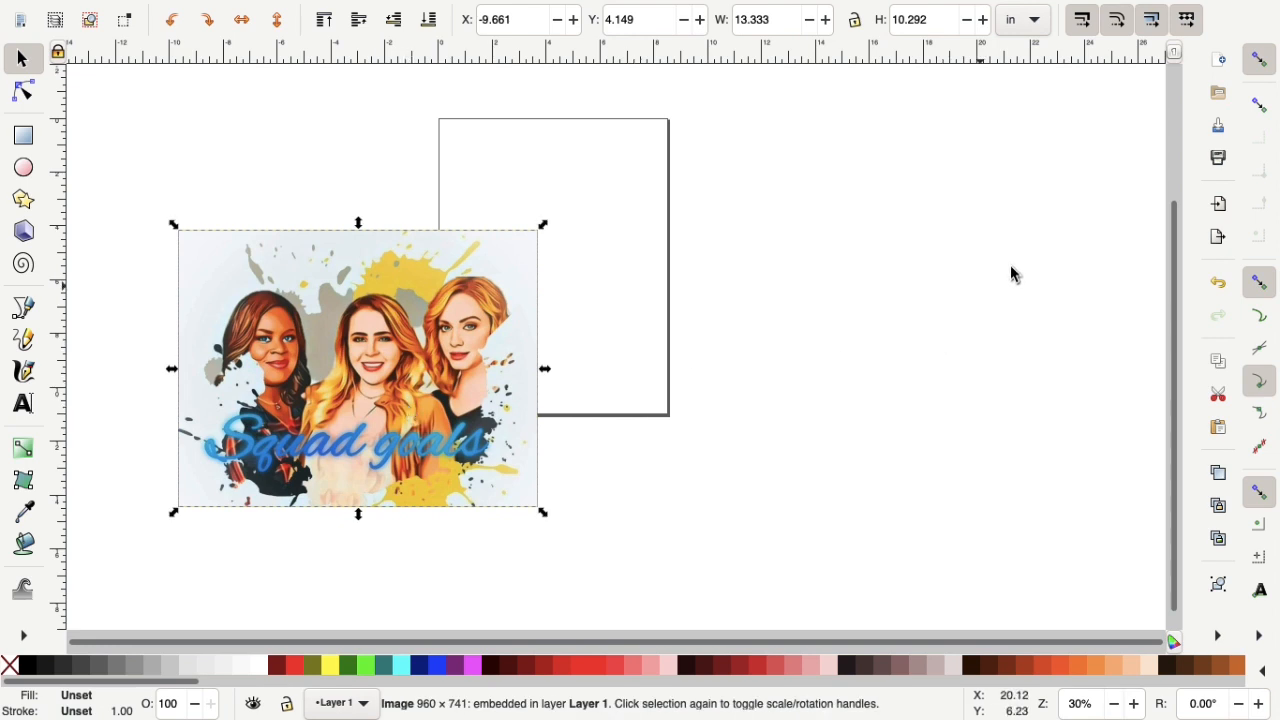
pyautogui.scroll(-3)
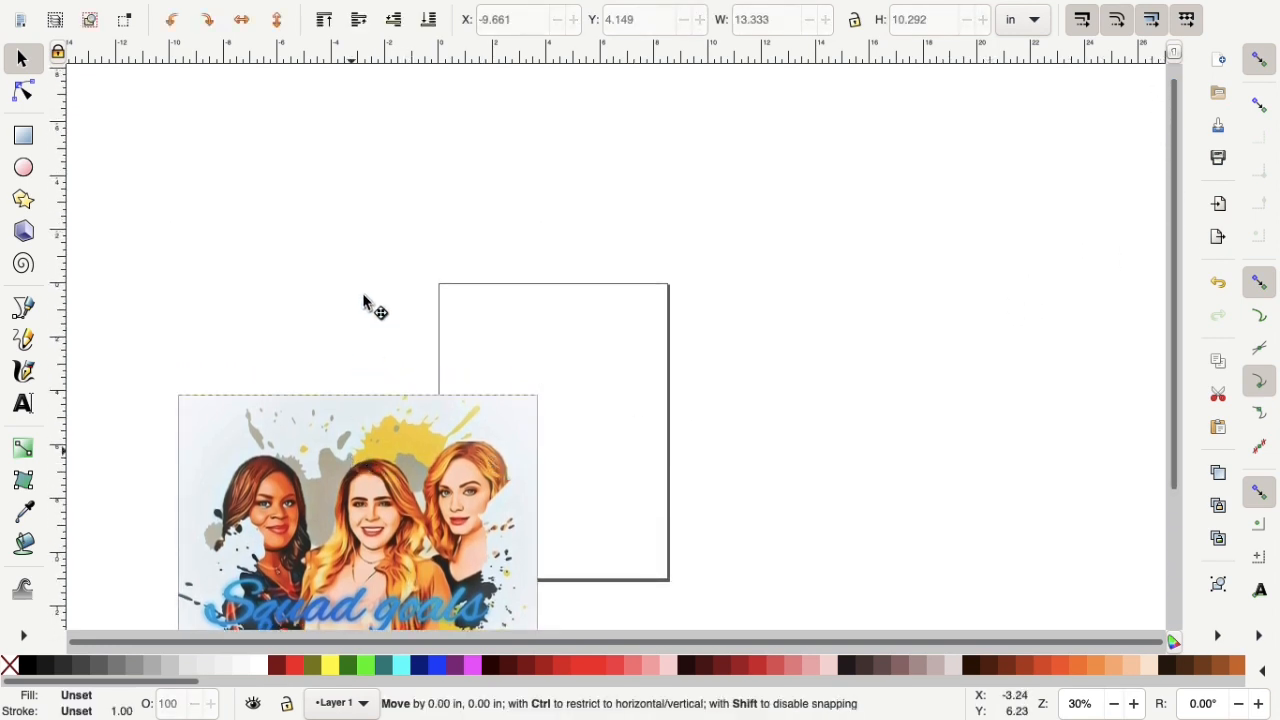
pyautogui.moveTo(360, 510); pyautogui.dragTo(360, 284)
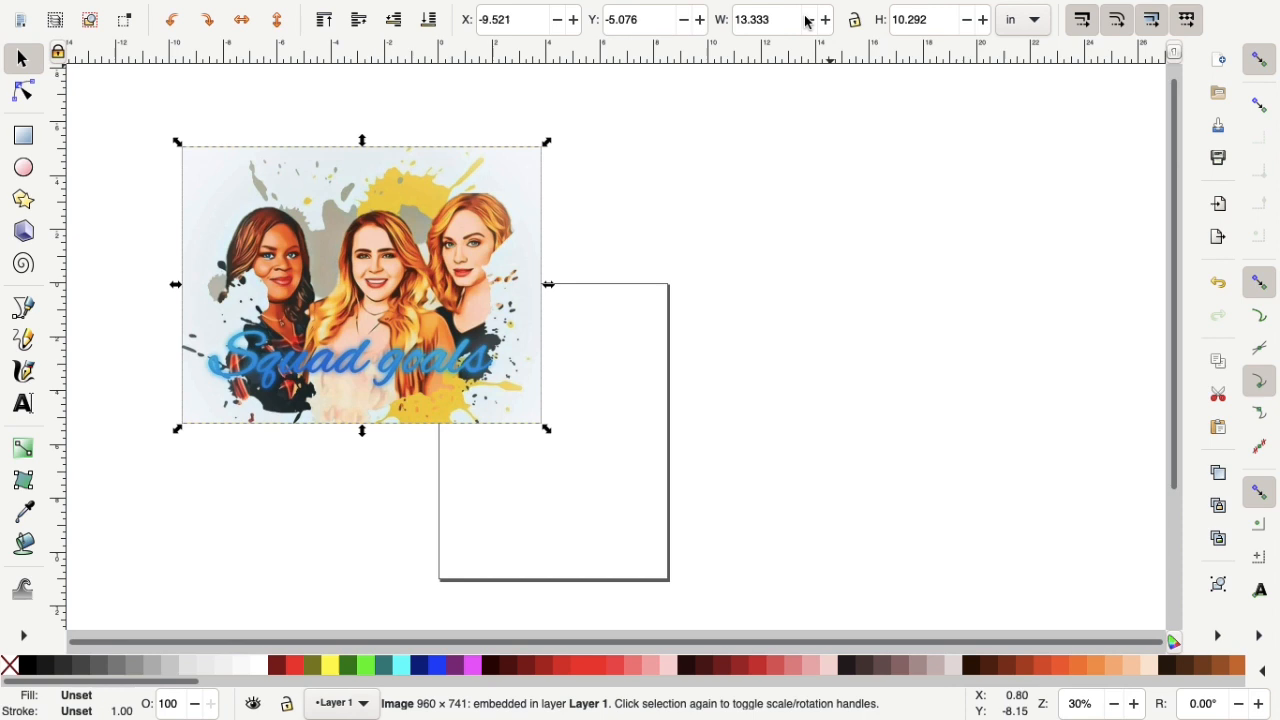
# Resize the portrait to 13 × 10 inches and nudge it slightly up and left.
pyautogui.click(756, 20)
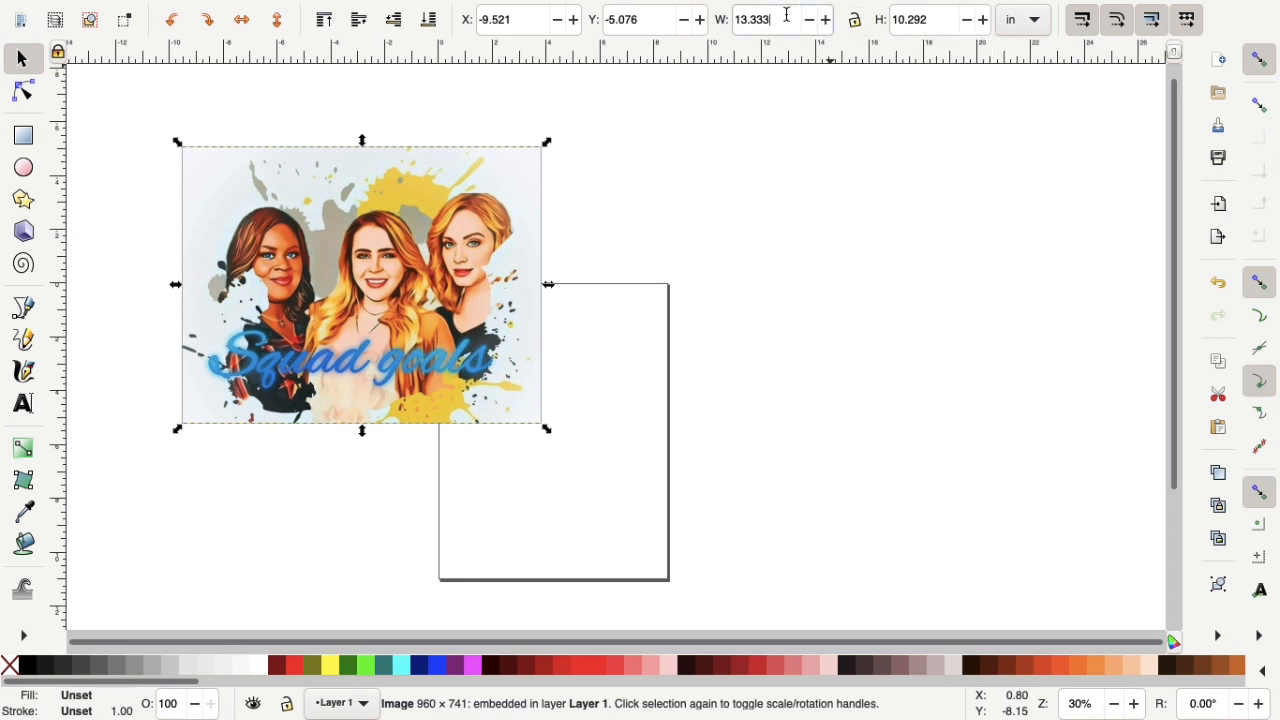
pyautogui.press('BackSpace')
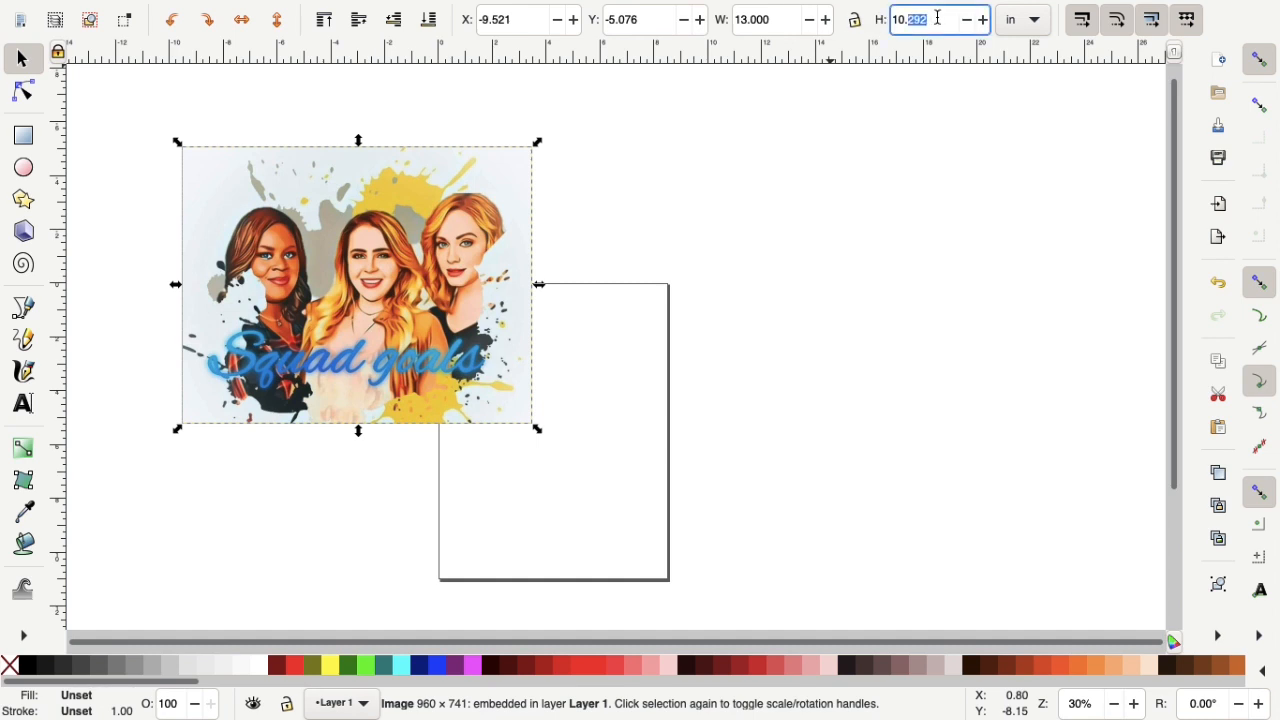
pyautogui.write('10')
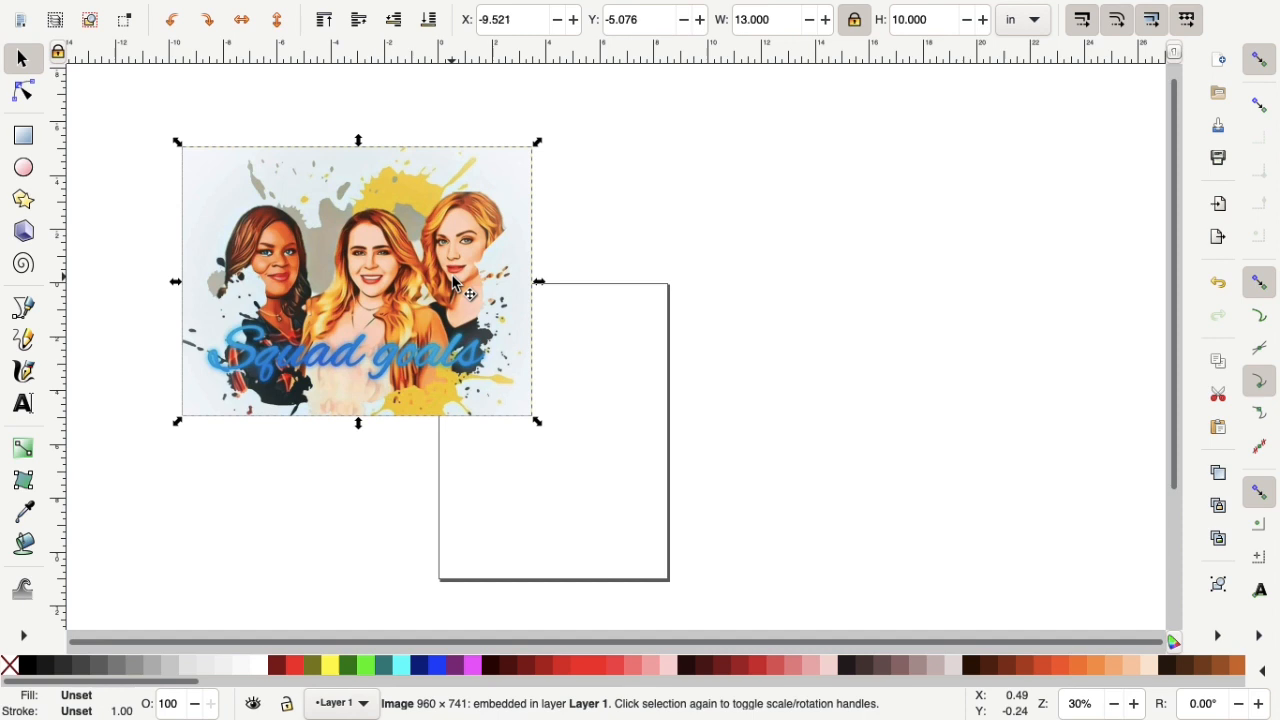
pyautogui.moveTo(450, 284); pyautogui.dragTo(450, 258)
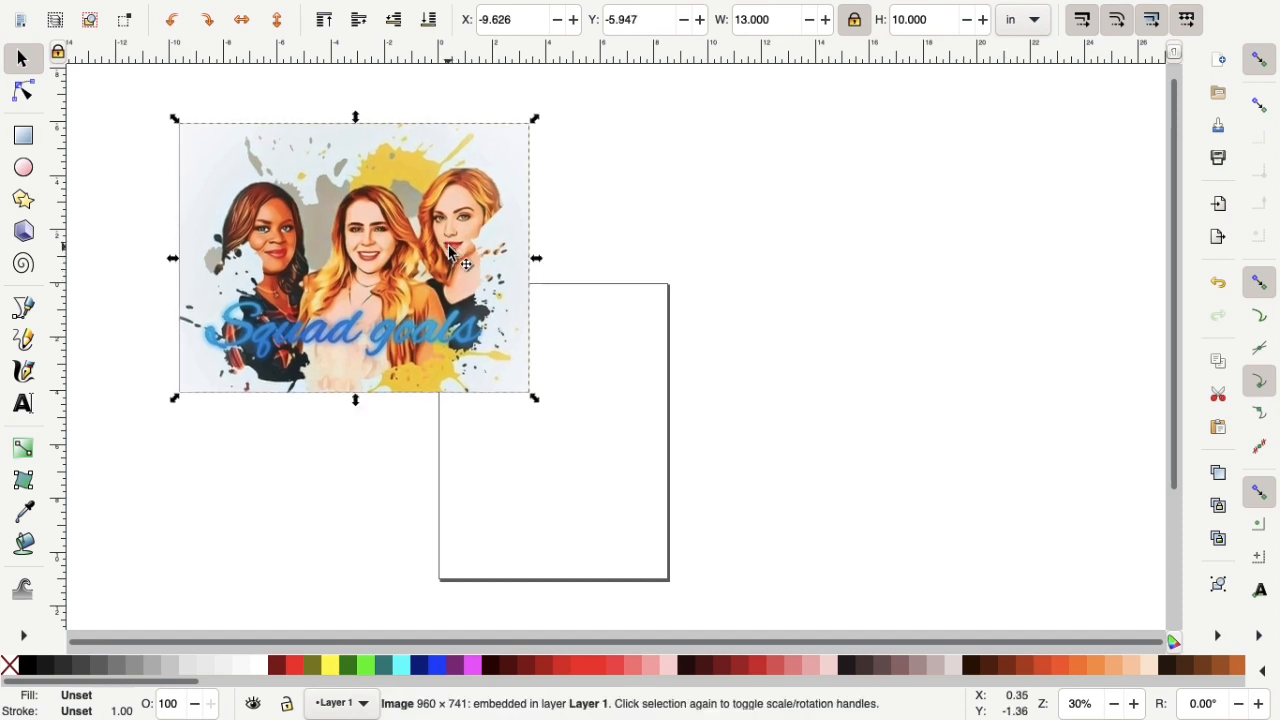
pyautogui.moveTo(150, 144)
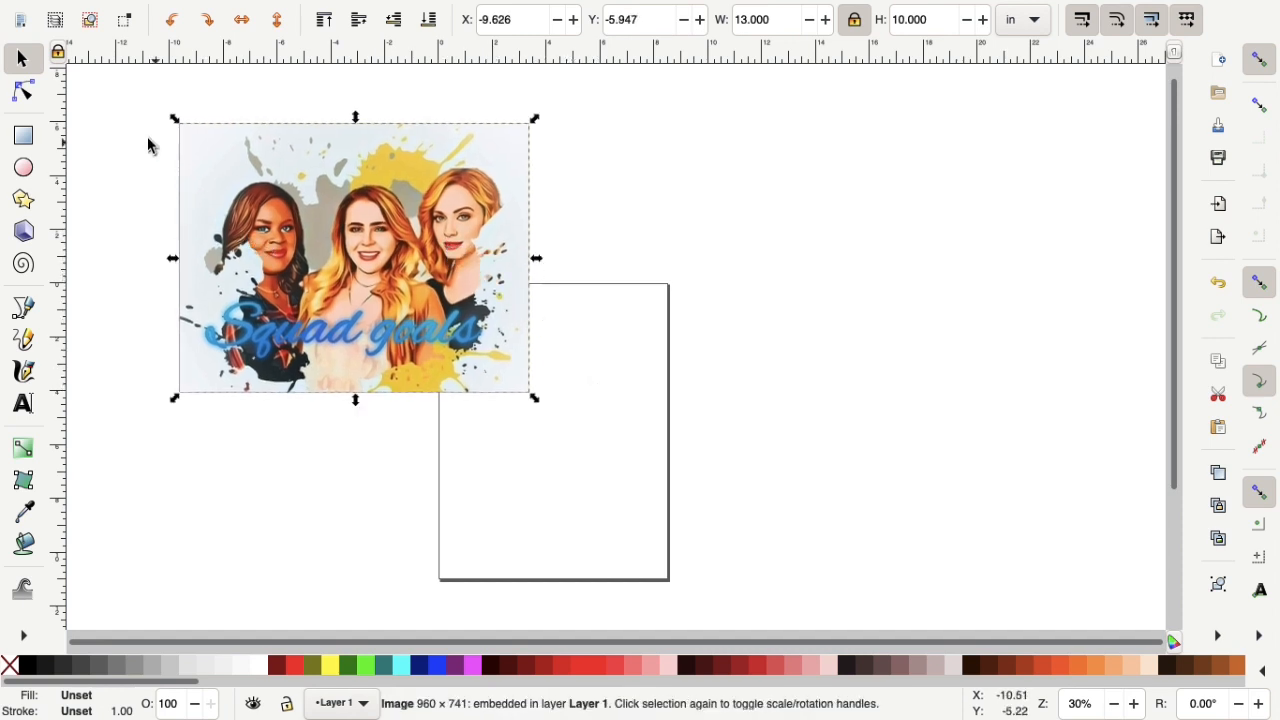
# Draw a rectangle over the left side of the portrait.
pyautogui.click(24, 136)
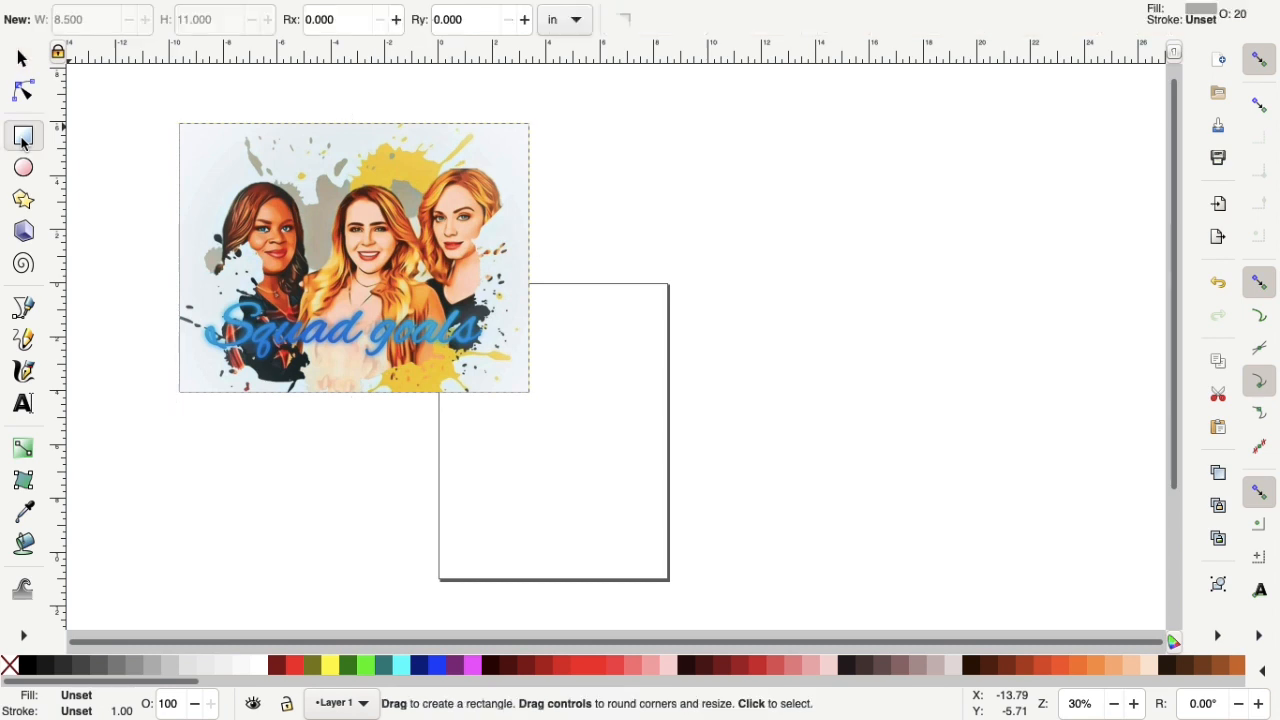
pyautogui.click(24, 136)
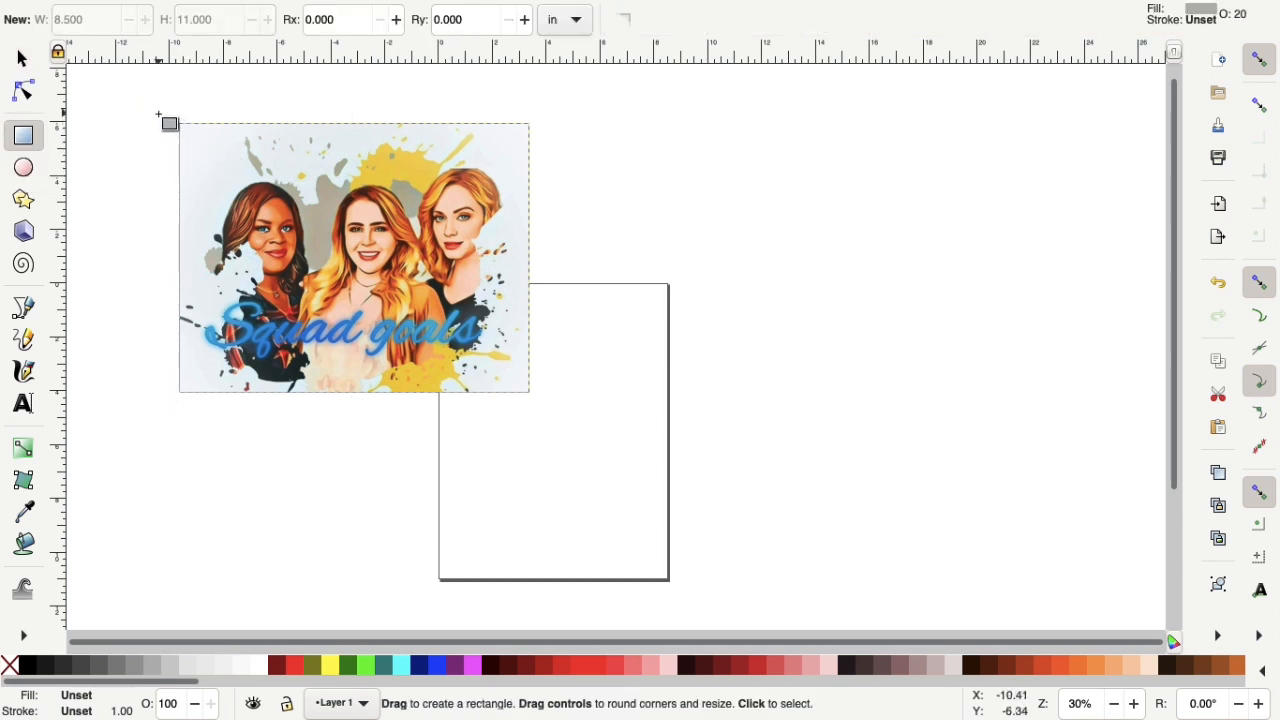
pyautogui.moveTo(160, 114); pyautogui.dragTo(250, 132)
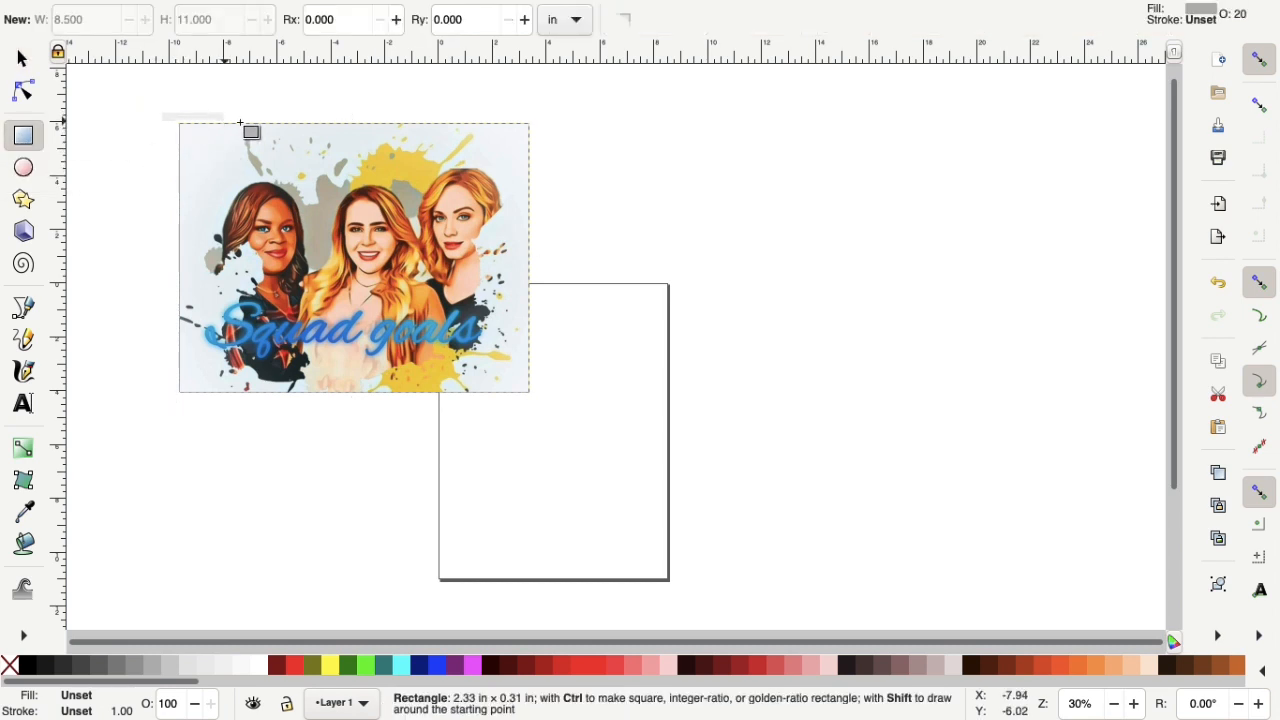
pyautogui.moveTo(250, 132); pyautogui.dragTo(372, 420)
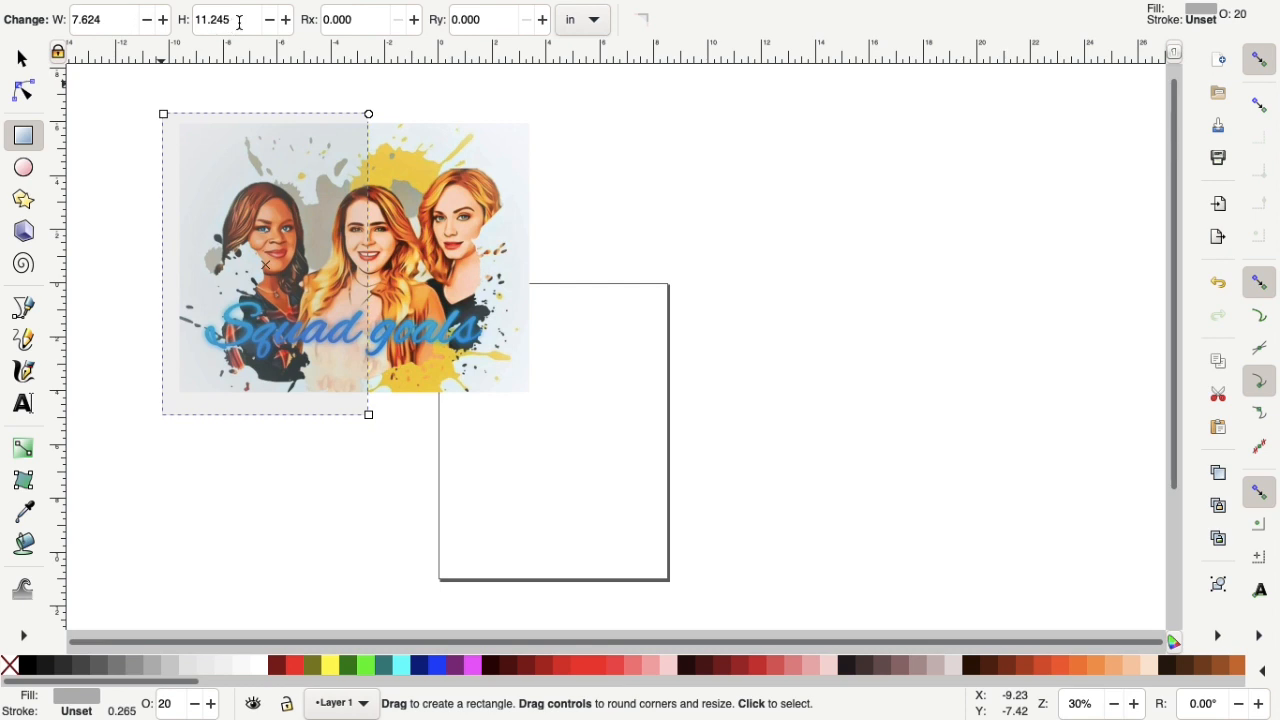
pyautogui.moveTo(212, 18)
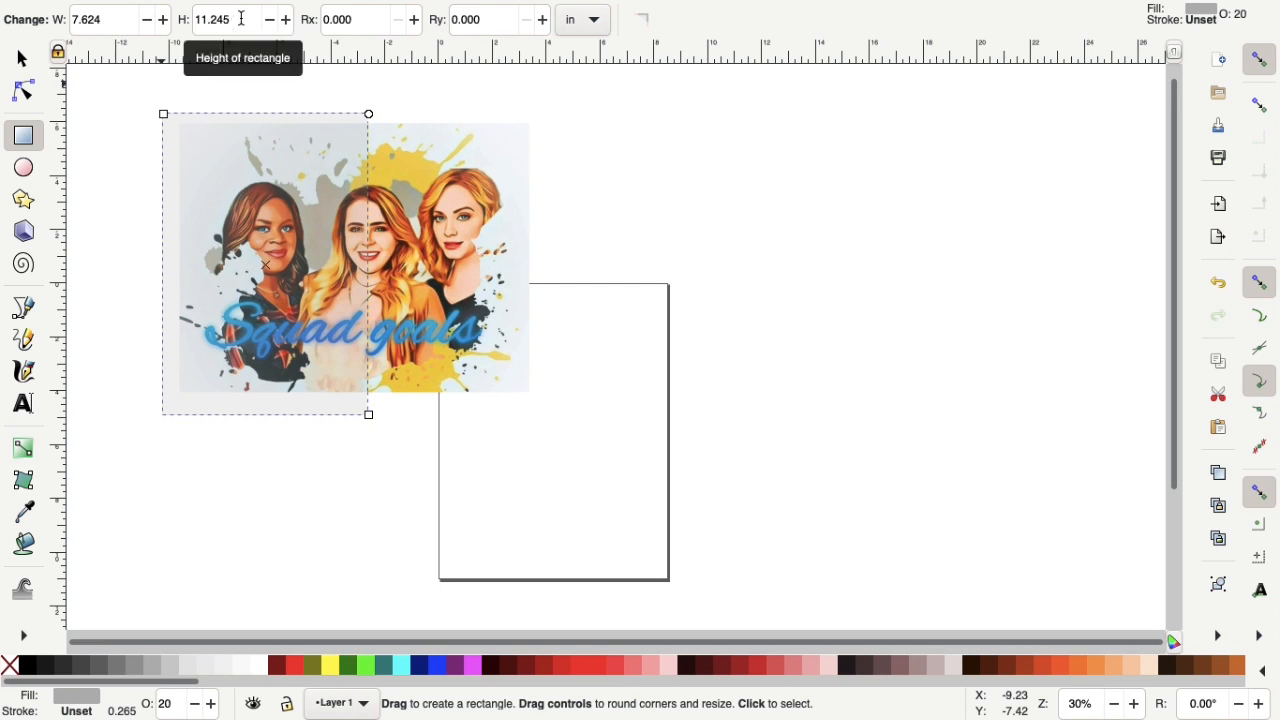
# Size the rectangle to 8.5 × 11 inches in the tool controls.
pyautogui.click(218, 20)
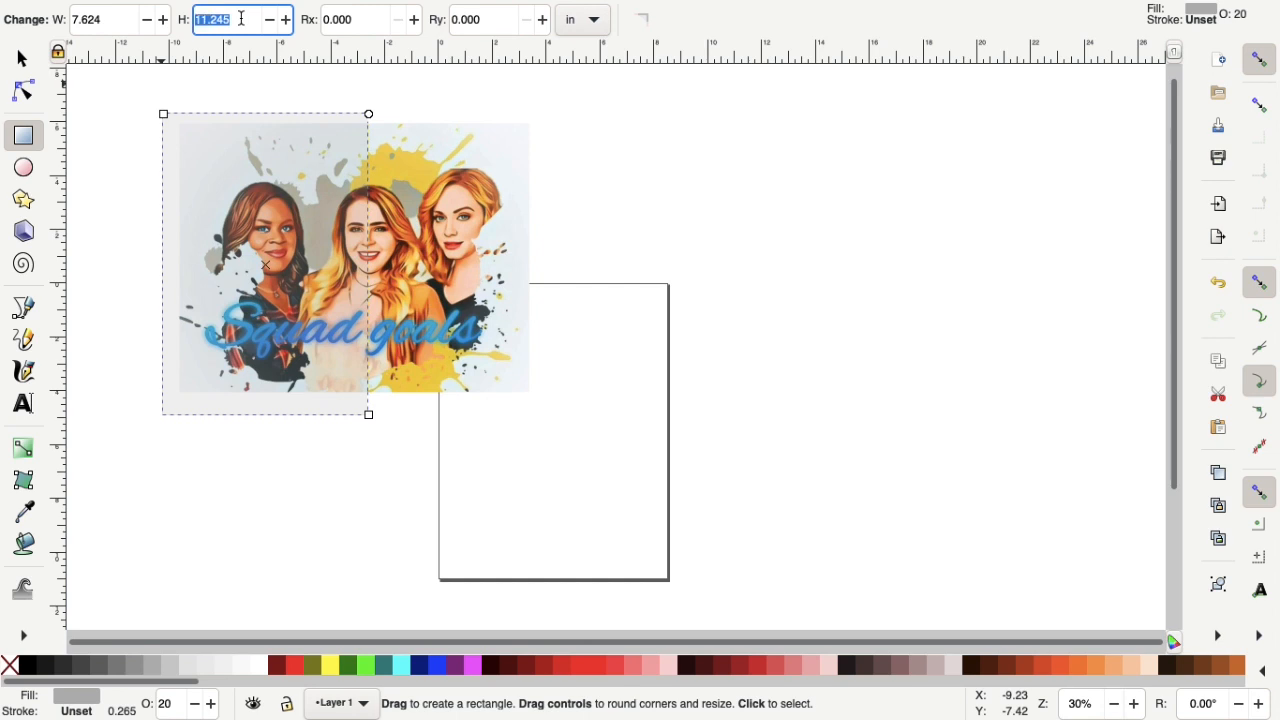
pyautogui.write('11')
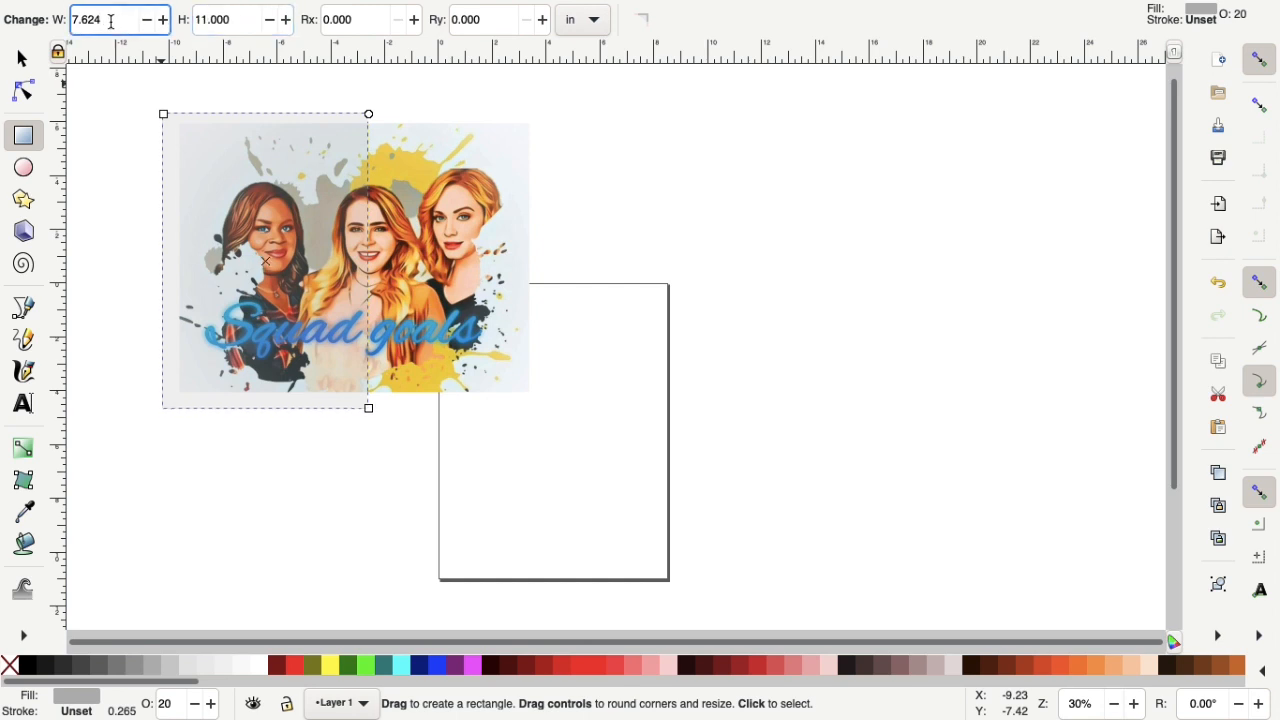
pyautogui.write('8')
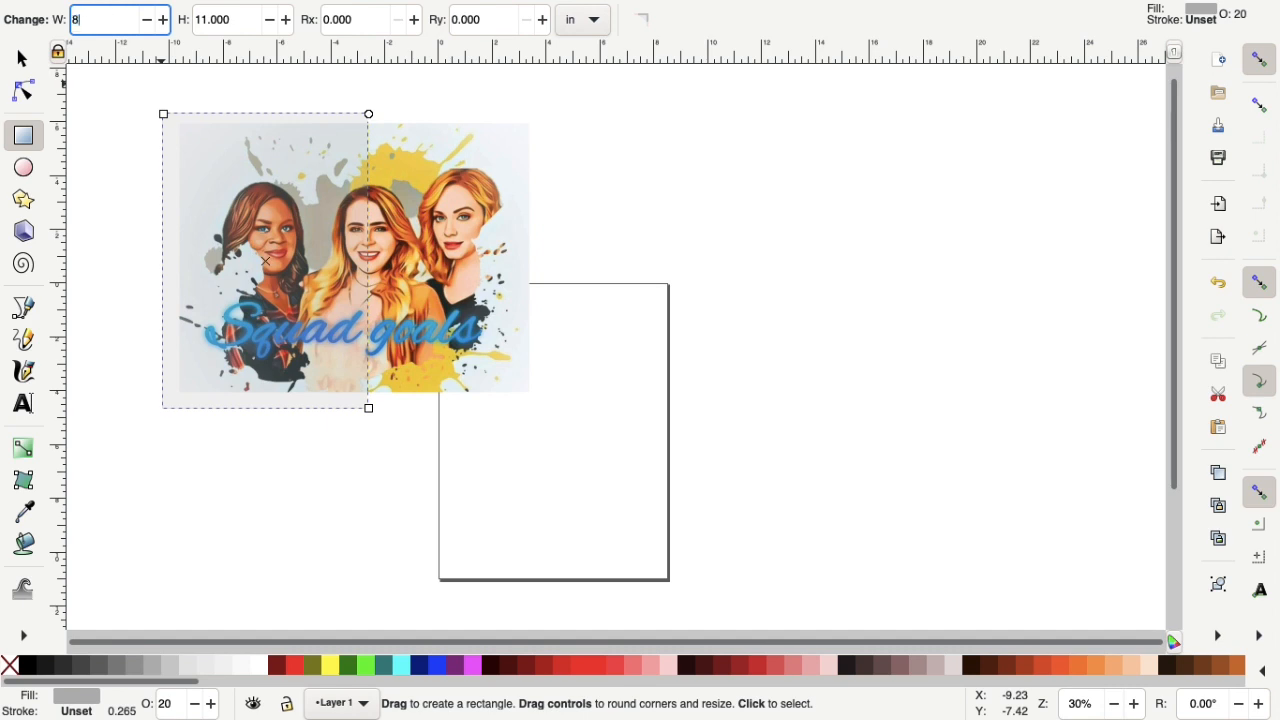
pyautogui.write('.500')
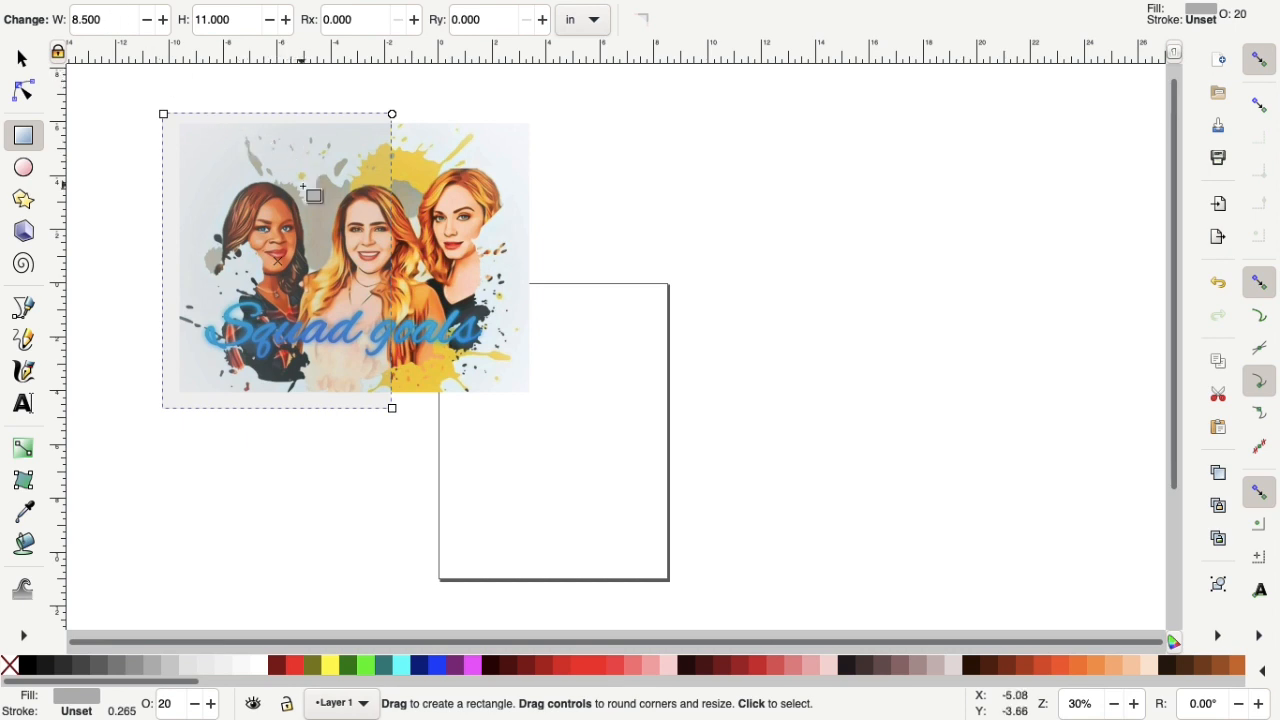
pyautogui.moveTo(420, 114)
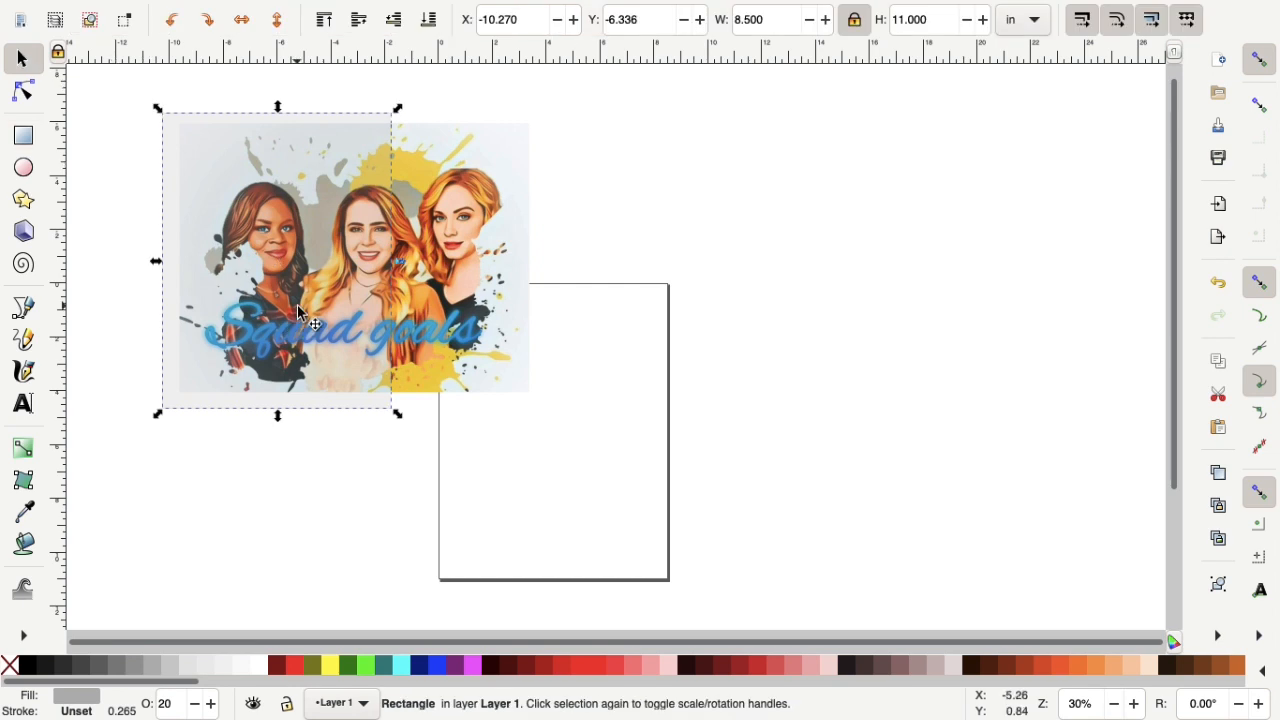
pyautogui.moveTo(762, 68)
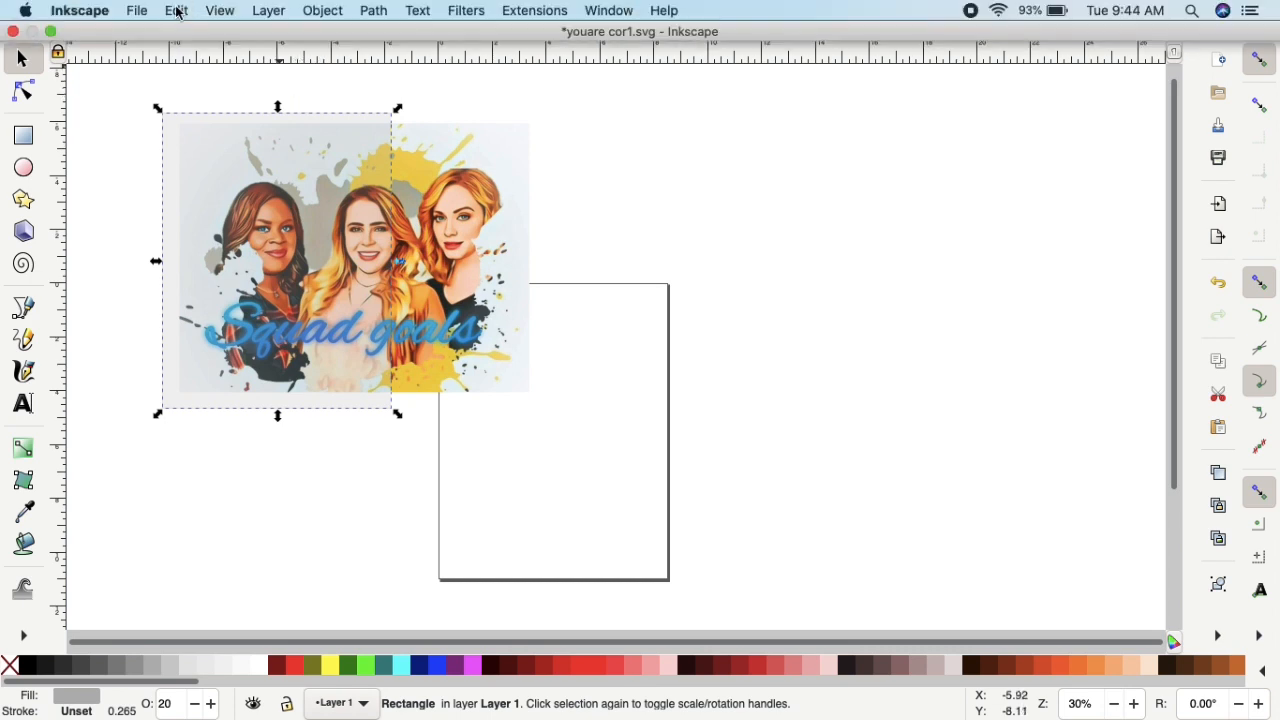
# Duplicate the letter-size rectangle via Edit > Duplicate.
pyautogui.click(176, 10)
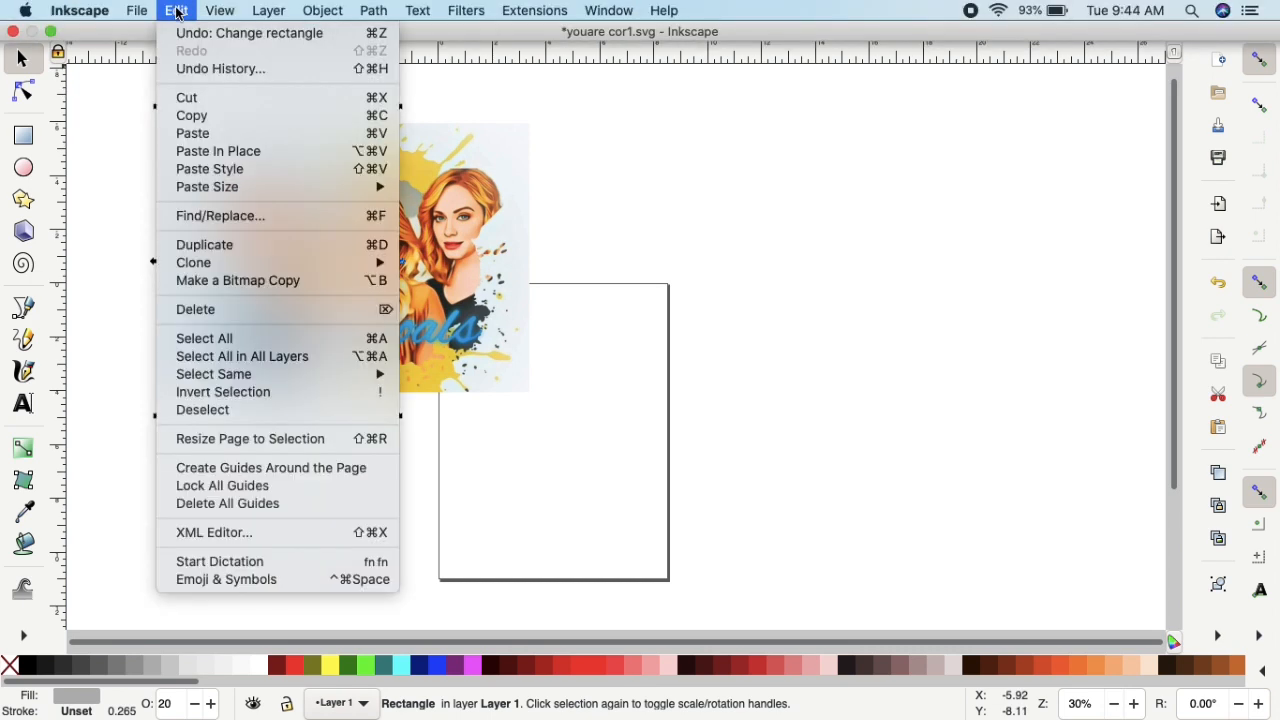
pyautogui.moveTo(204, 244)
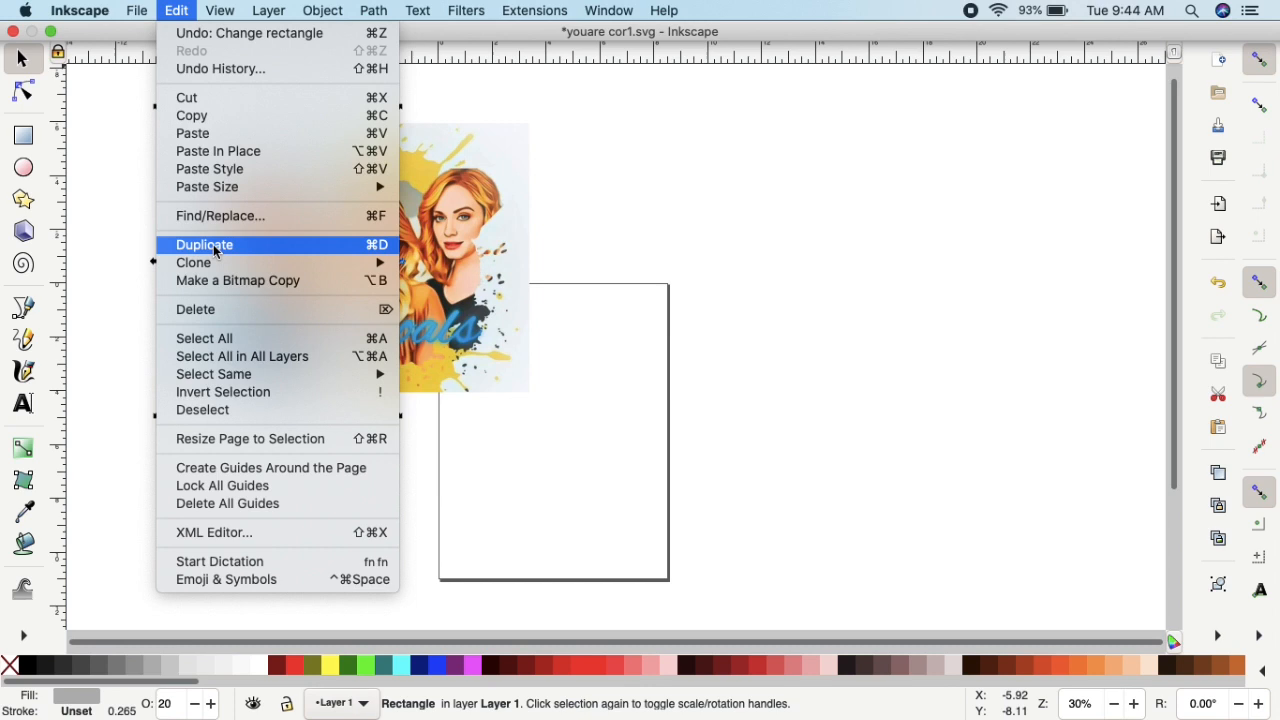
pyautogui.click(204, 244)
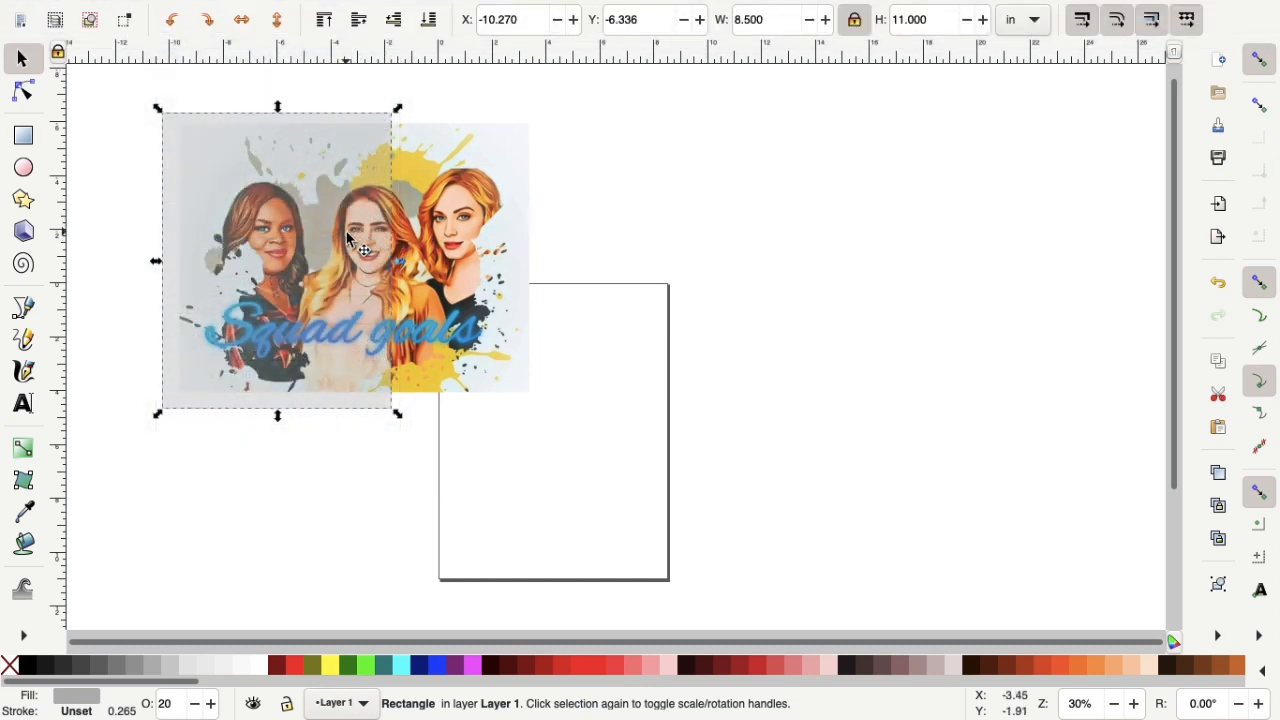
# Move the duplicate rectangle right over the portrait's right side and deselect.
pyautogui.moveTo(360, 250); pyautogui.dragTo(510, 244)
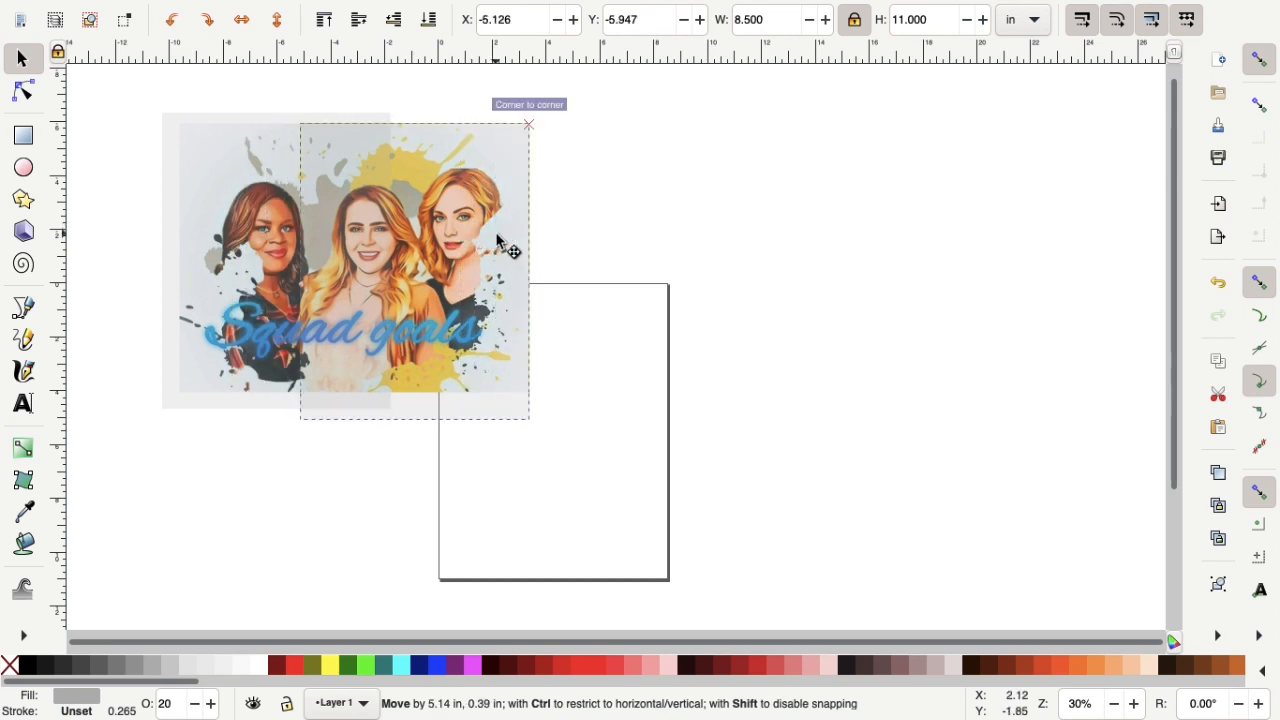
pyautogui.moveTo(500, 240); pyautogui.dragTo(550, 244)
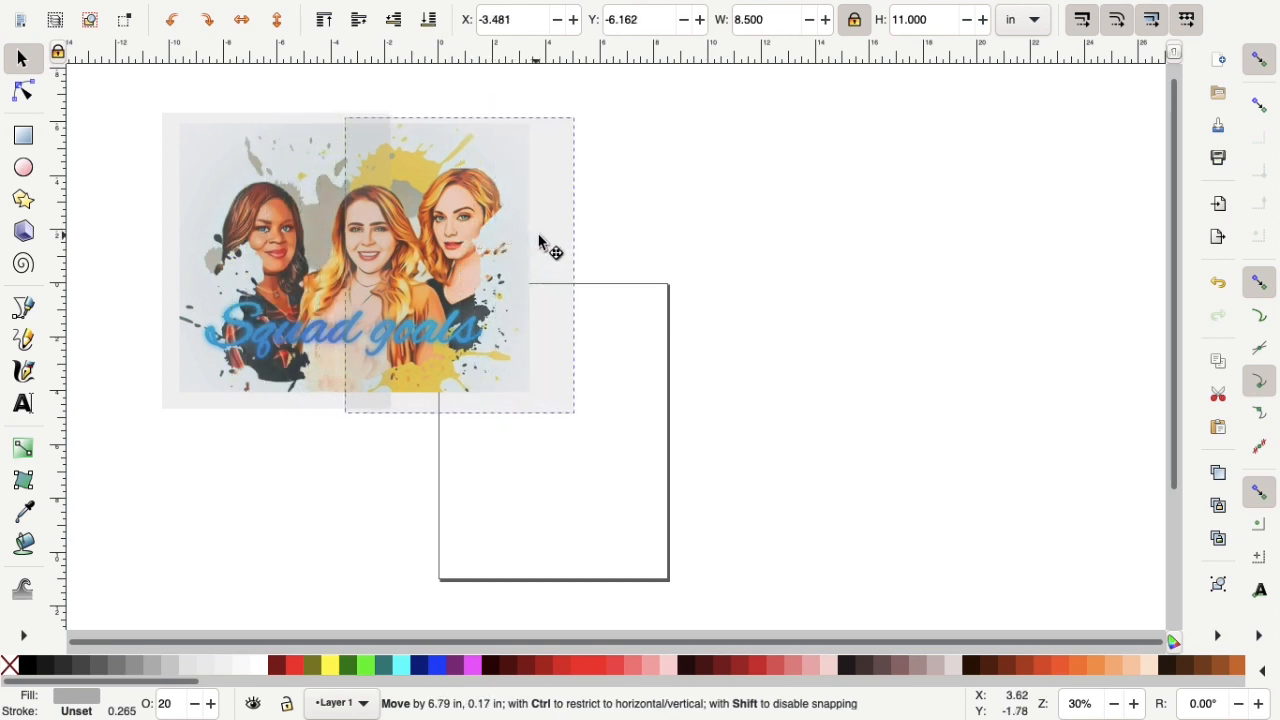
pyautogui.moveTo(544, 244); pyautogui.dragTo(552, 238)
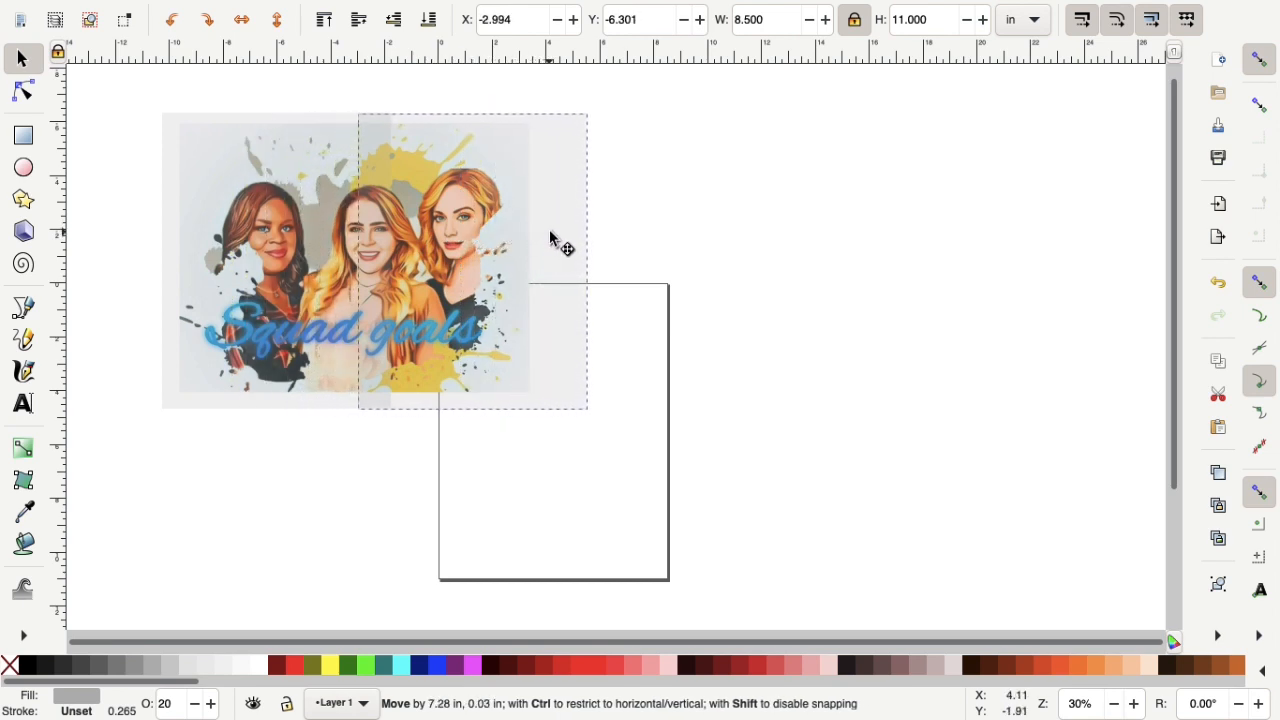
pyautogui.moveTo(470, 260); pyautogui.dragTo(476, 260)
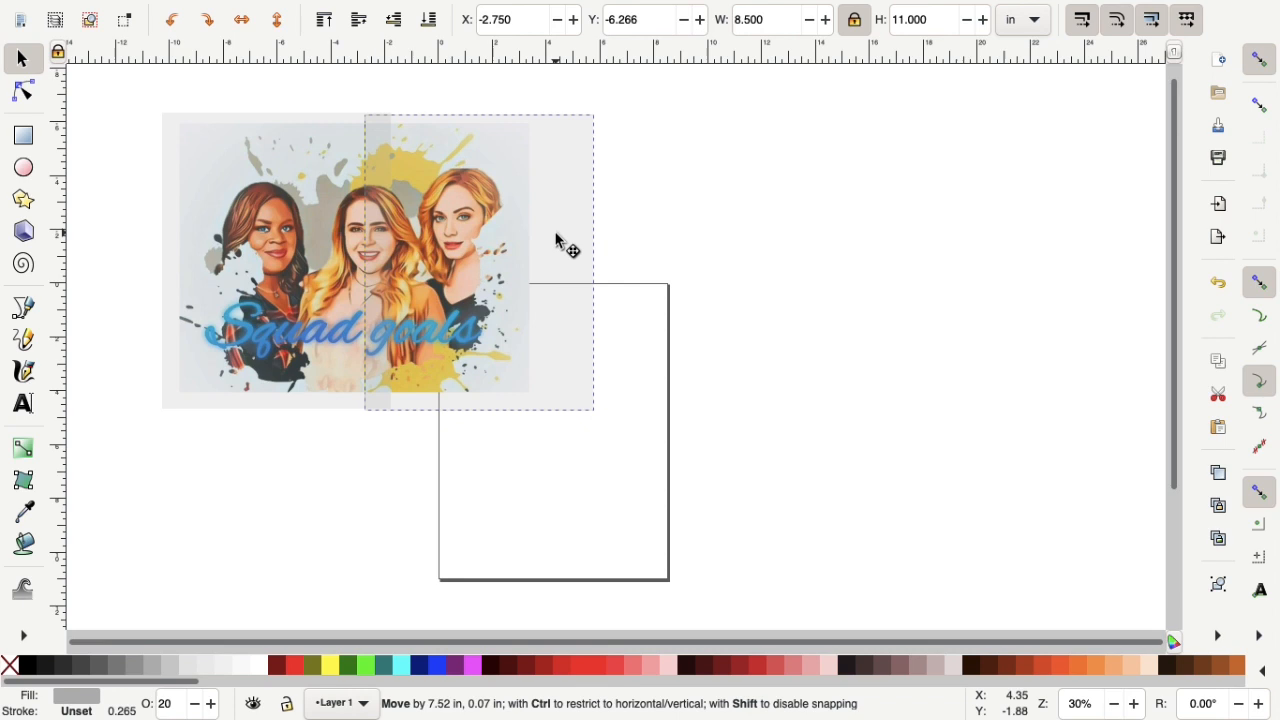
pyautogui.click(668, 236)
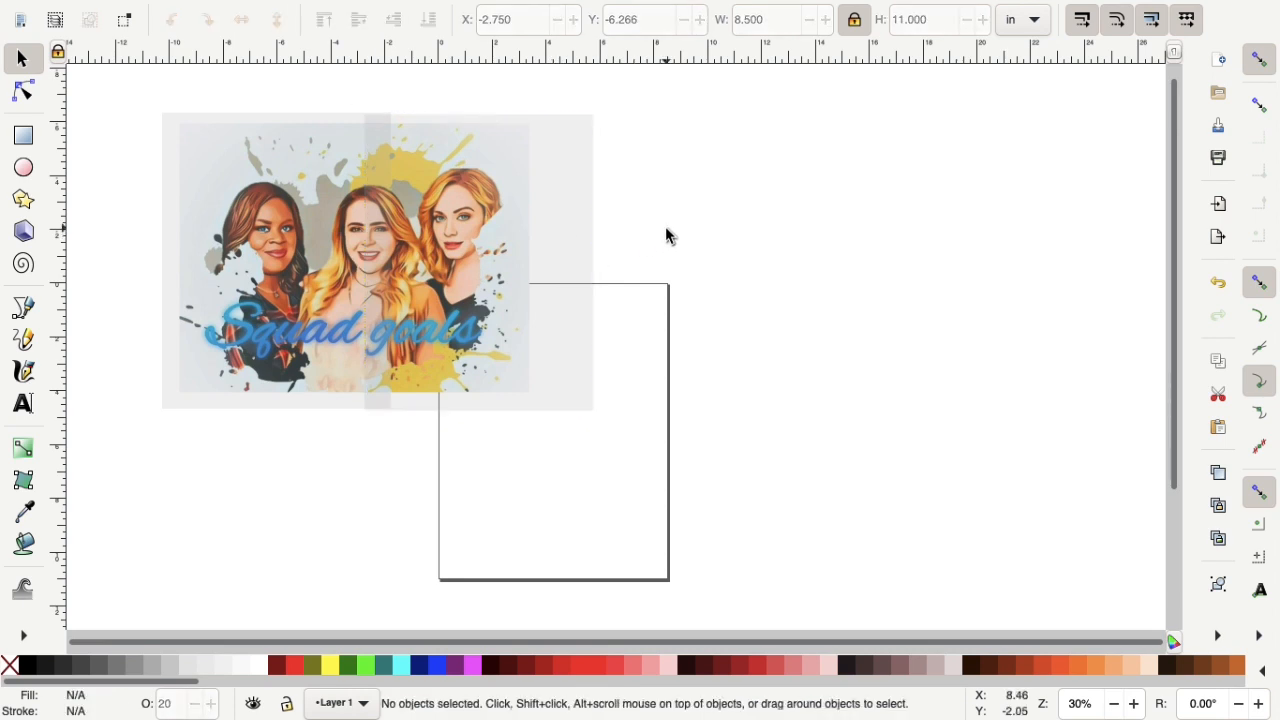
pyautogui.moveTo(678, 236)
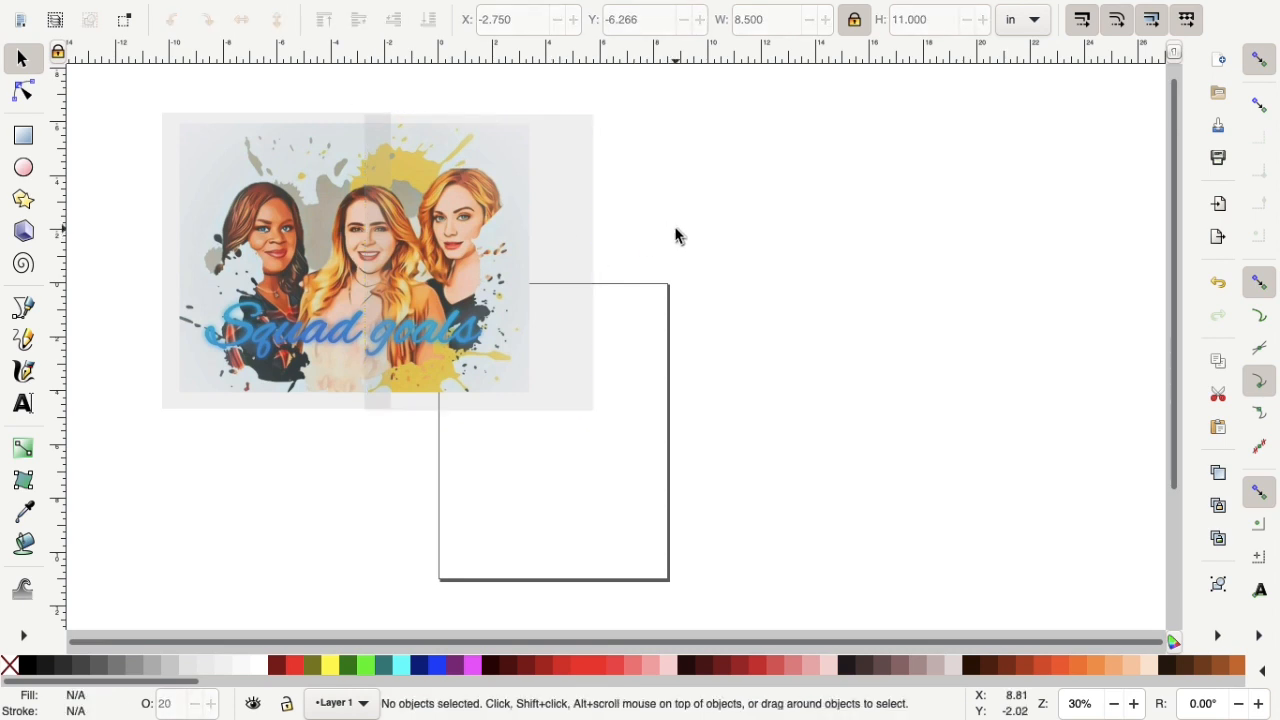
pyautogui.moveTo(352, 292)
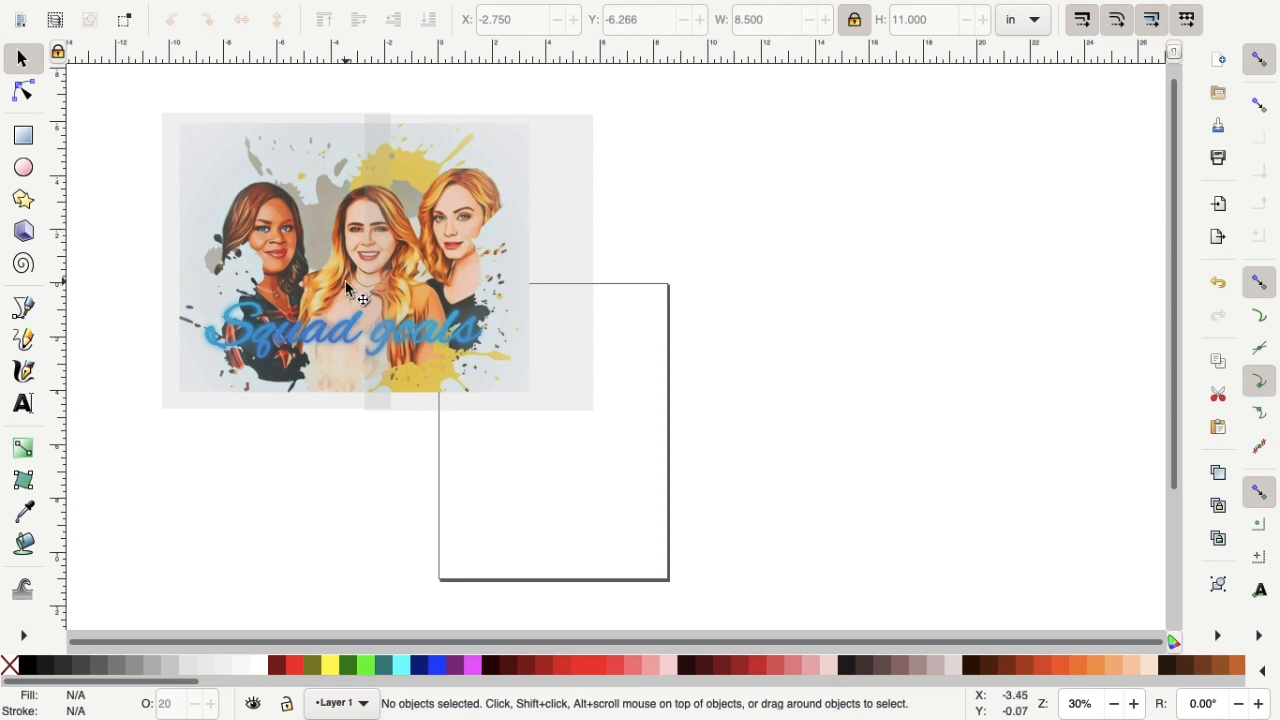
pyautogui.moveTo(304, 276)
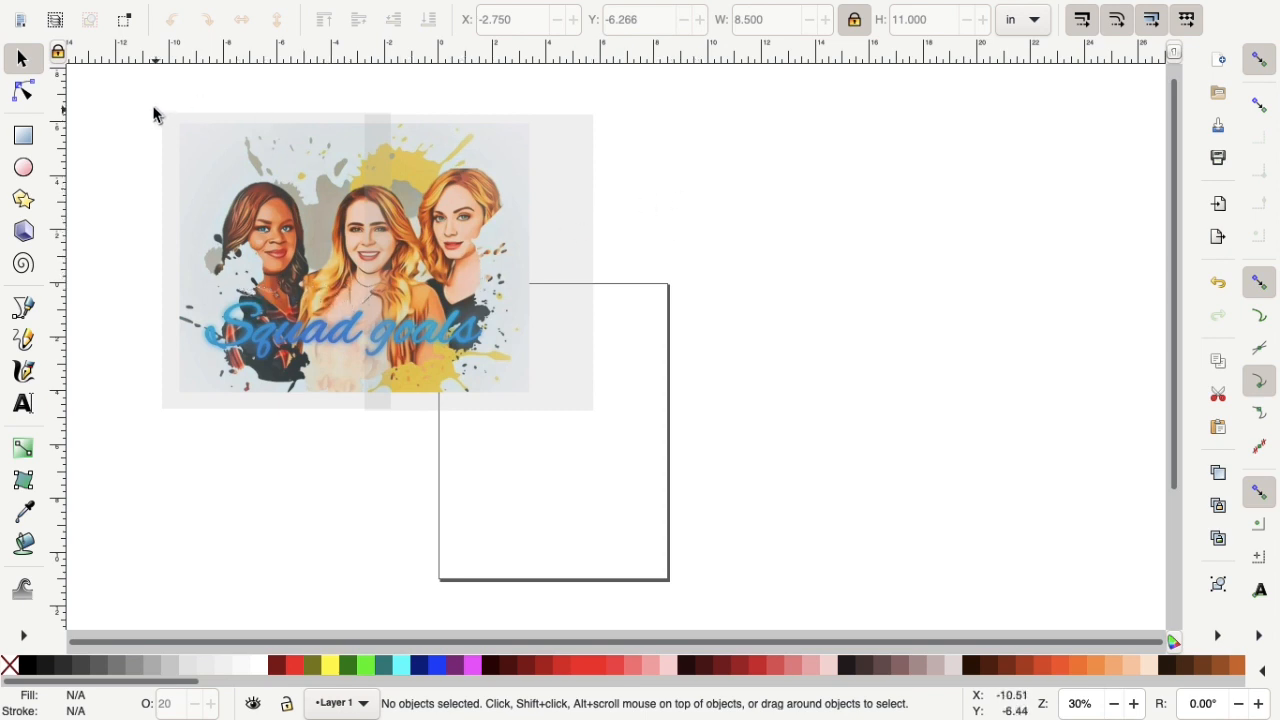
# Select the portrait with both rectangles, duplicate the group and place the copy to the right.
pyautogui.moveTo(156, 96); pyautogui.dragTo(490, 224)
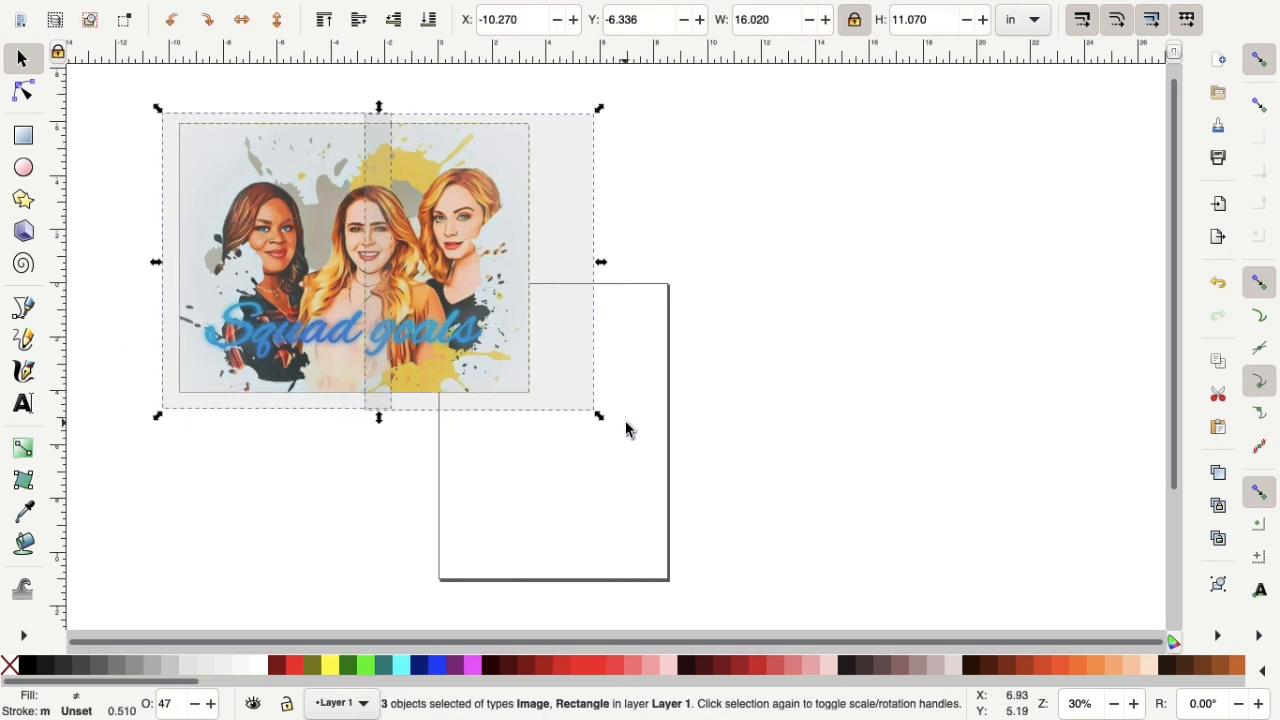
pyautogui.moveTo(564, 144)
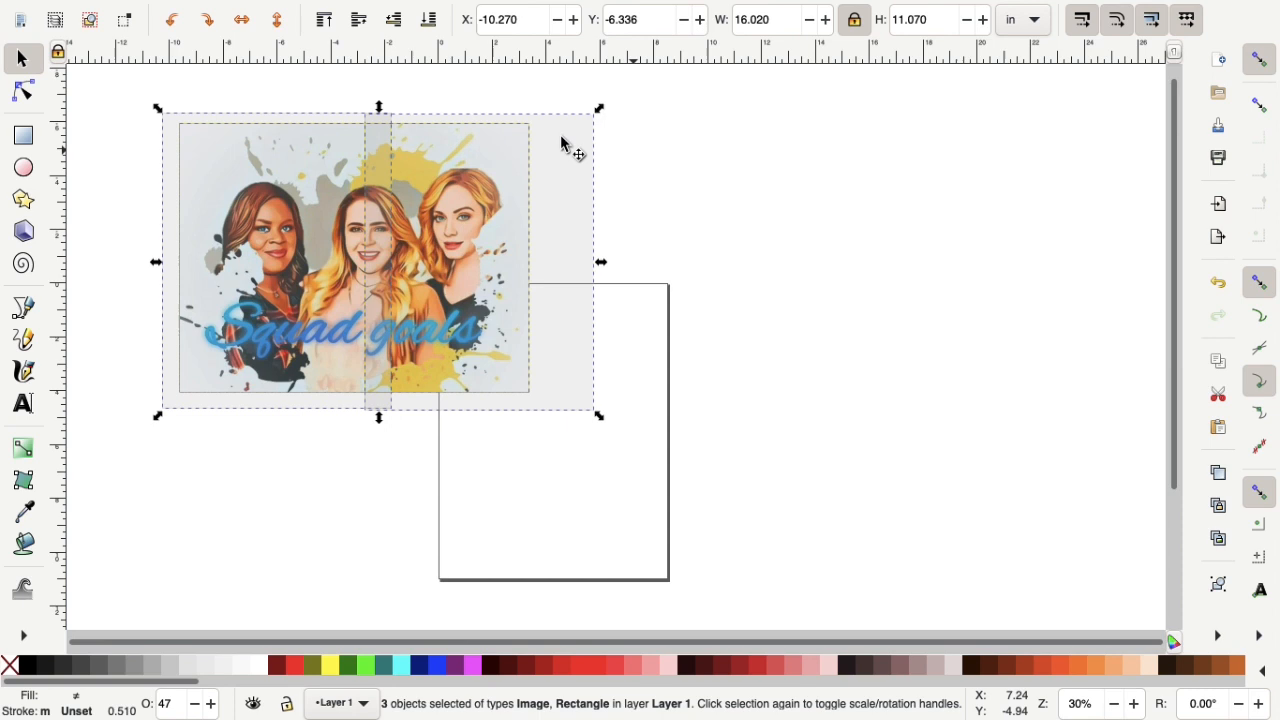
pyautogui.click(176, 10)
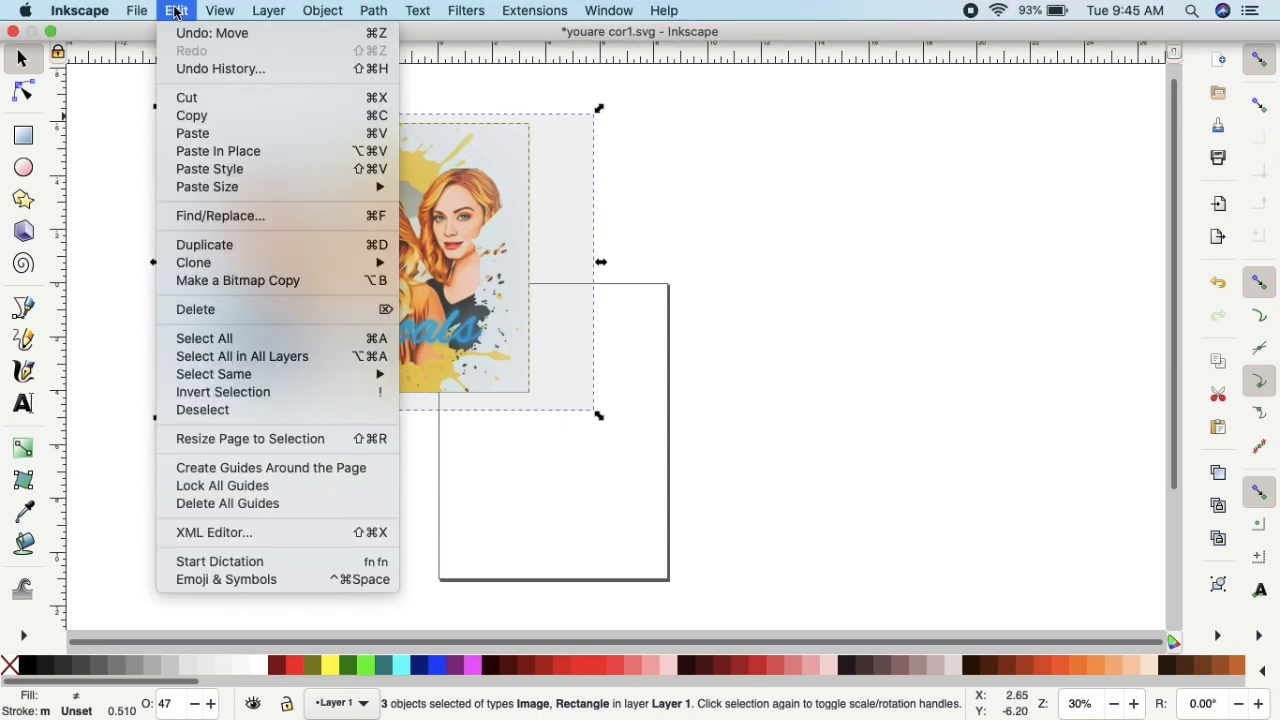
pyautogui.moveTo(204, 244)
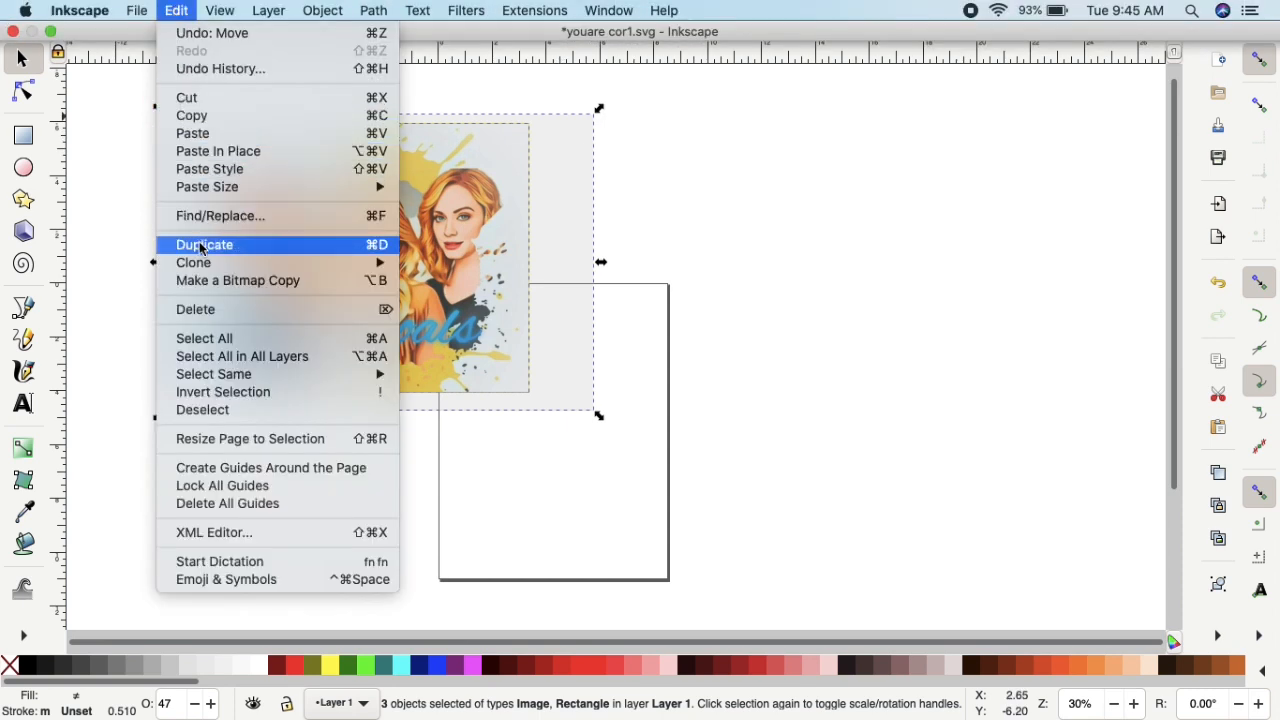
pyautogui.click(204, 244)
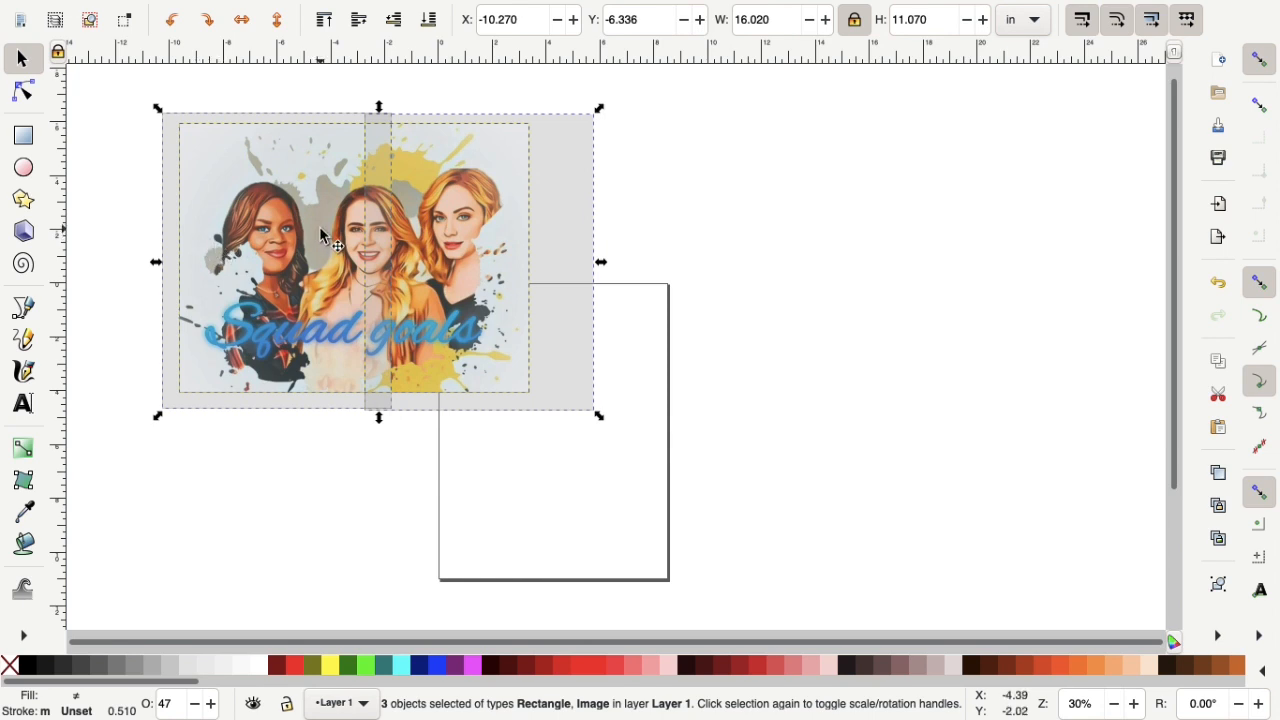
pyautogui.moveTo(350, 256); pyautogui.dragTo(780, 260)
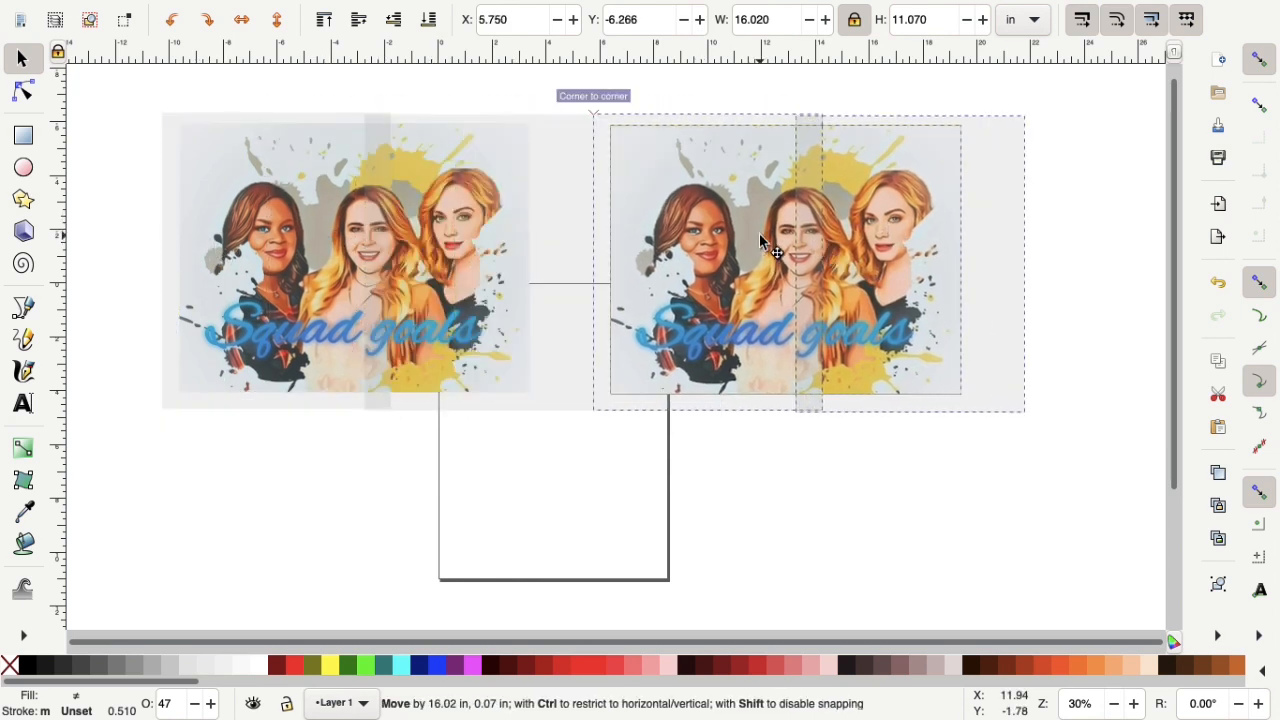
pyautogui.moveTo(776, 252); pyautogui.dragTo(850, 478)
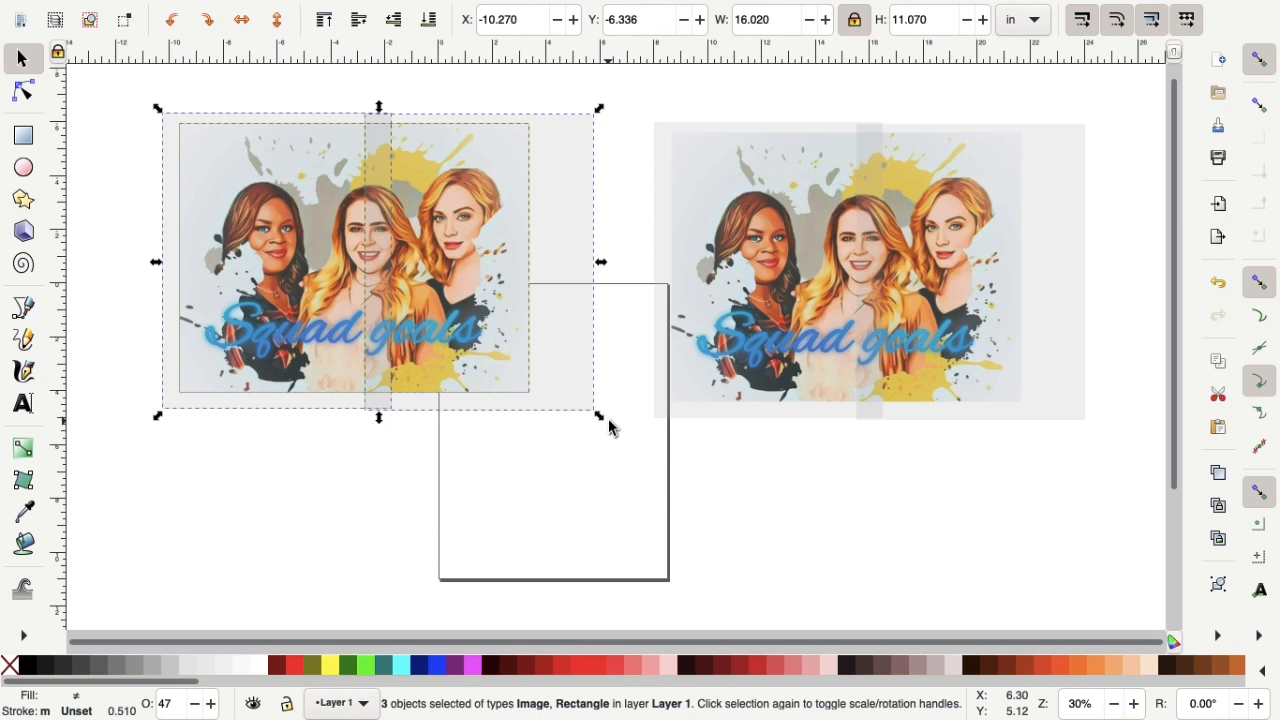
pyautogui.click(784, 496)
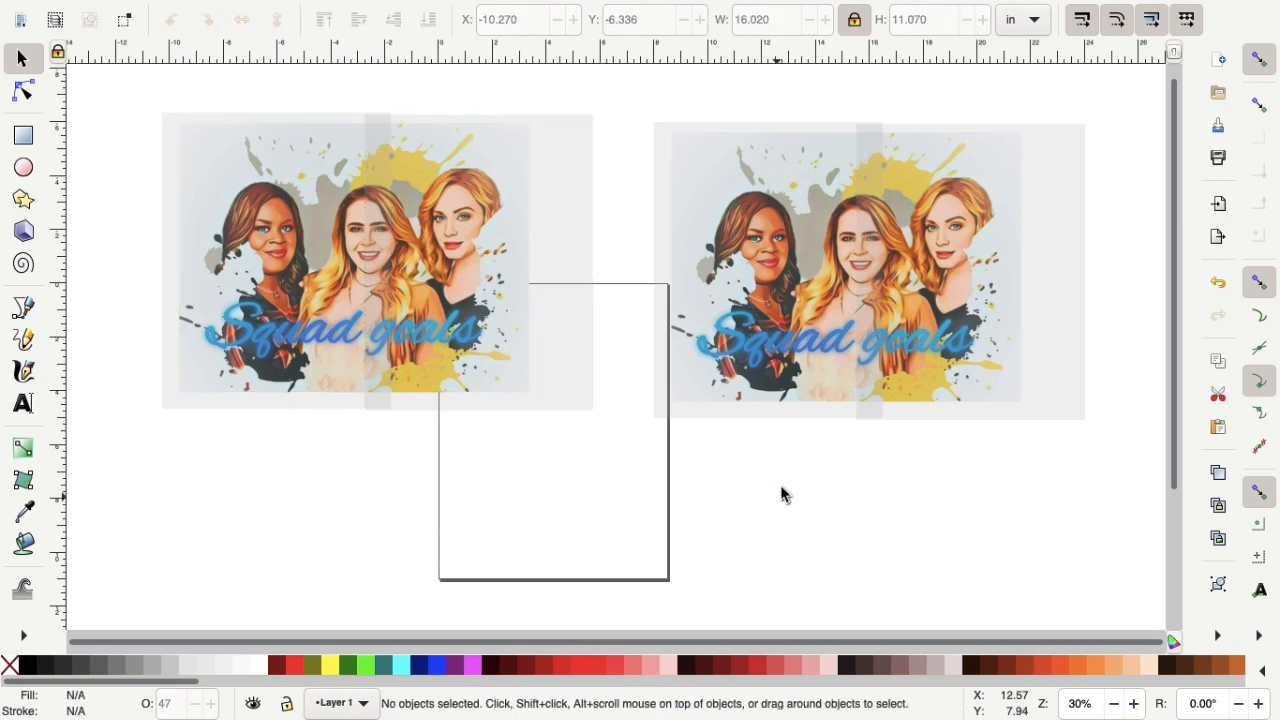
pyautogui.moveTo(636, 128)
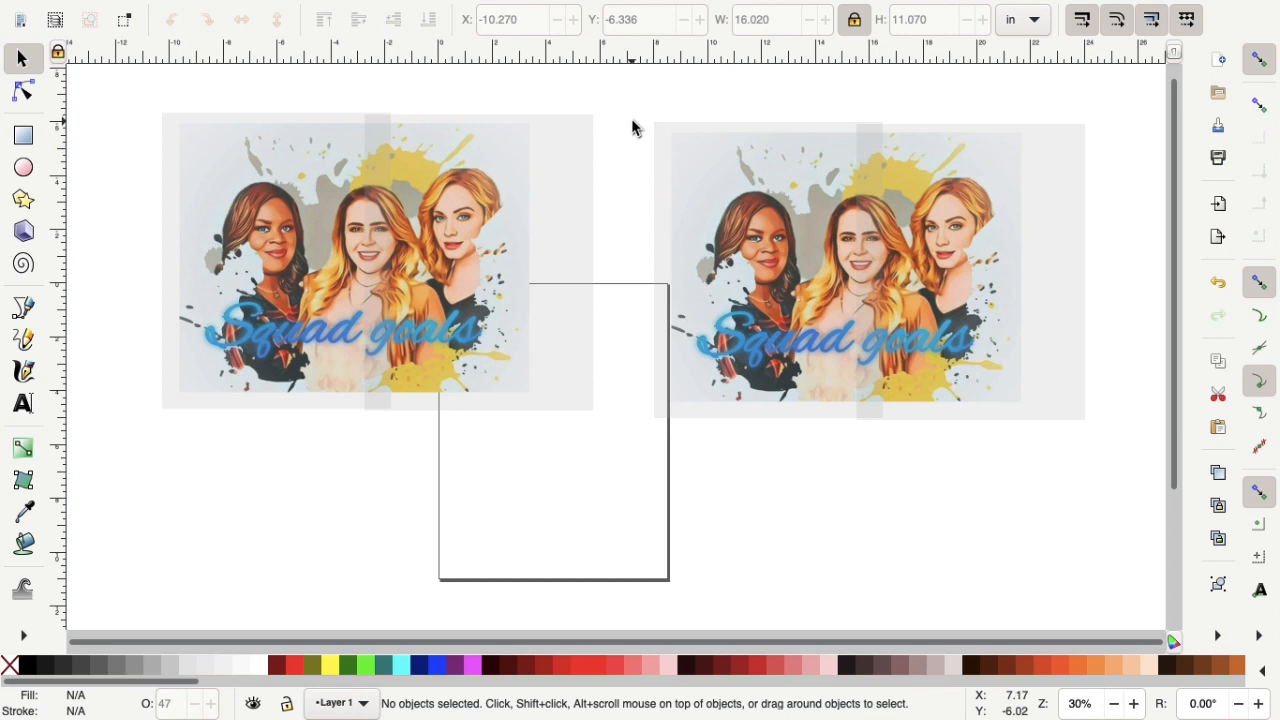
# Shift the right copy further right, then move the original group down onto the page outline.
pyautogui.moveTo(636, 128); pyautogui.dragTo(1118, 432)
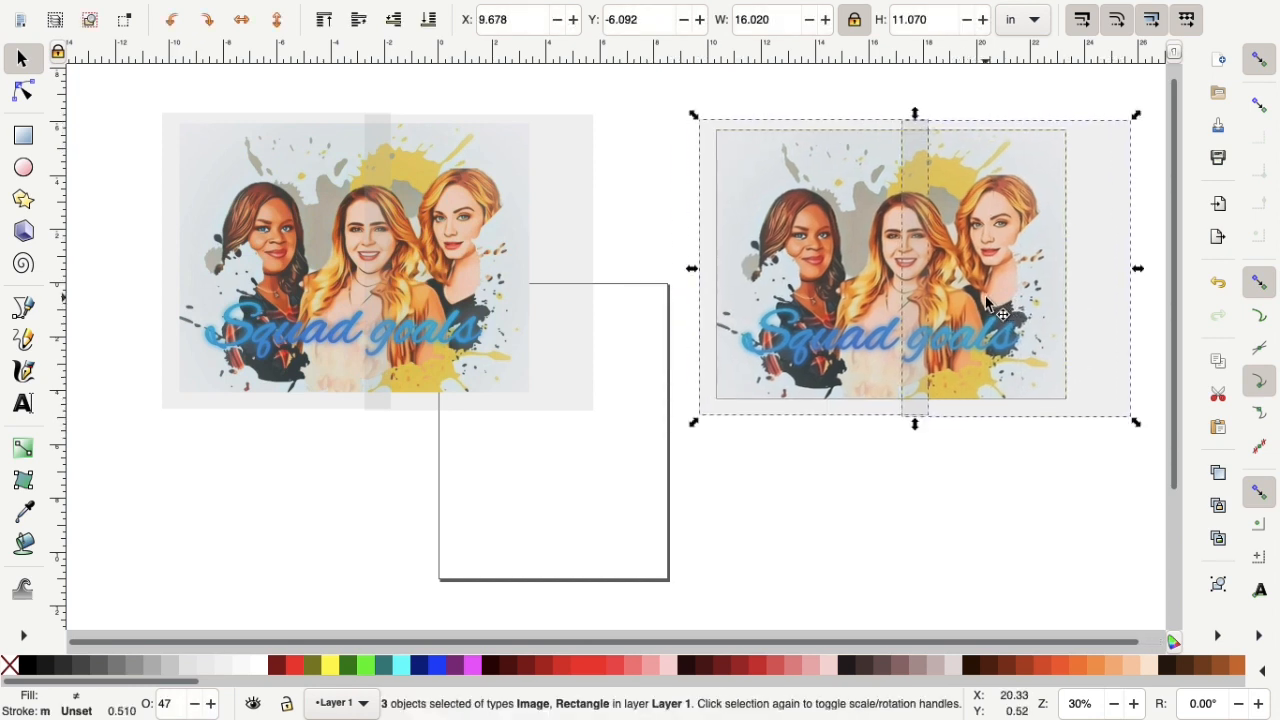
pyautogui.click(324, 512)
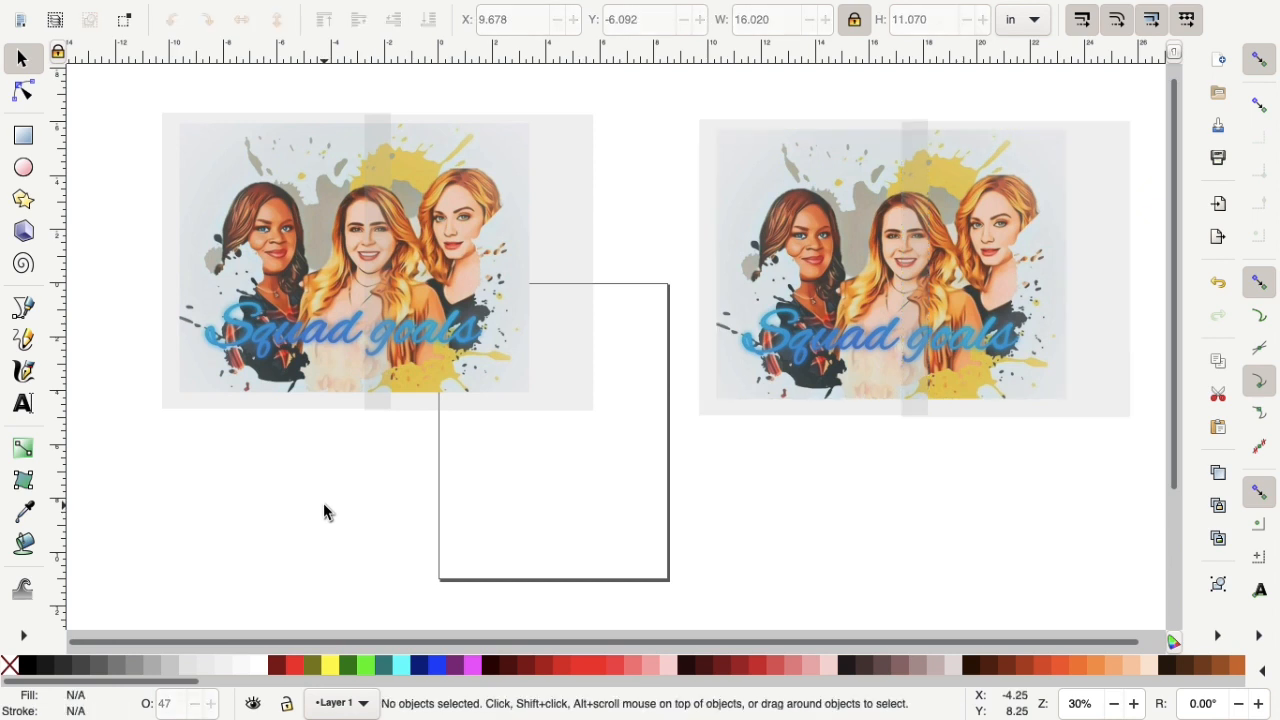
pyautogui.moveTo(138, 108)
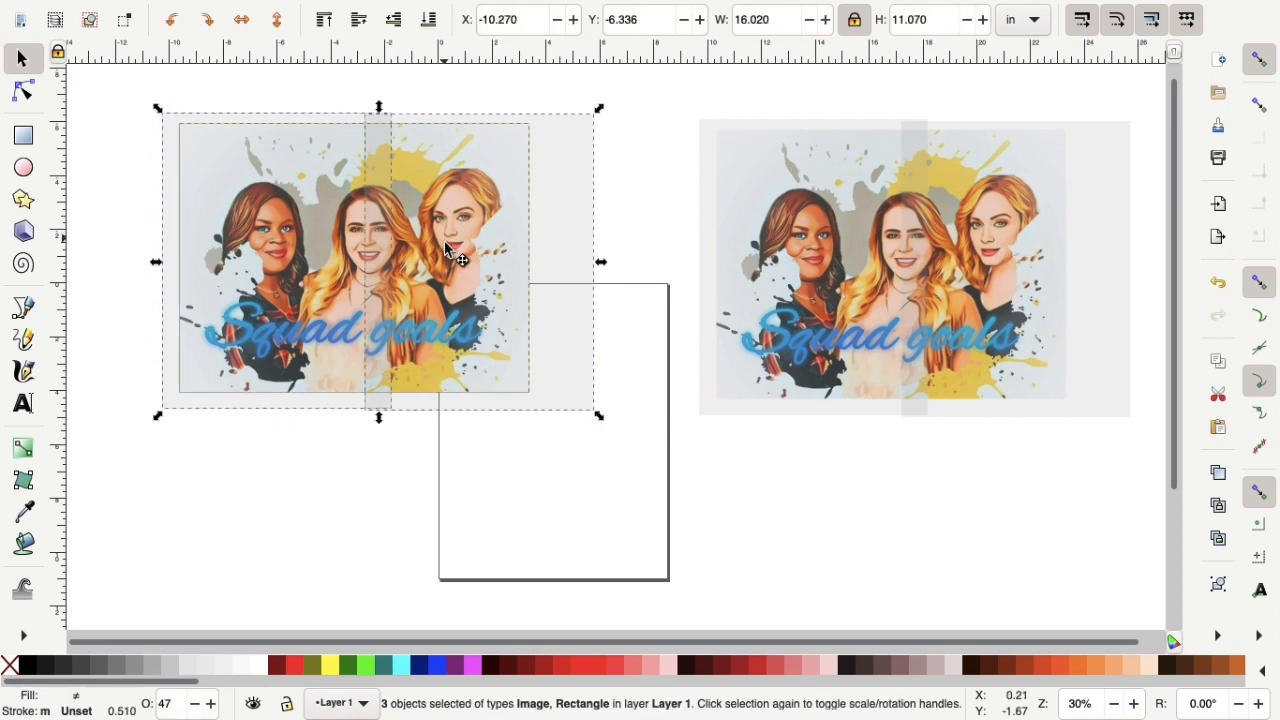
pyautogui.moveTo(448, 258); pyautogui.dragTo(556, 440)
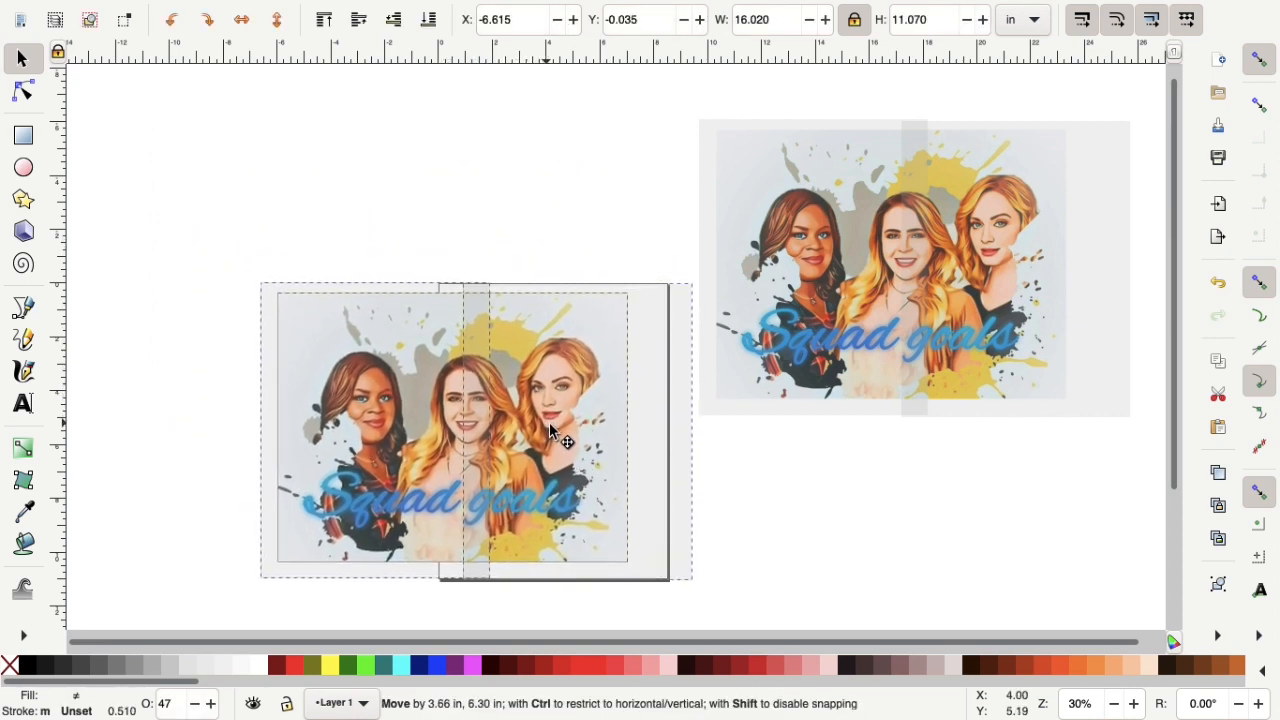
pyautogui.moveTo(550, 430); pyautogui.dragTo(576, 430)
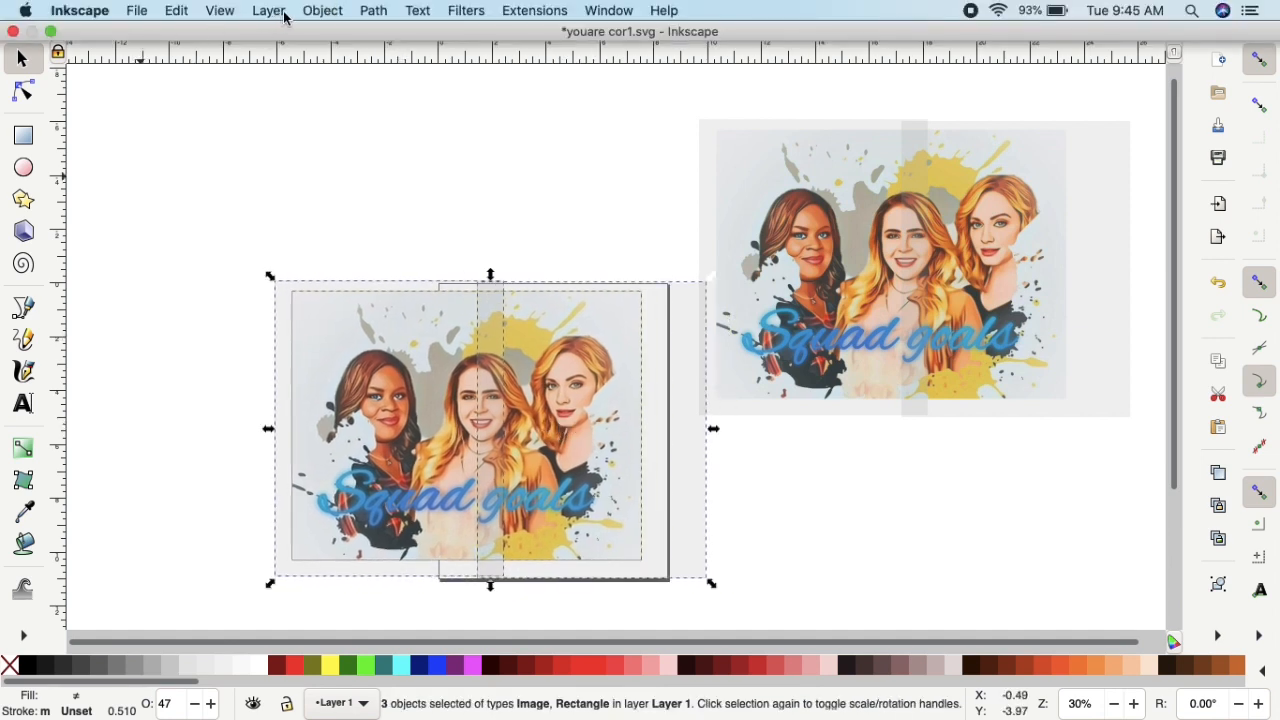
# Zoom out to view the whole layout and move the right copy farther up and right.
pyautogui.click(220, 10)
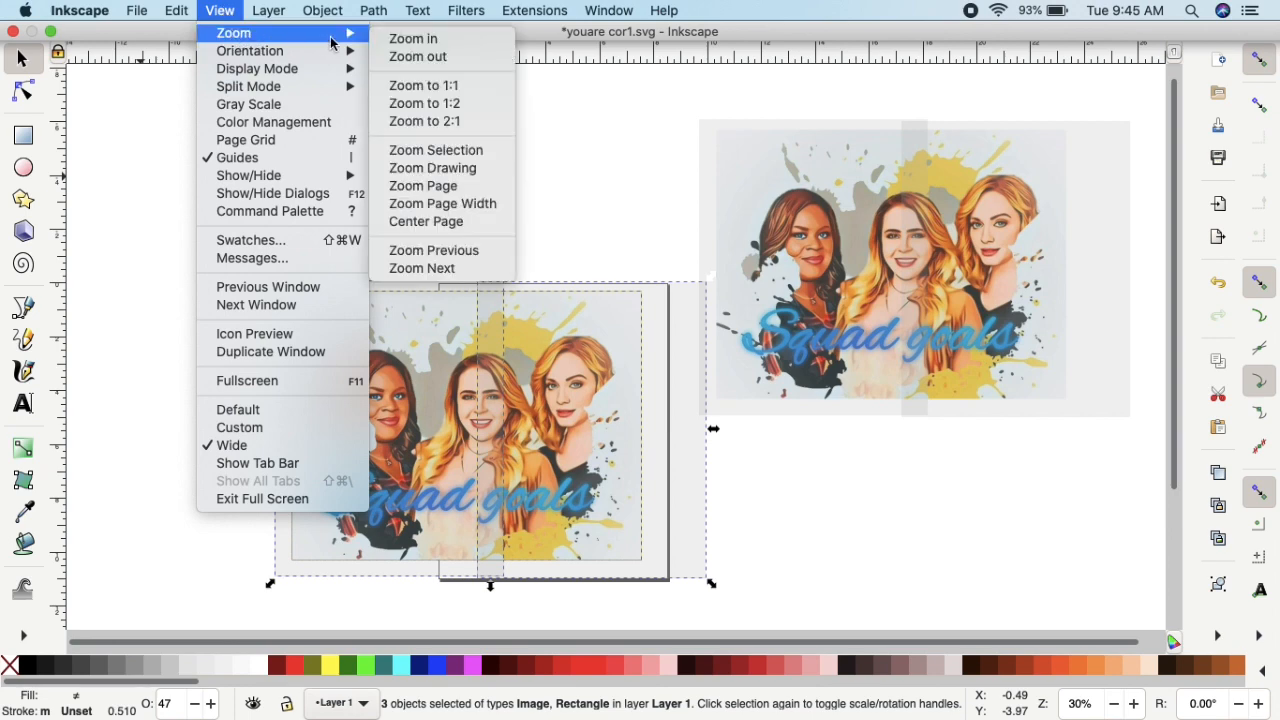
pyautogui.moveTo(416, 56)
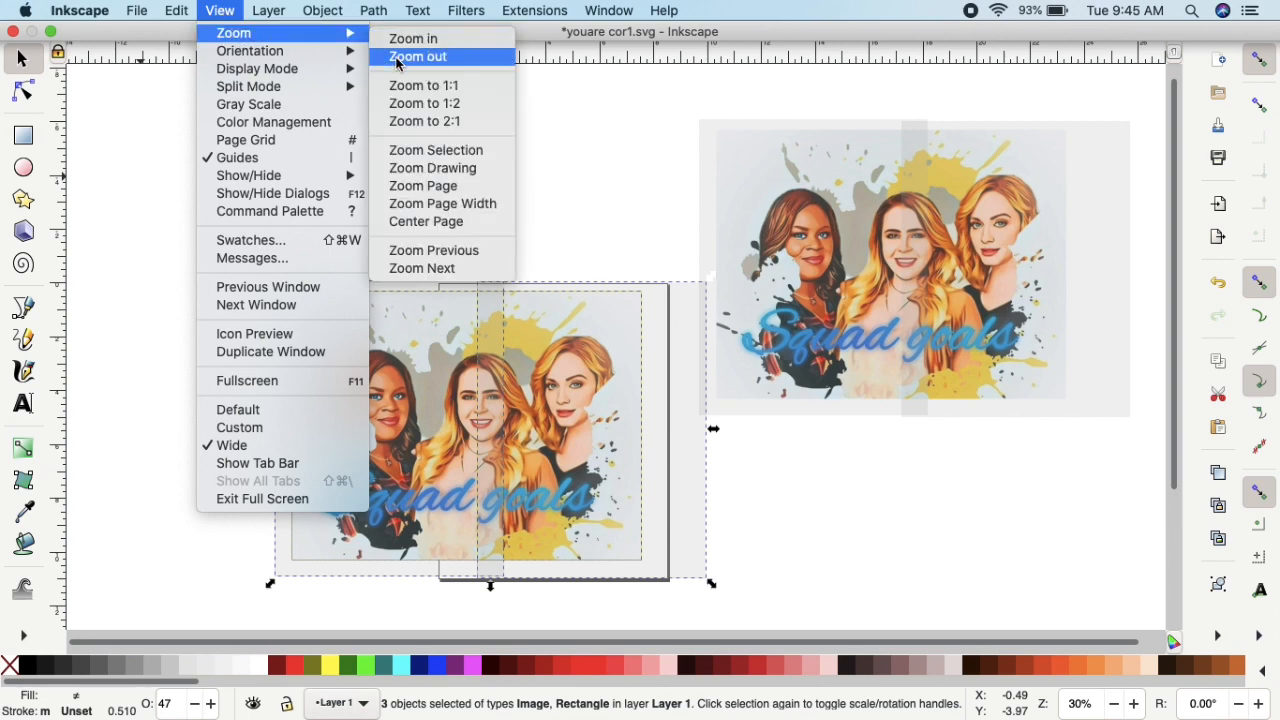
pyautogui.click(416, 56)
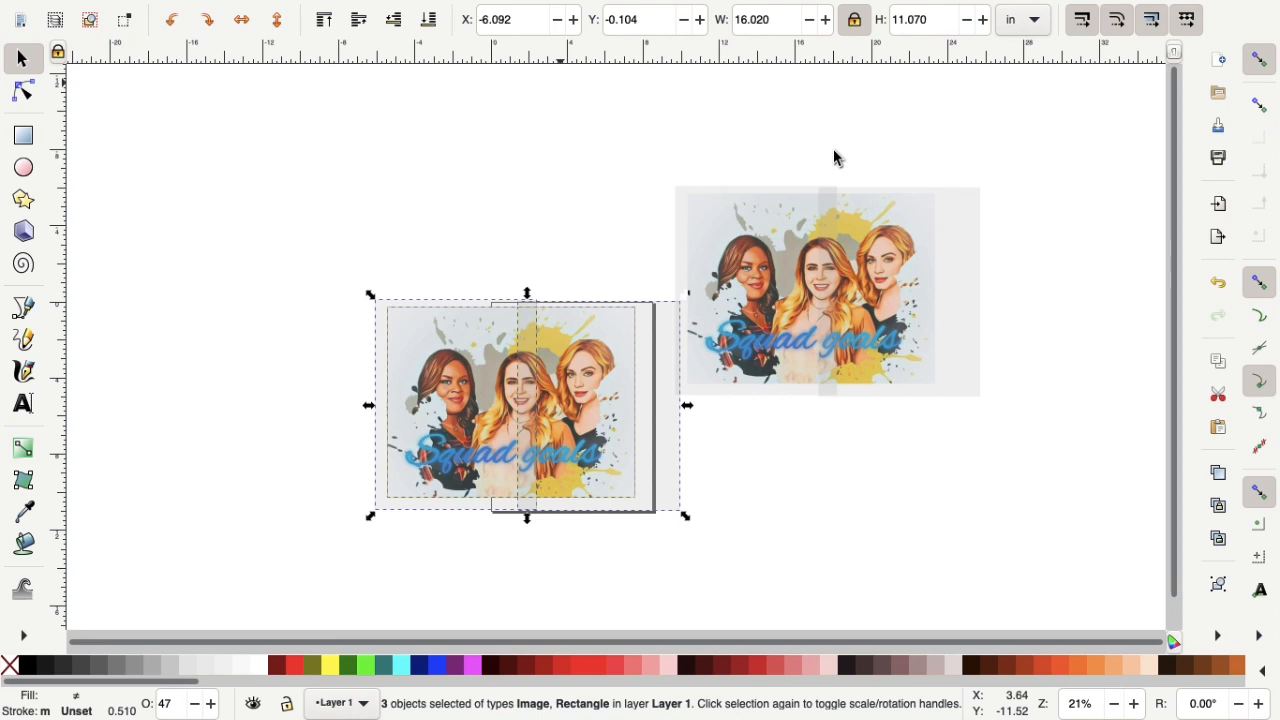
pyautogui.click(668, 180)
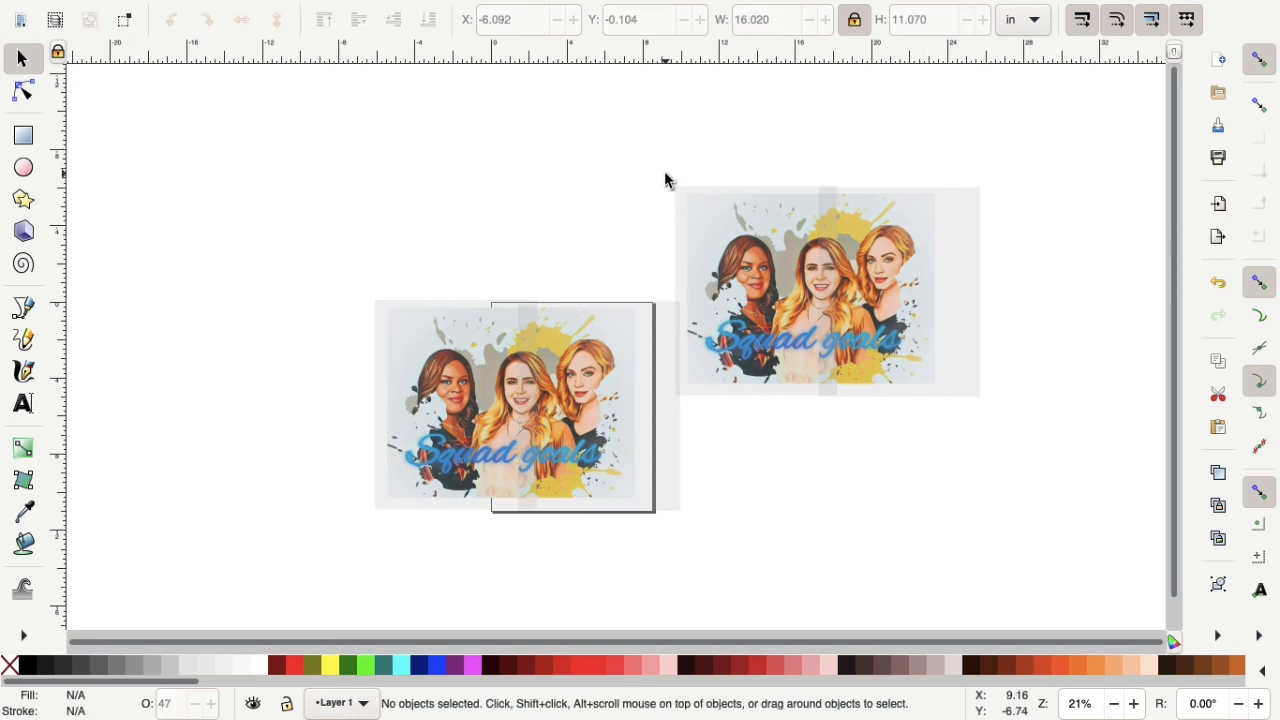
pyautogui.click(810, 290)
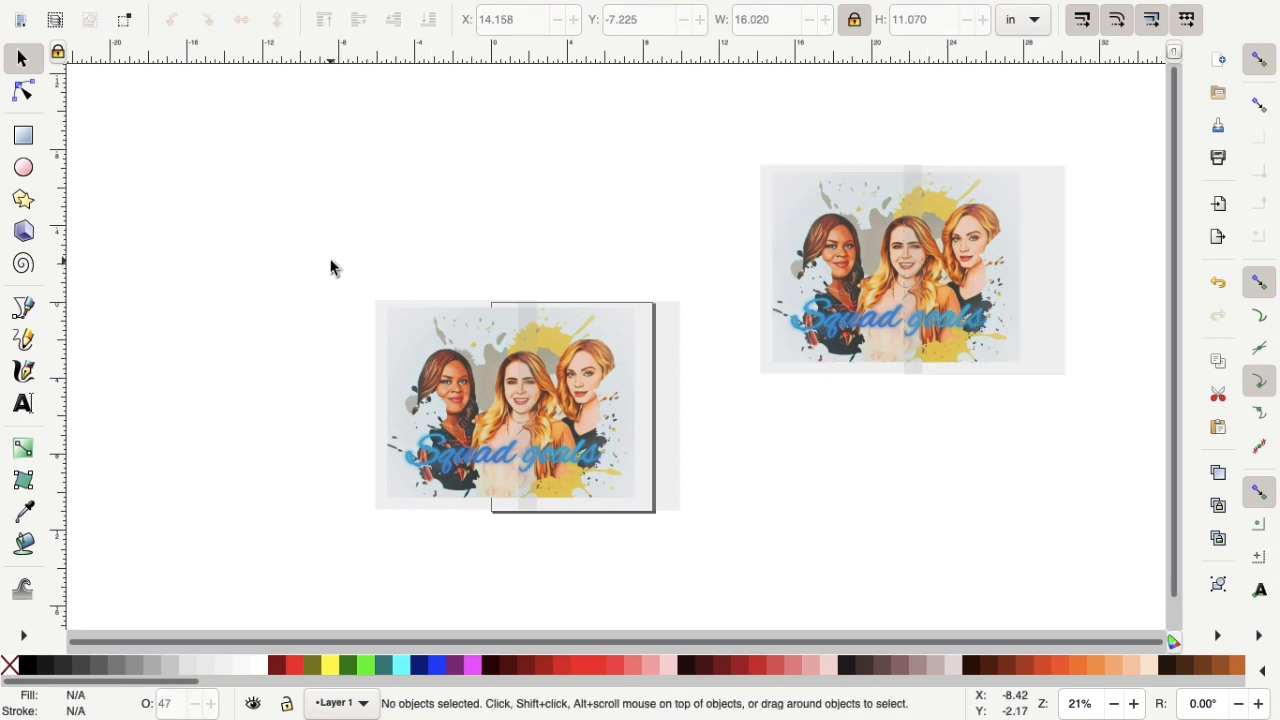
pyautogui.moveTo(336, 268); pyautogui.dragTo(722, 548)
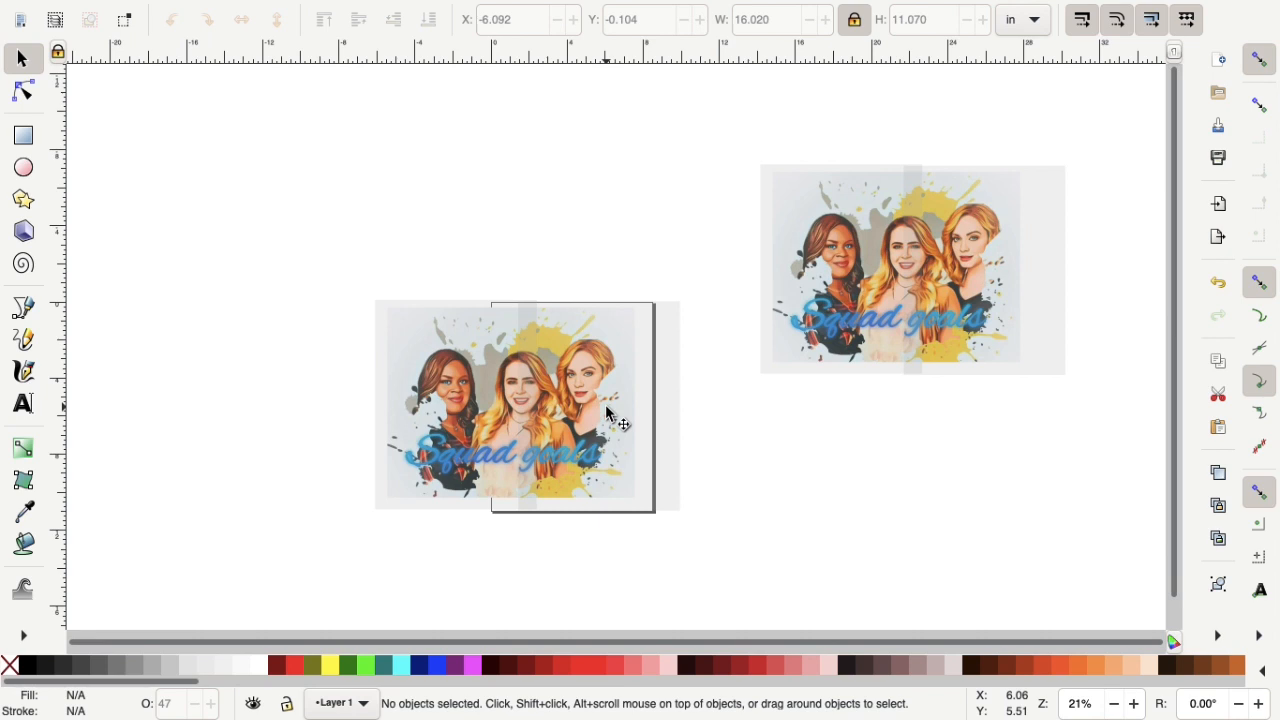
pyautogui.moveTo(456, 400)
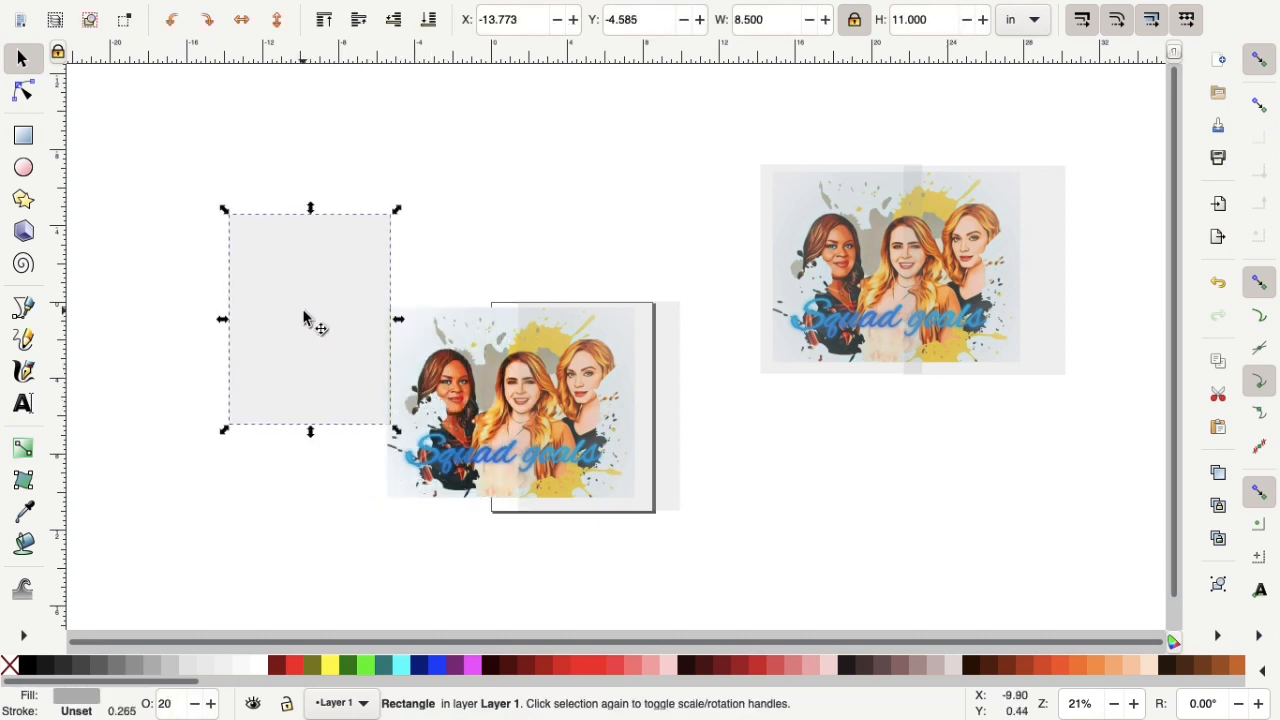
# Delete the stray grey rectangle and clip the lower portrait to its rectangle with Object > Clip > Set.
pyautogui.press('Delete')
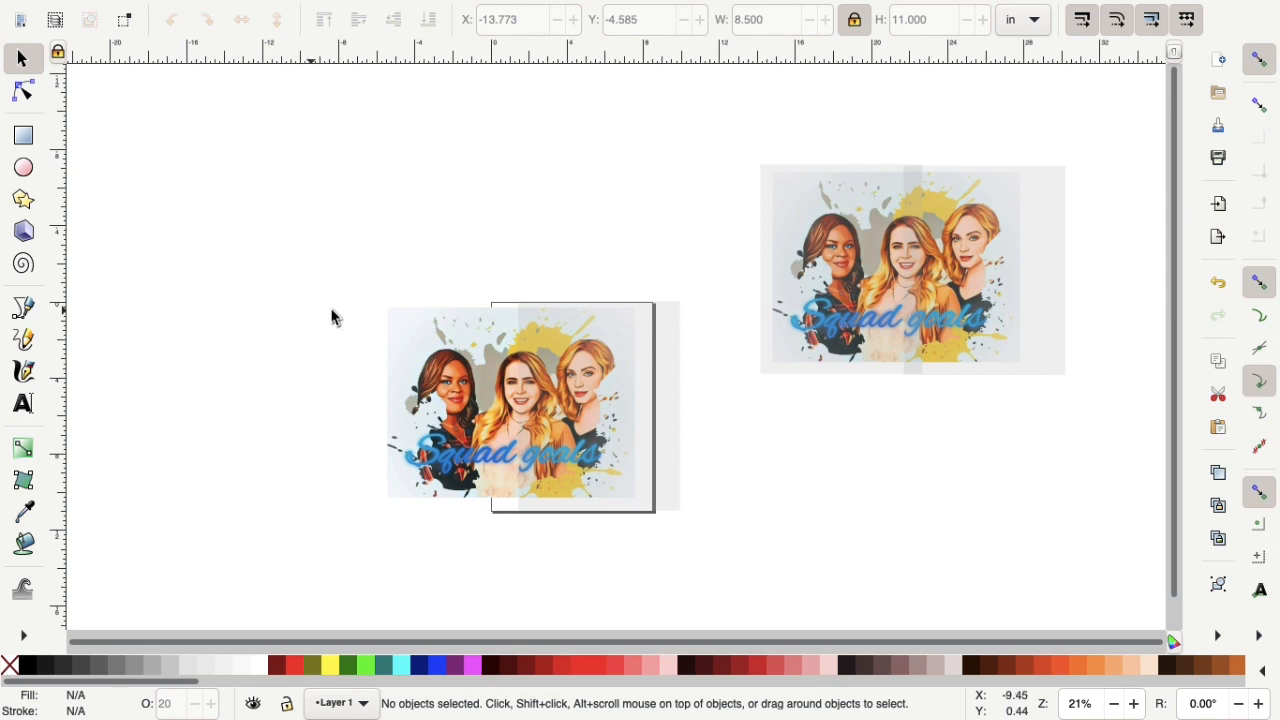
pyautogui.moveTo(404, 276)
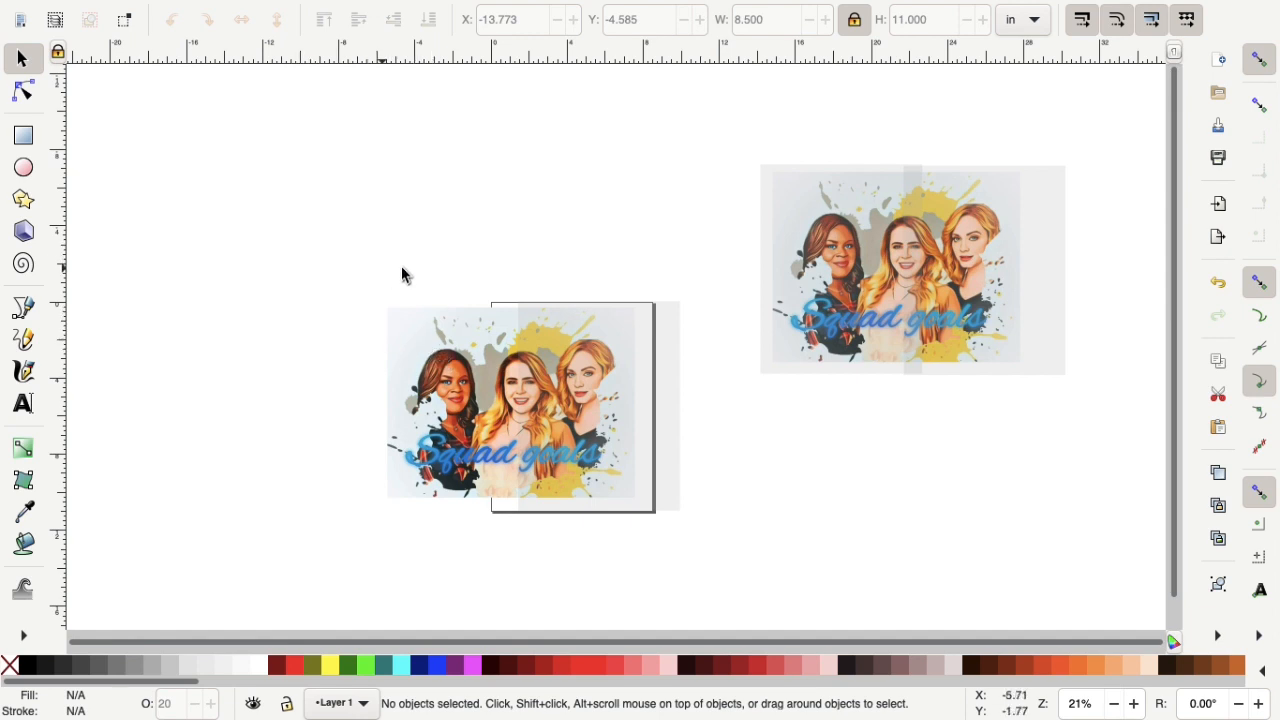
pyautogui.moveTo(404, 276); pyautogui.dragTo(708, 548)
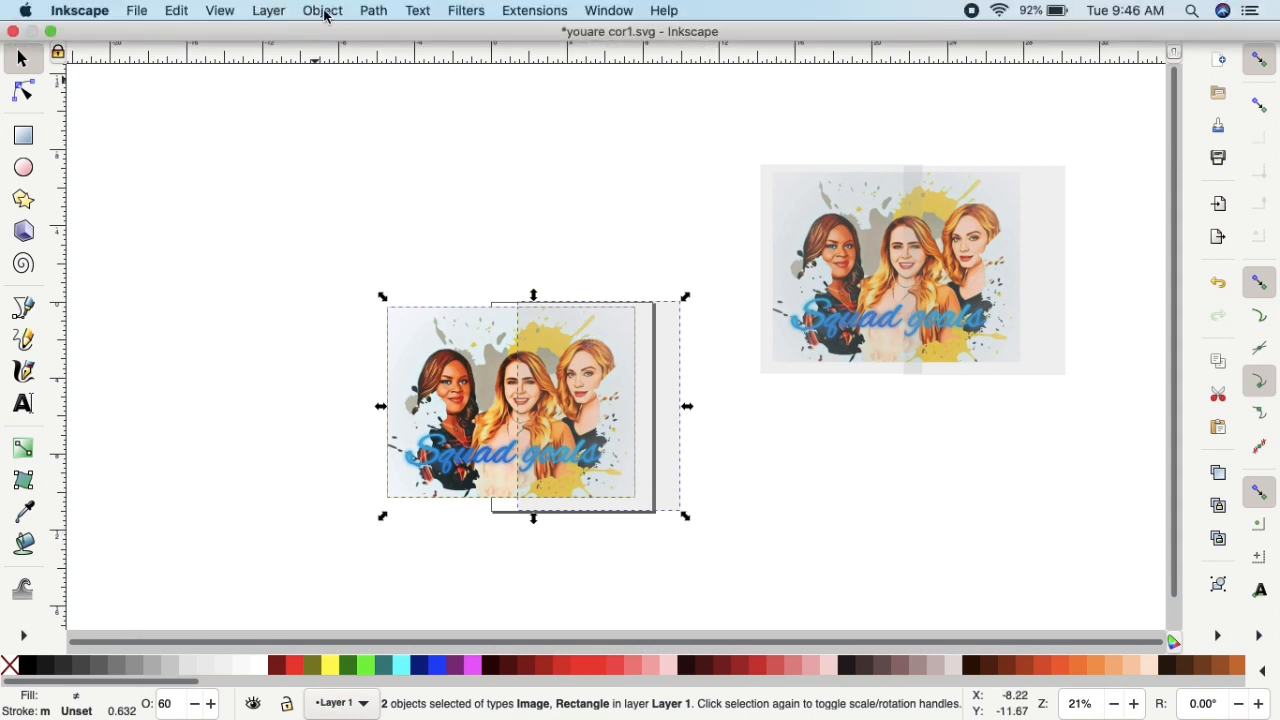
pyautogui.click(322, 10)
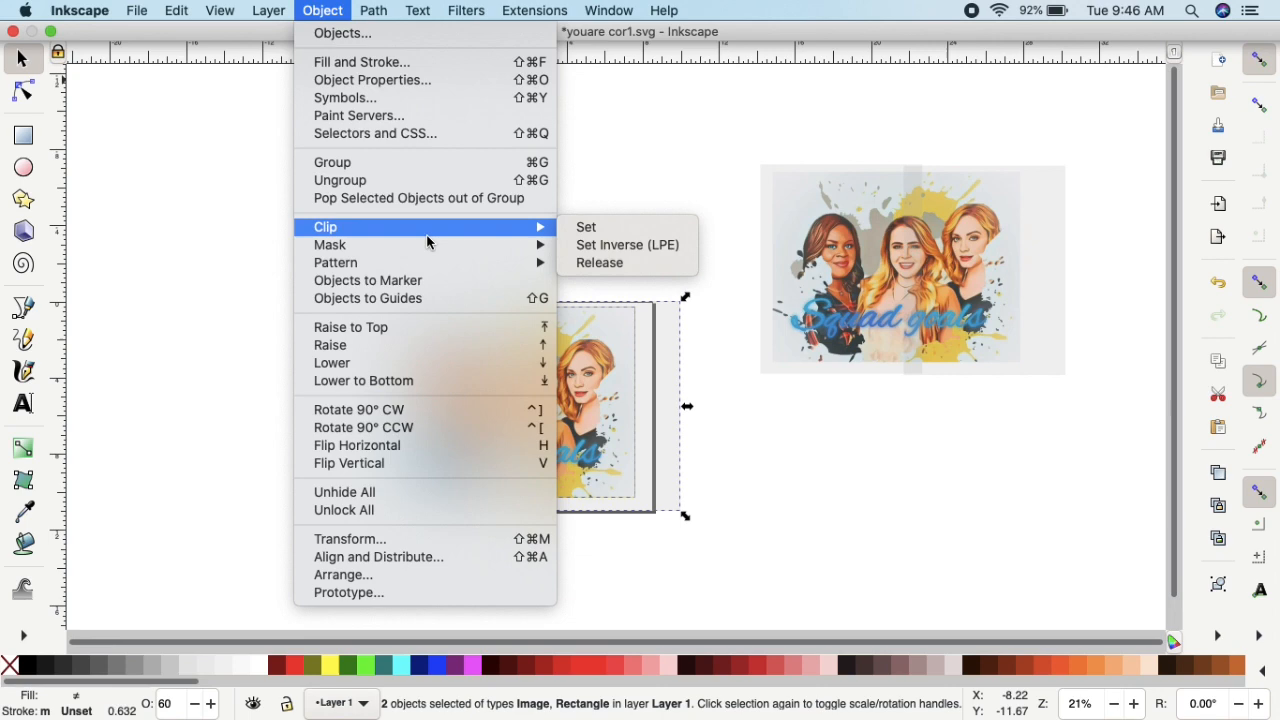
pyautogui.click(586, 228)
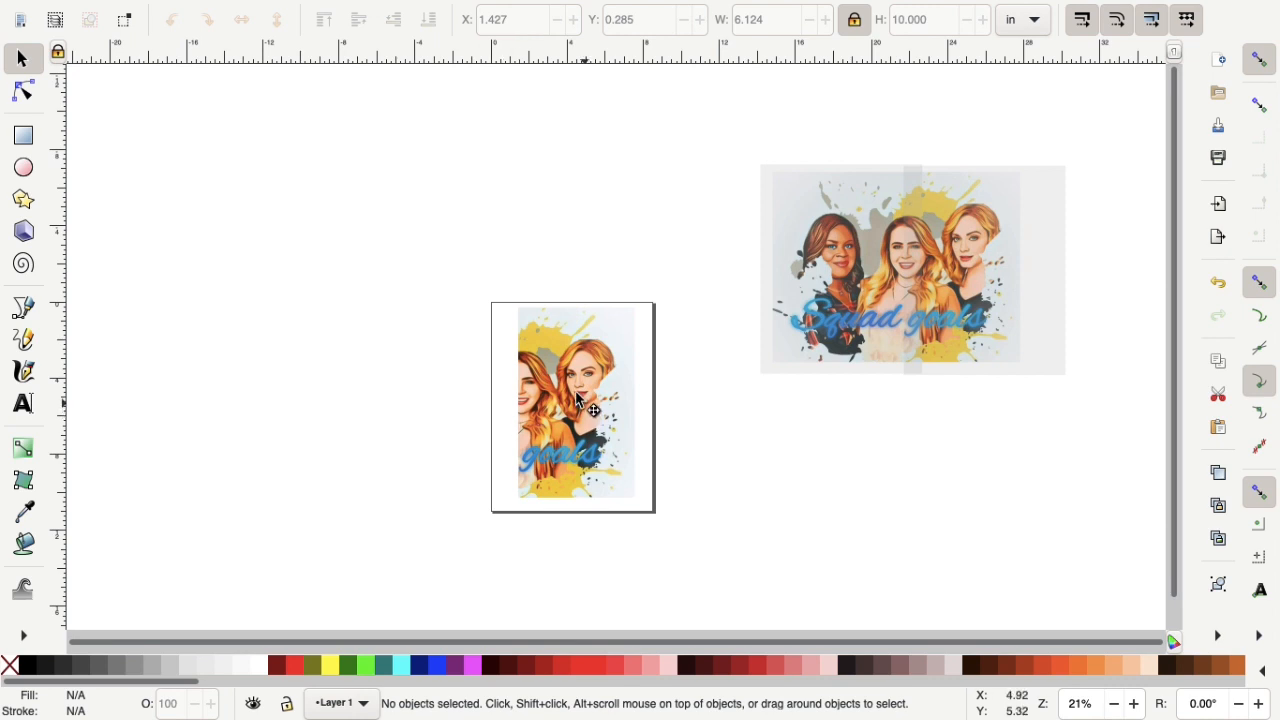
# Move the clipped right-hand half off the page to below the copy.
pyautogui.moveTo(576, 402); pyautogui.dragTo(908, 500)
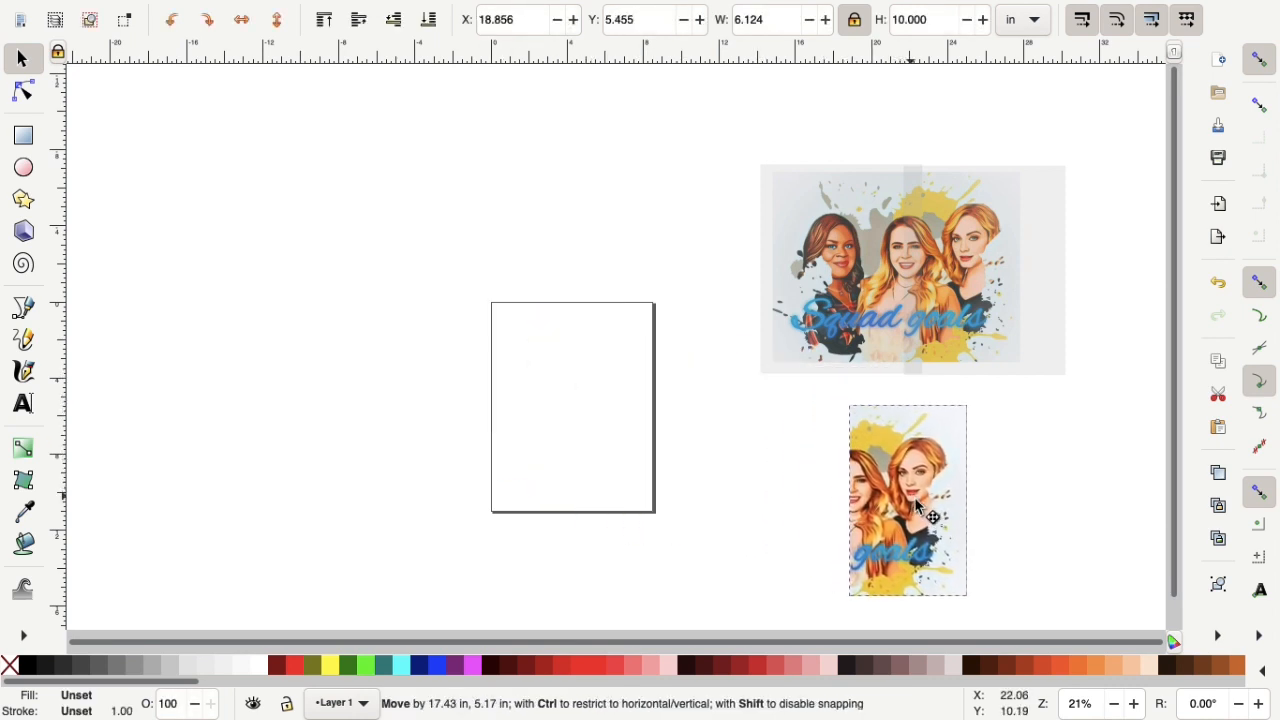
pyautogui.moveTo(908, 500); pyautogui.dragTo(926, 512)
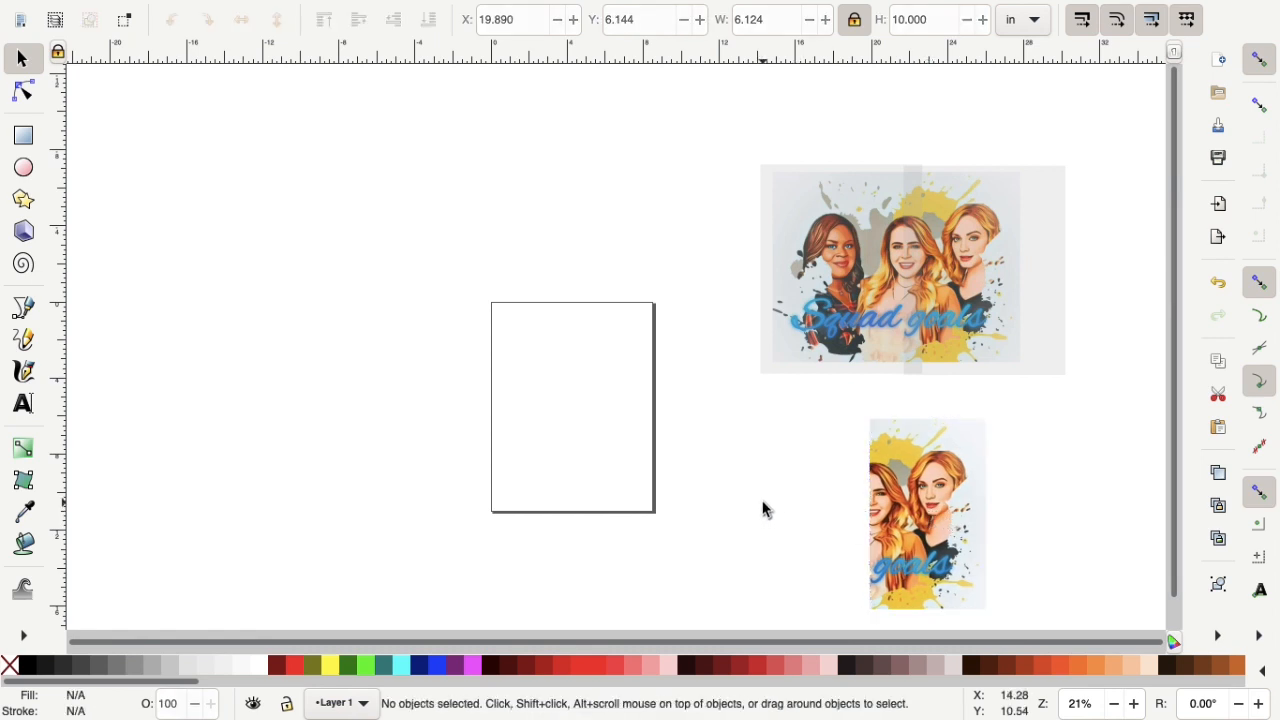
pyautogui.moveTo(738, 156)
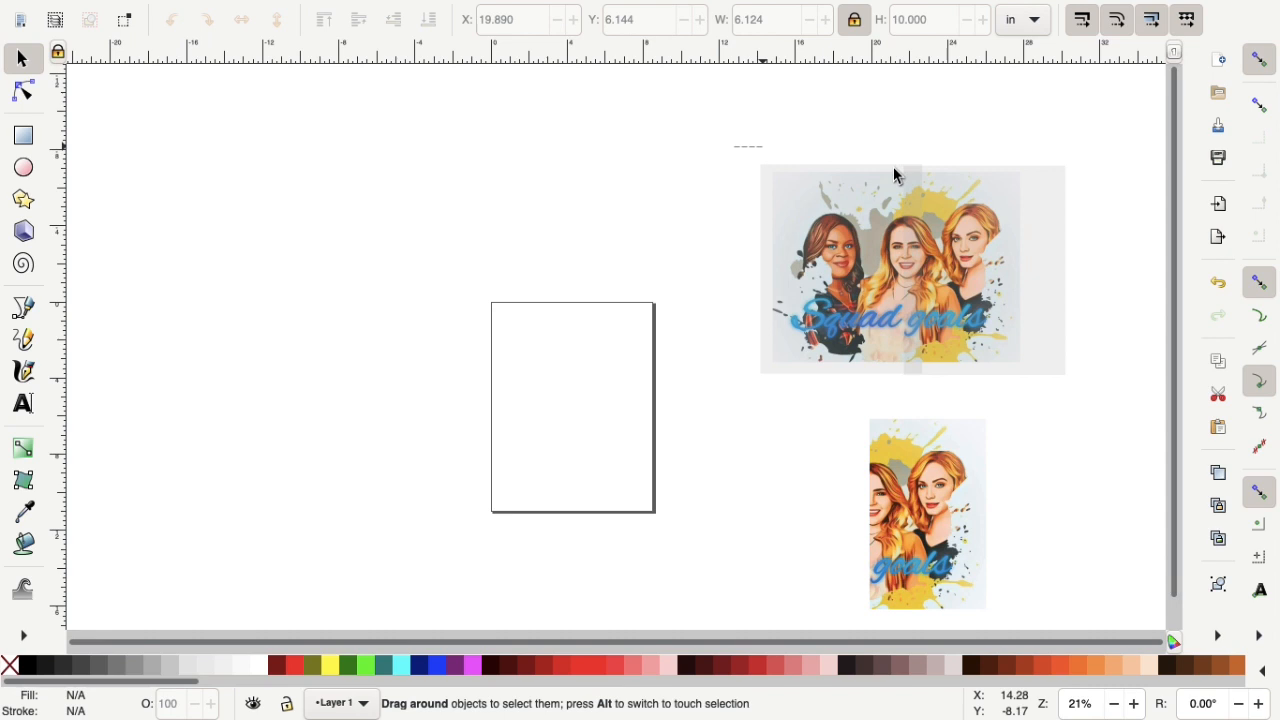
# Drag the portrait with its rectangles onto the page, left edges aligned, then select the letter-size rectangle alone.
pyautogui.click(892, 268)
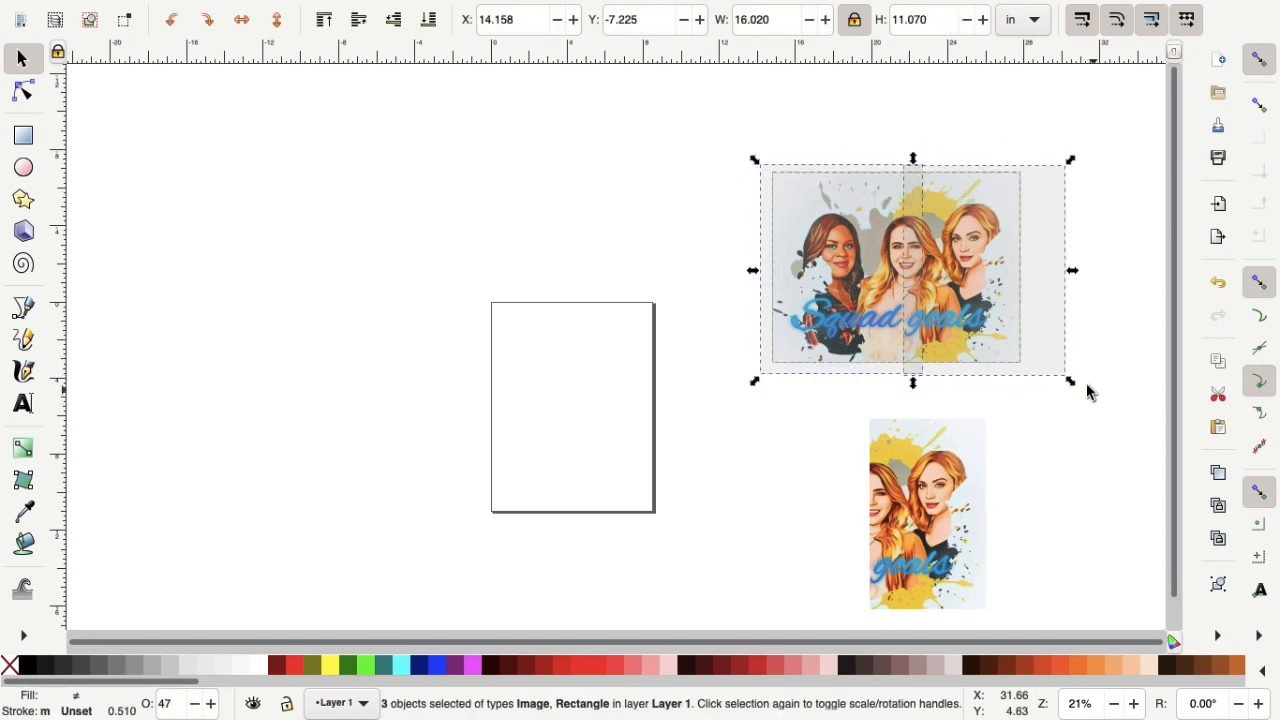
pyautogui.moveTo(912, 270); pyautogui.dragTo(800, 300)
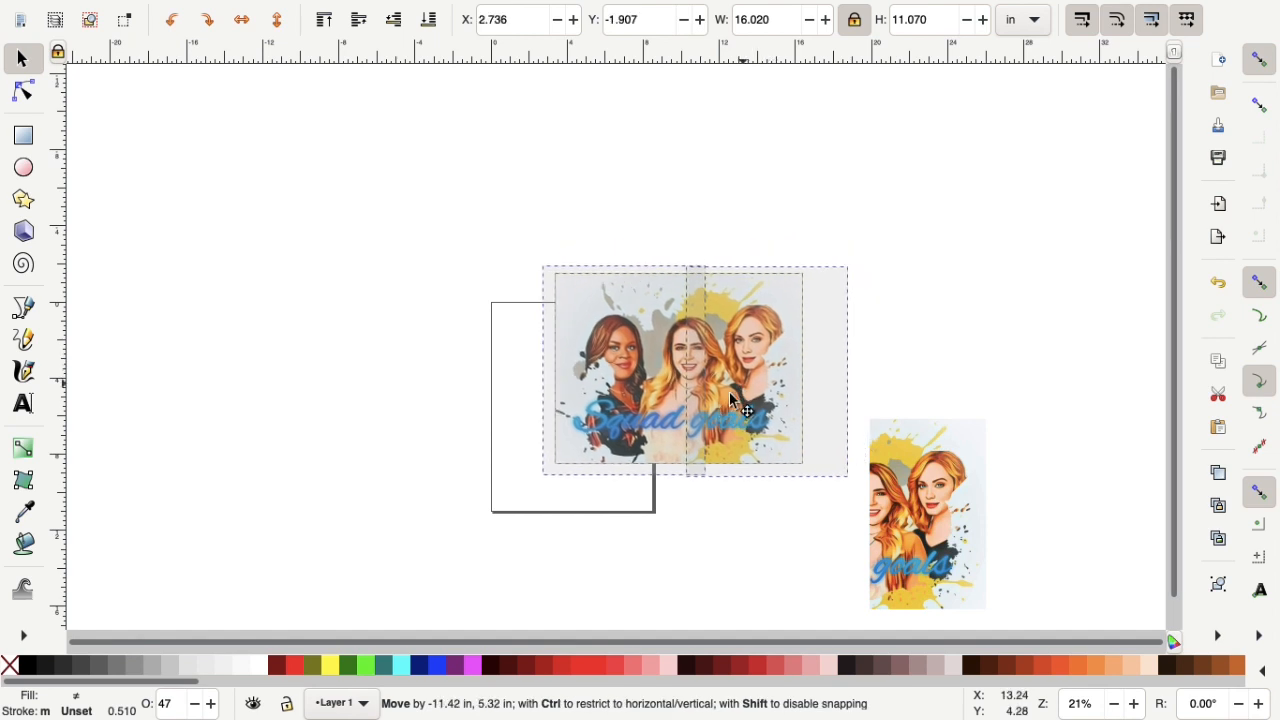
pyautogui.moveTo(730, 400); pyautogui.dragTo(690, 436)
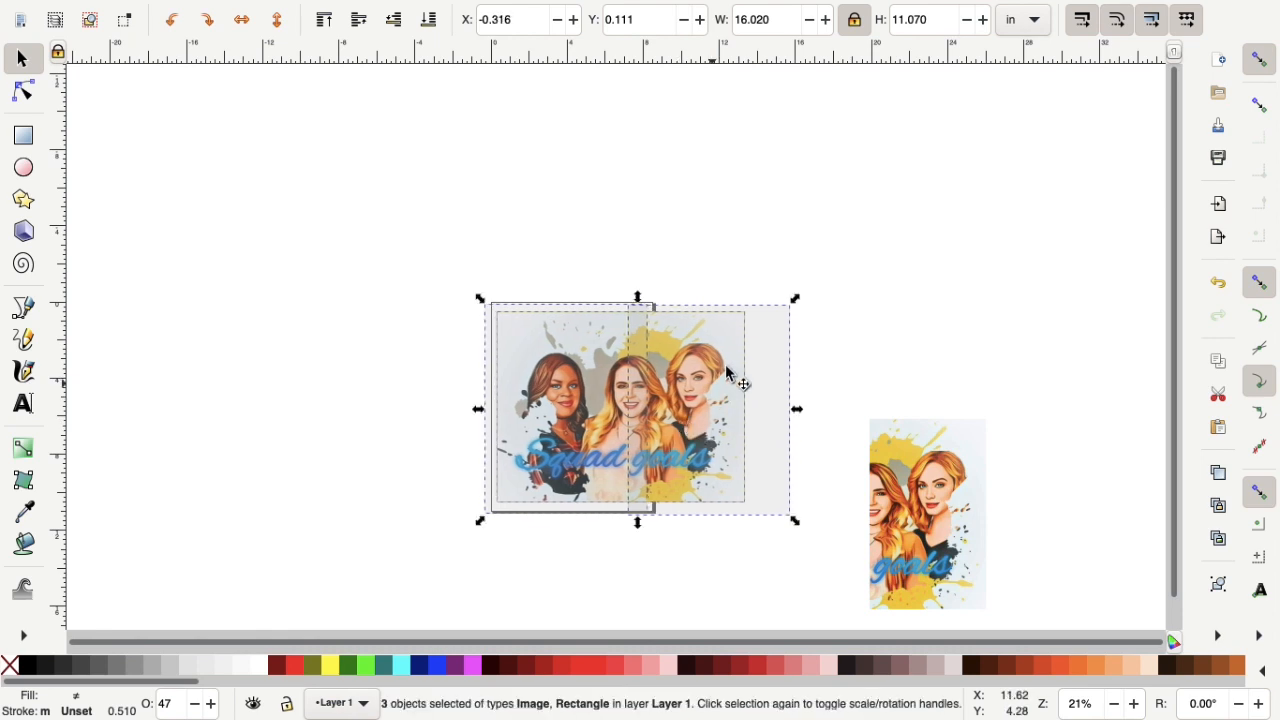
pyautogui.click(804, 332)
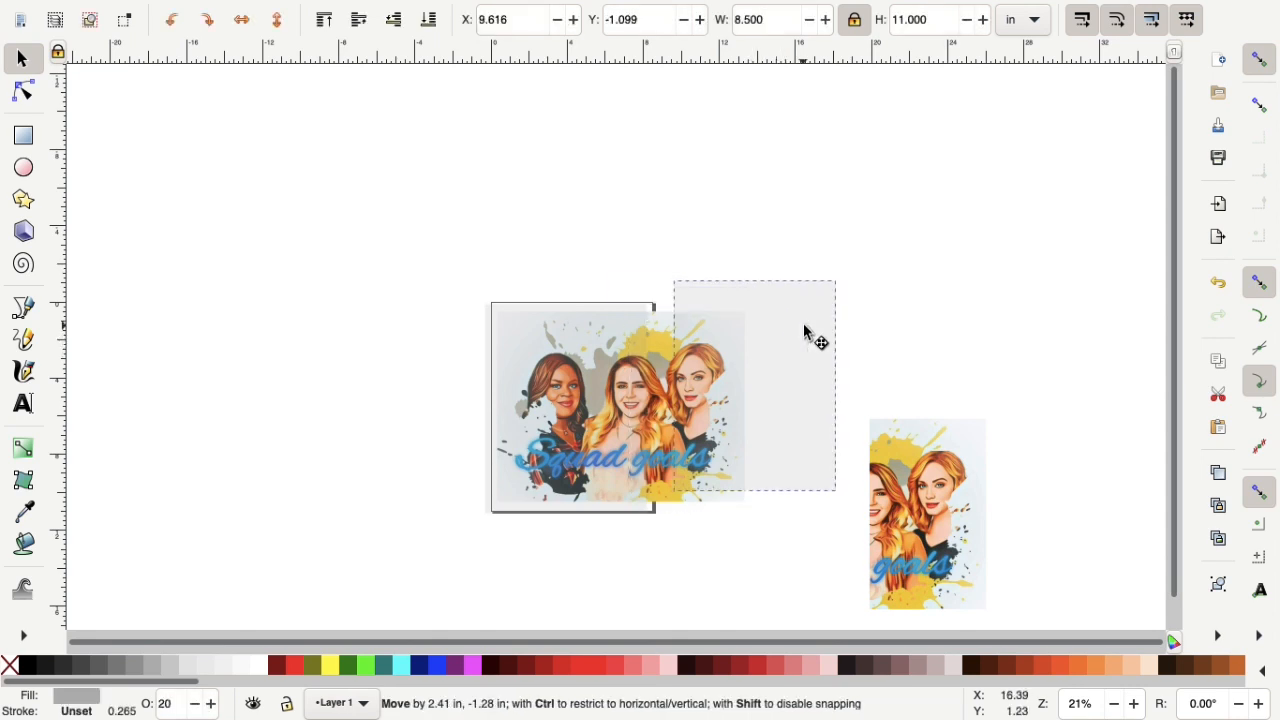
# Place the letter-size rectangle over the page and clip the portrait to it via Object > Clip > Set.
pyautogui.moveTo(804, 340); pyautogui.dragTo(904, 250)
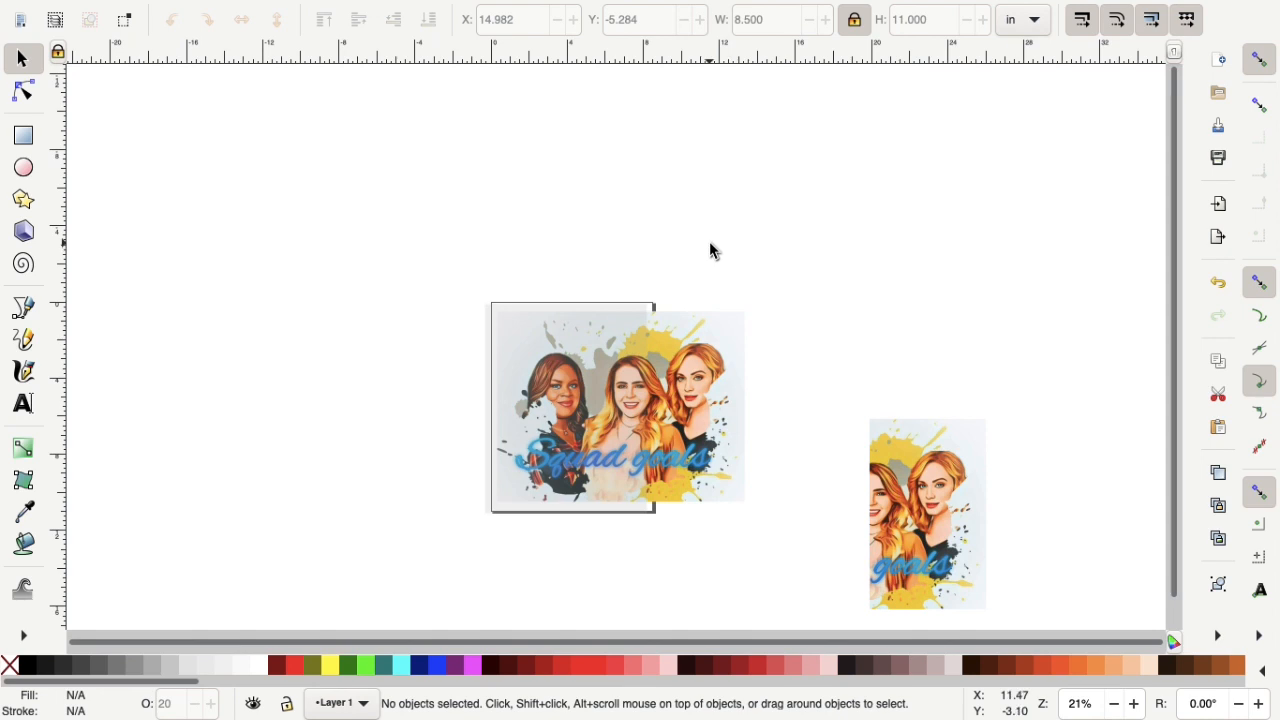
pyautogui.moveTo(690, 254)
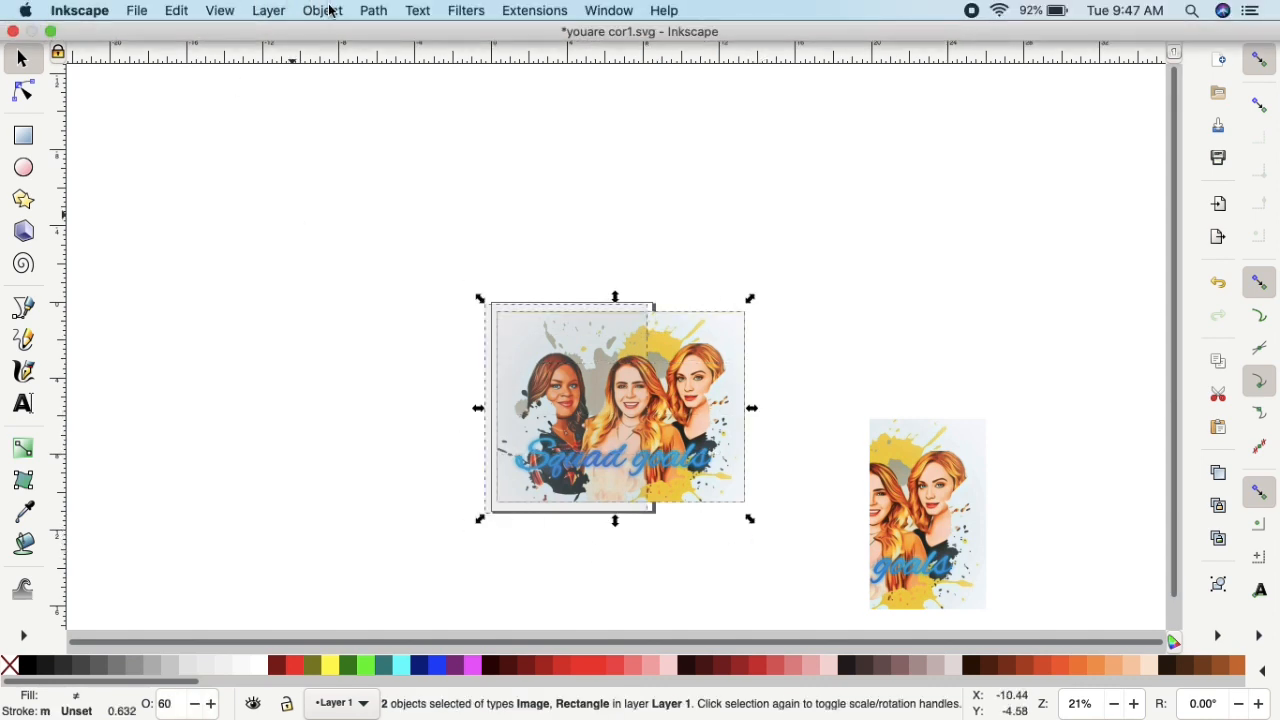
pyautogui.click(322, 10)
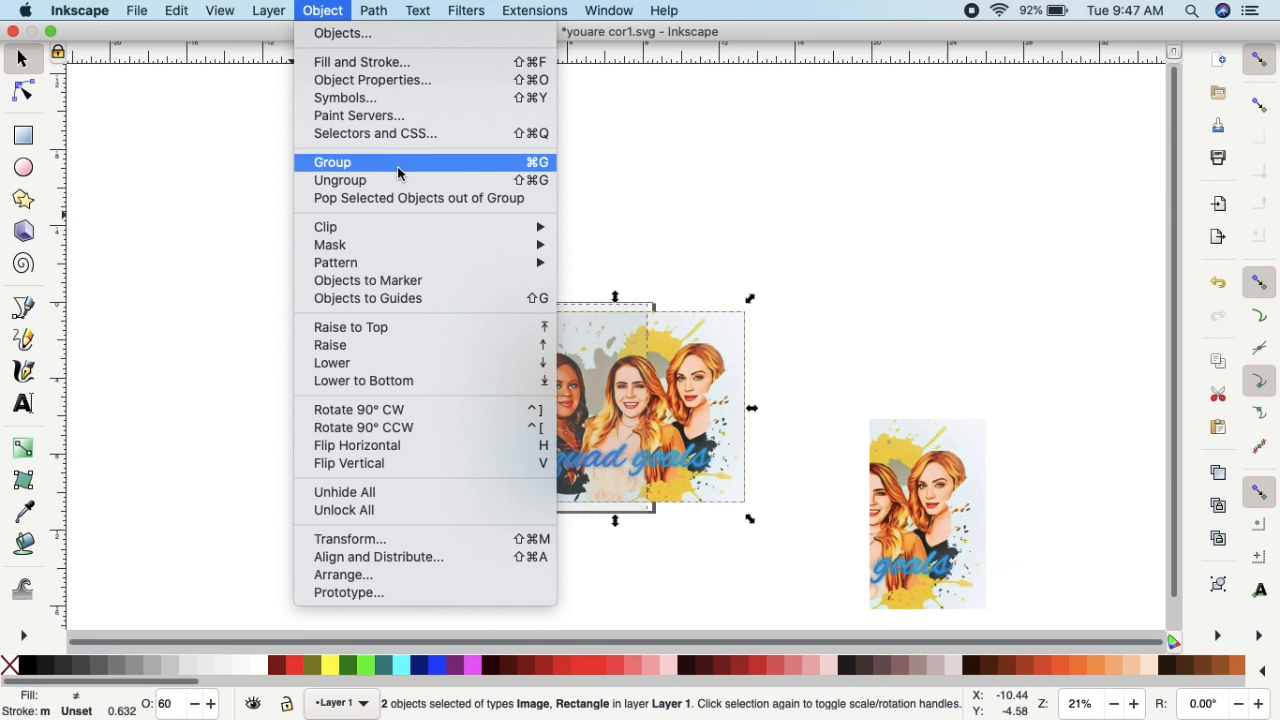
pyautogui.moveTo(324, 226)
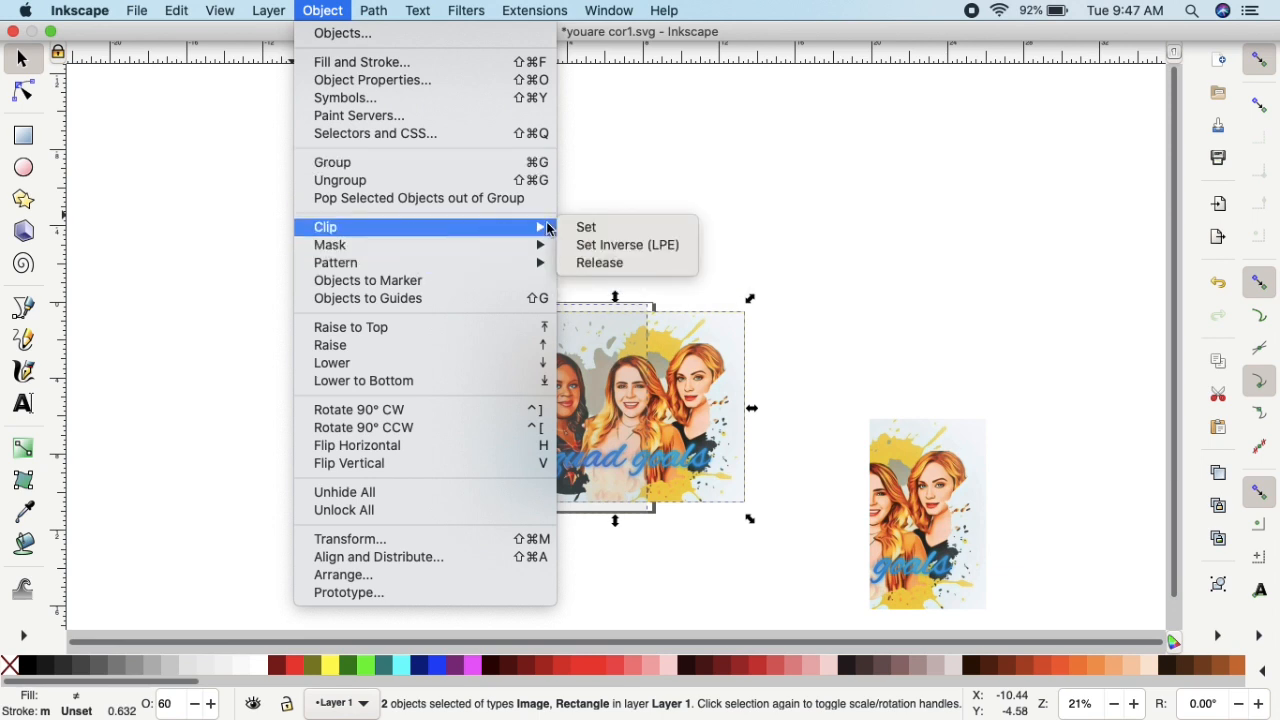
pyautogui.click(586, 228)
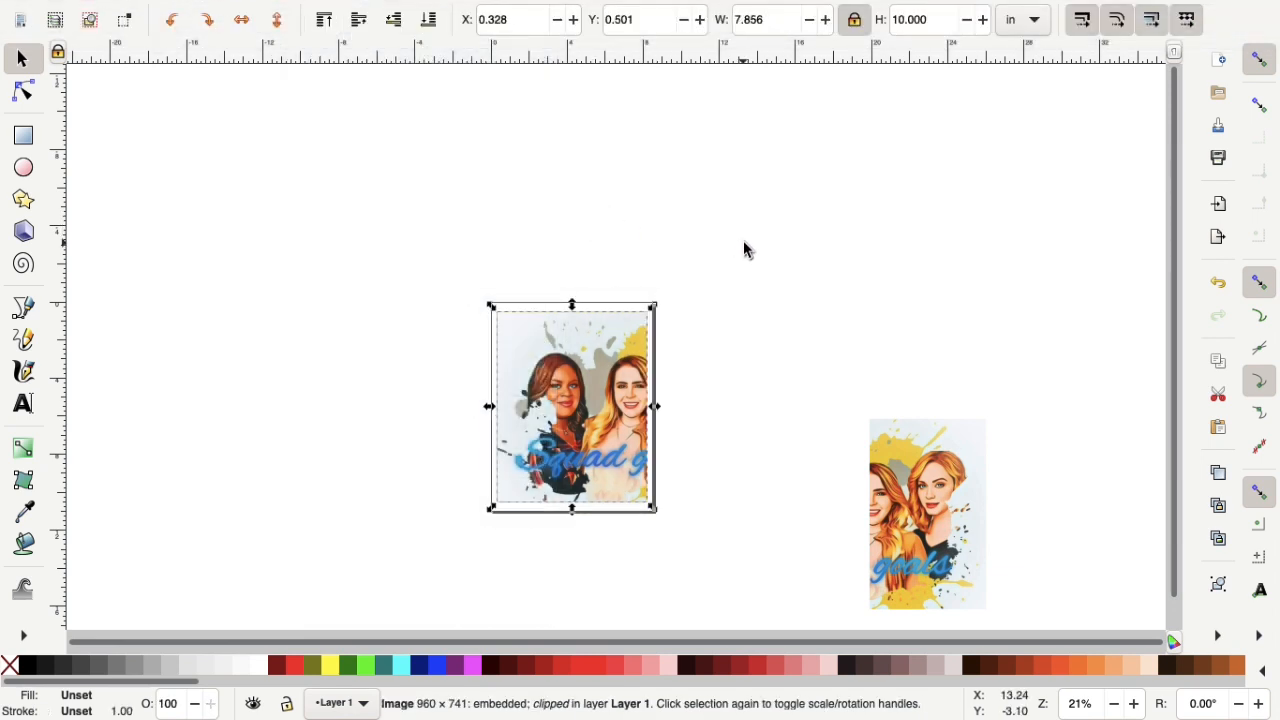
pyautogui.click(724, 316)
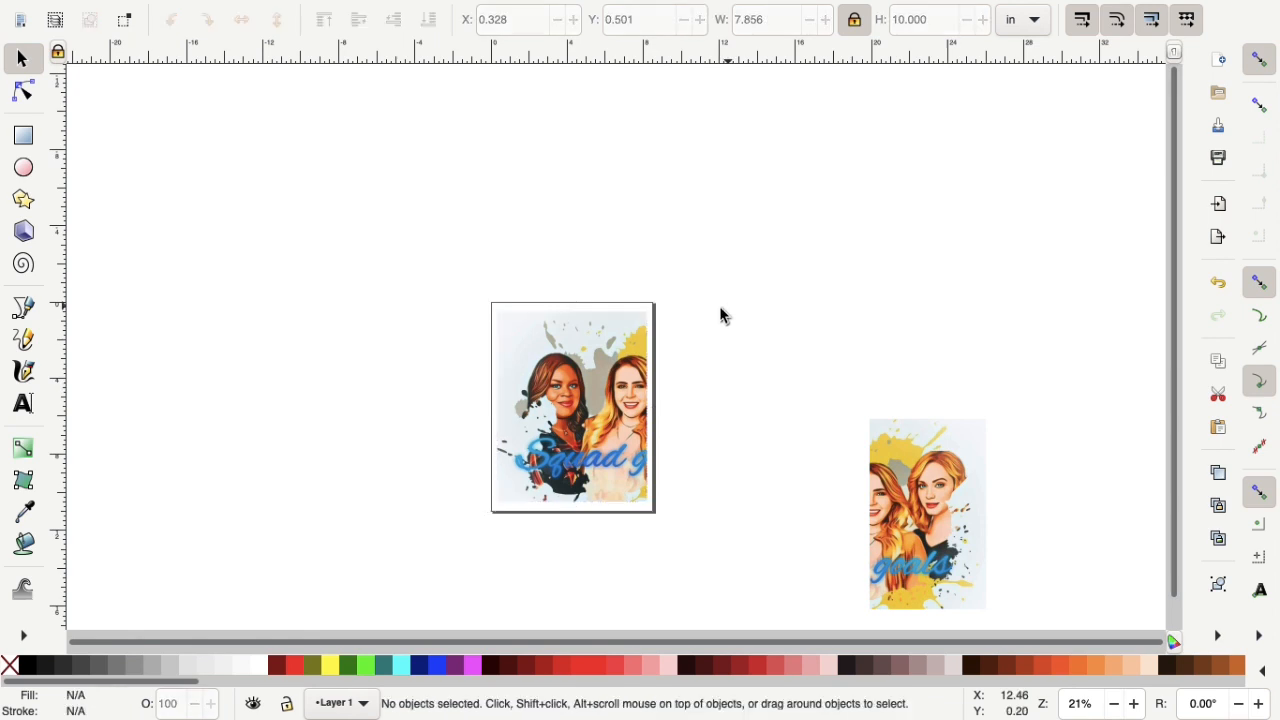
# Test-fit the right strip against the clipped left half, then return the left half onto the page.
pyautogui.moveTo(572, 408); pyautogui.dragTo(576, 320)
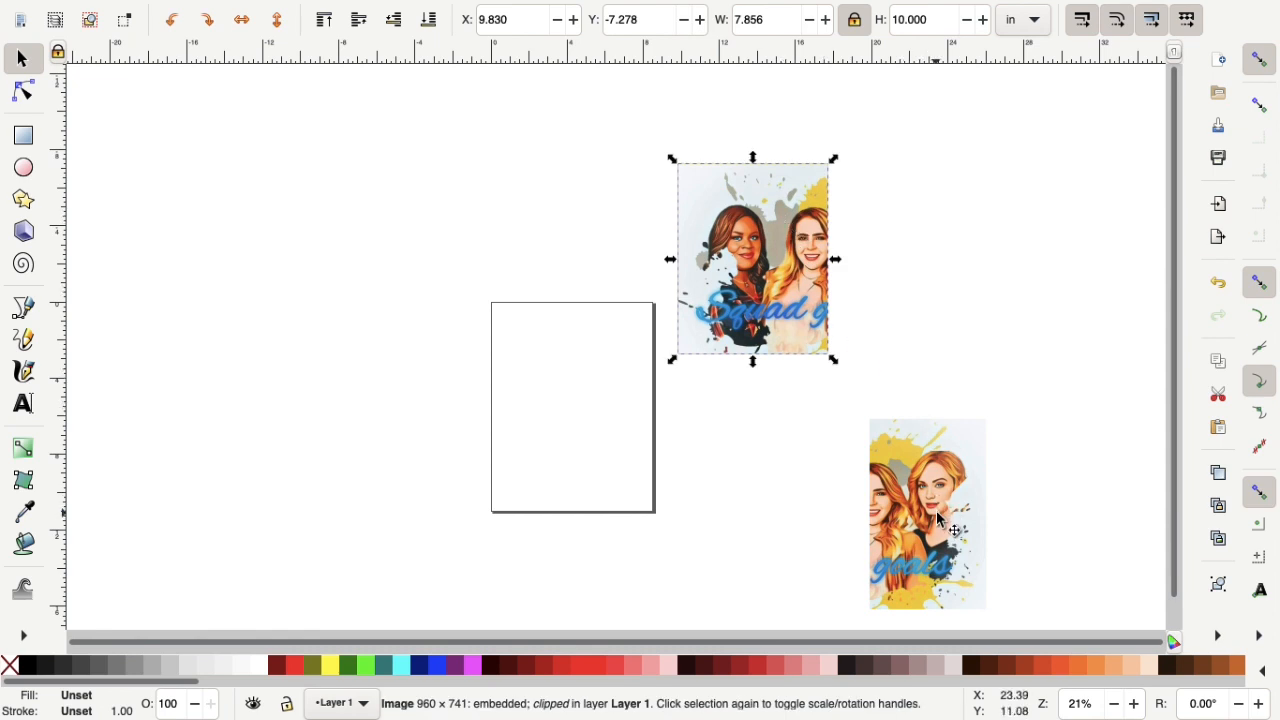
pyautogui.moveTo(924, 512); pyautogui.dragTo(928, 452)
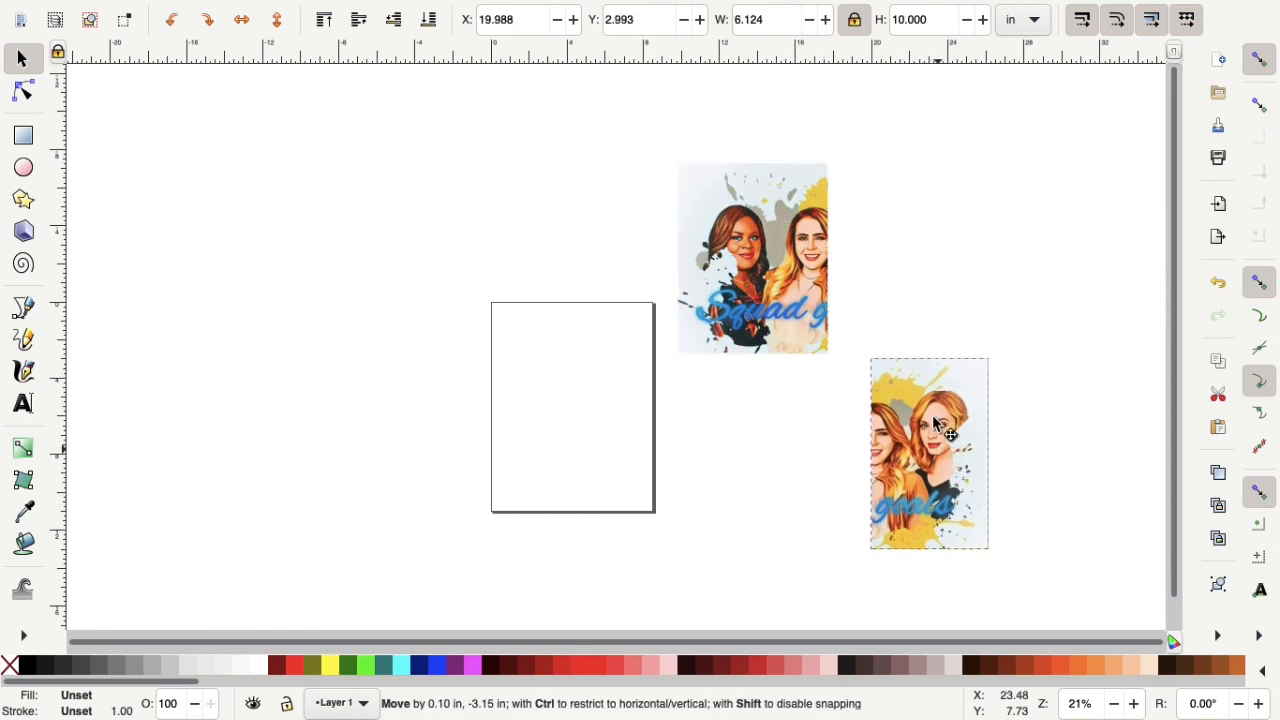
pyautogui.moveTo(928, 452); pyautogui.dragTo(882, 268)
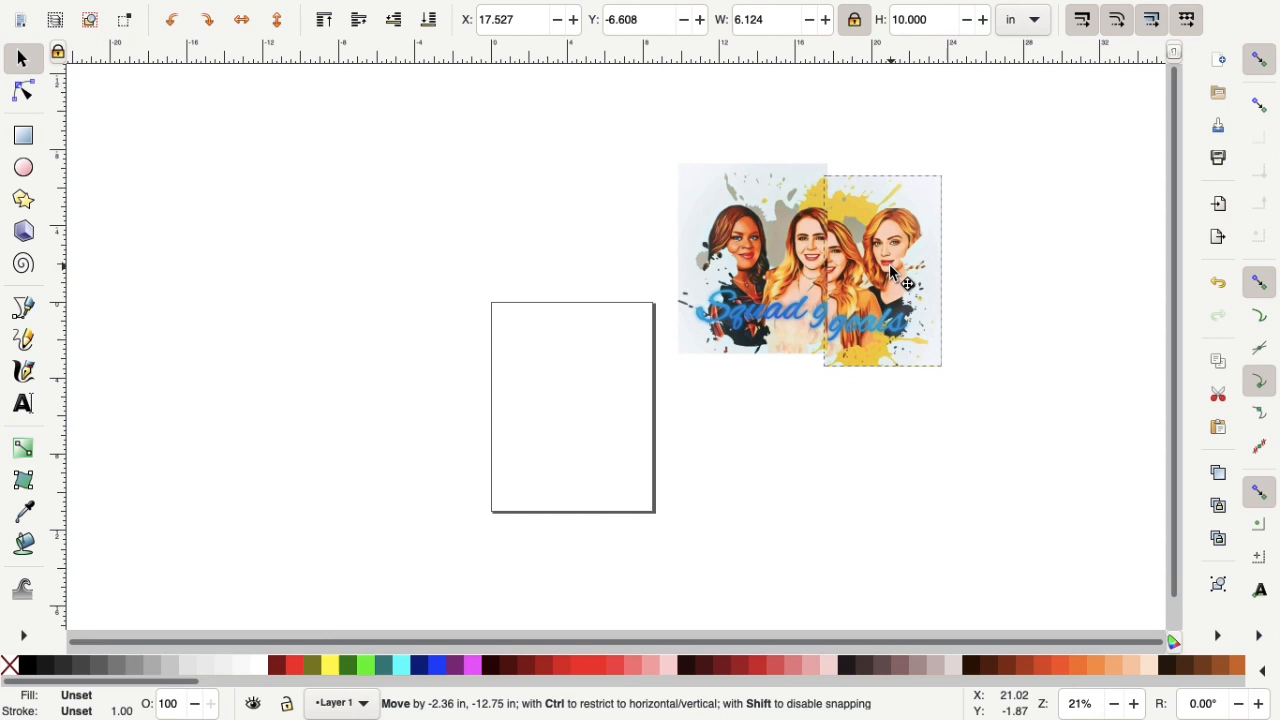
pyautogui.moveTo(890, 270); pyautogui.dragTo(880, 258)
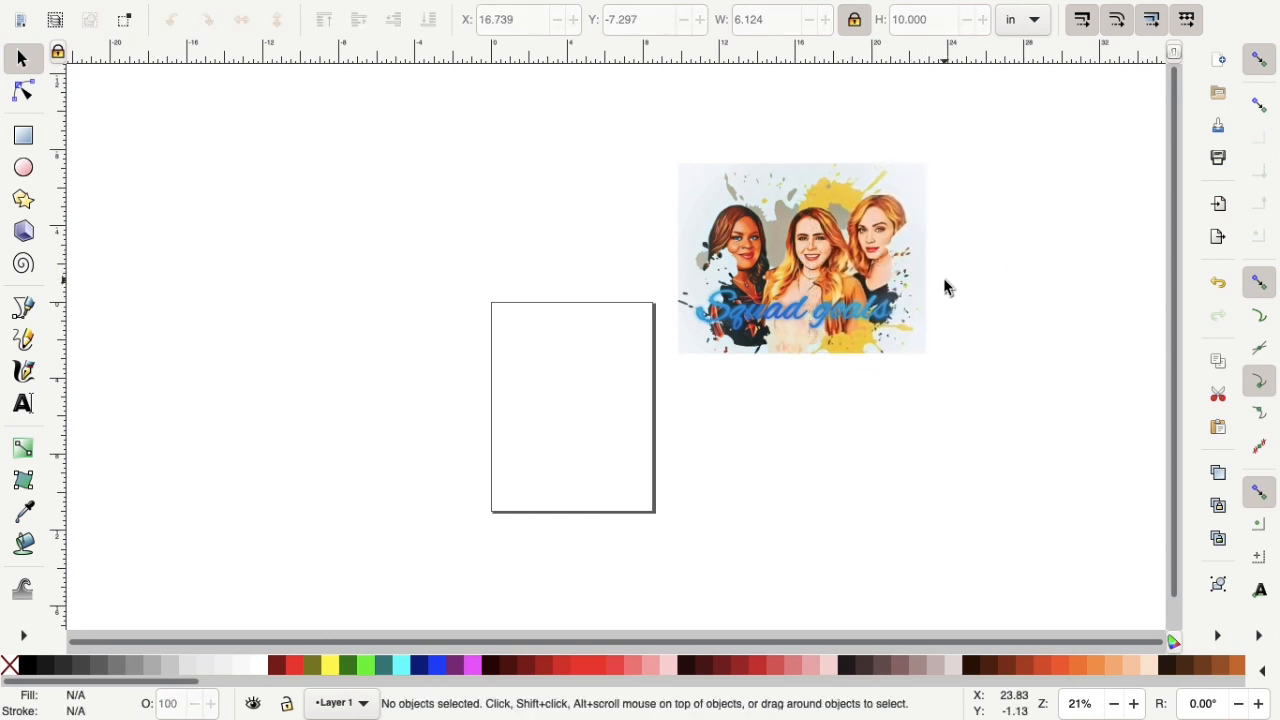
pyautogui.moveTo(800, 258); pyautogui.dragTo(644, 360)
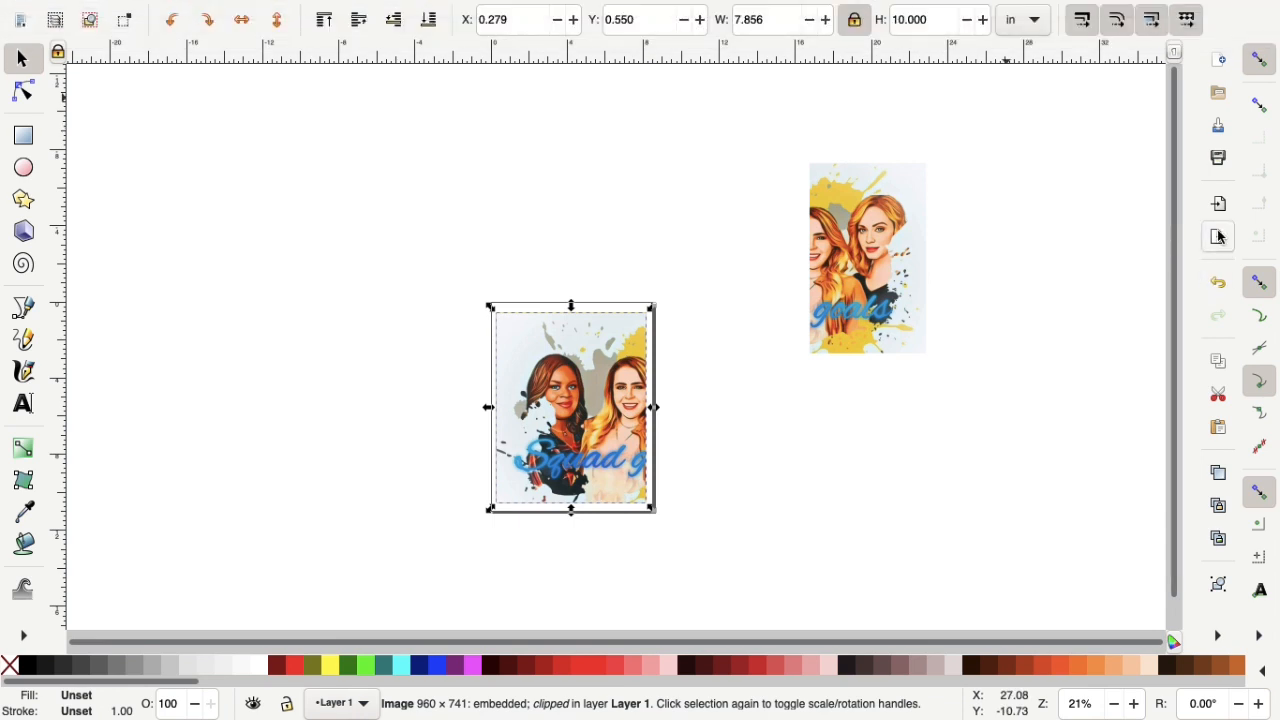
pyautogui.moveTo(1218, 236)
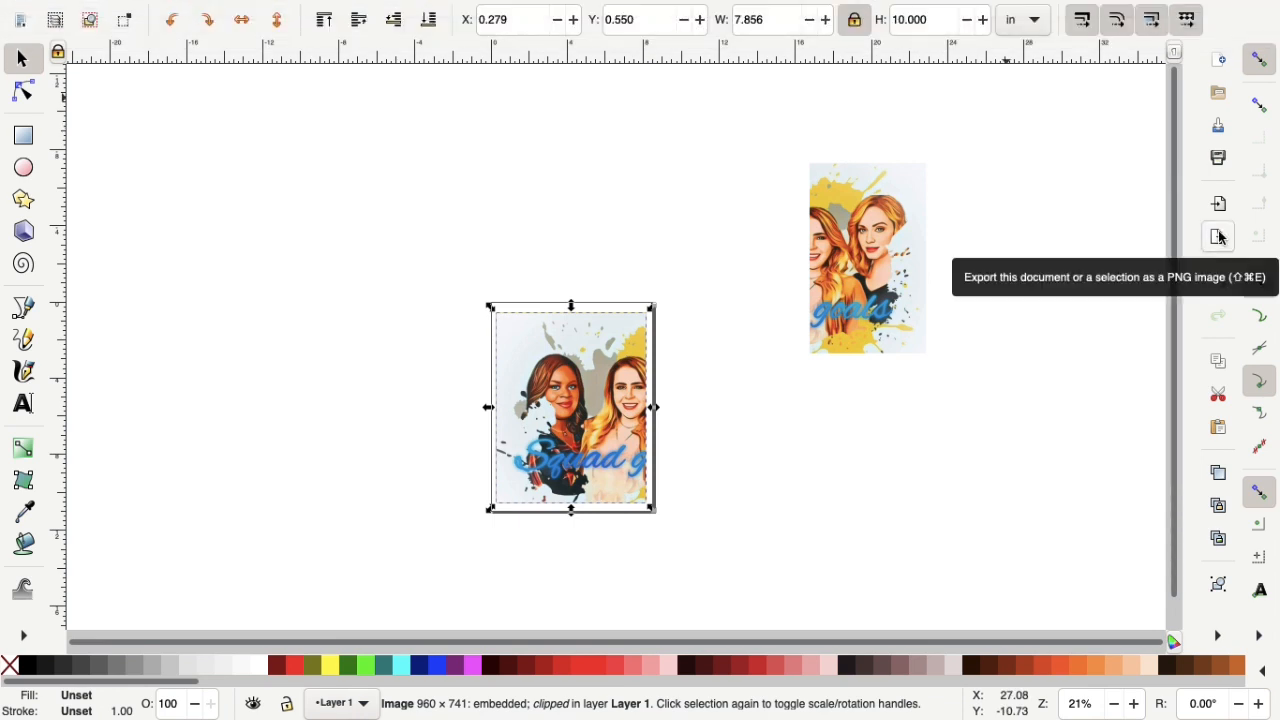
# Export the page area as a PNG named squadgoals1 in Downloads.
pyautogui.click(1218, 236)
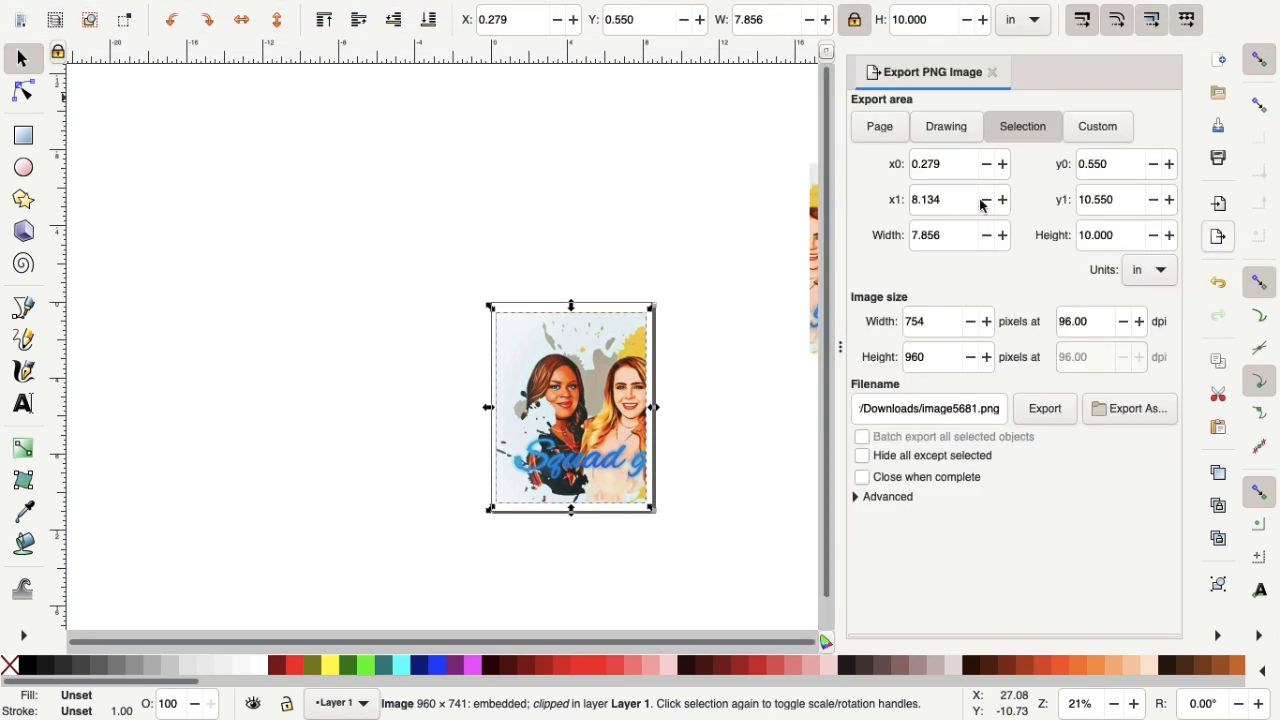
pyautogui.click(880, 126)
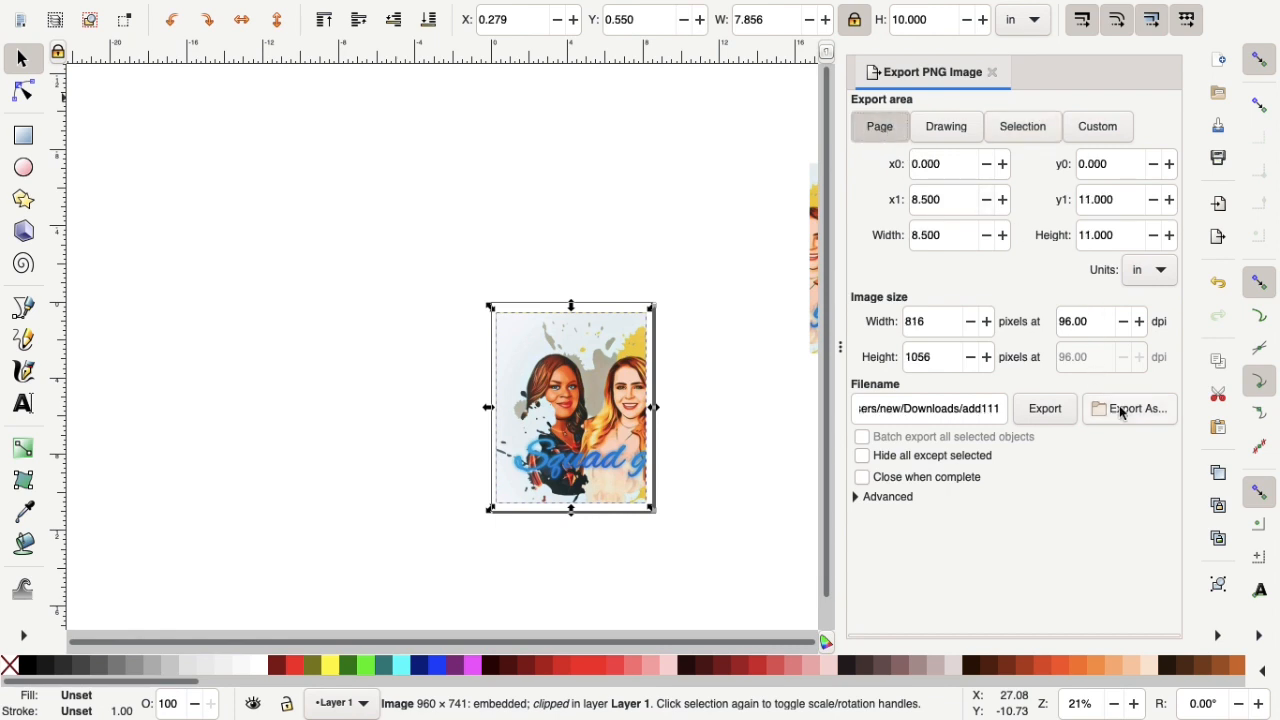
pyautogui.click(1128, 408)
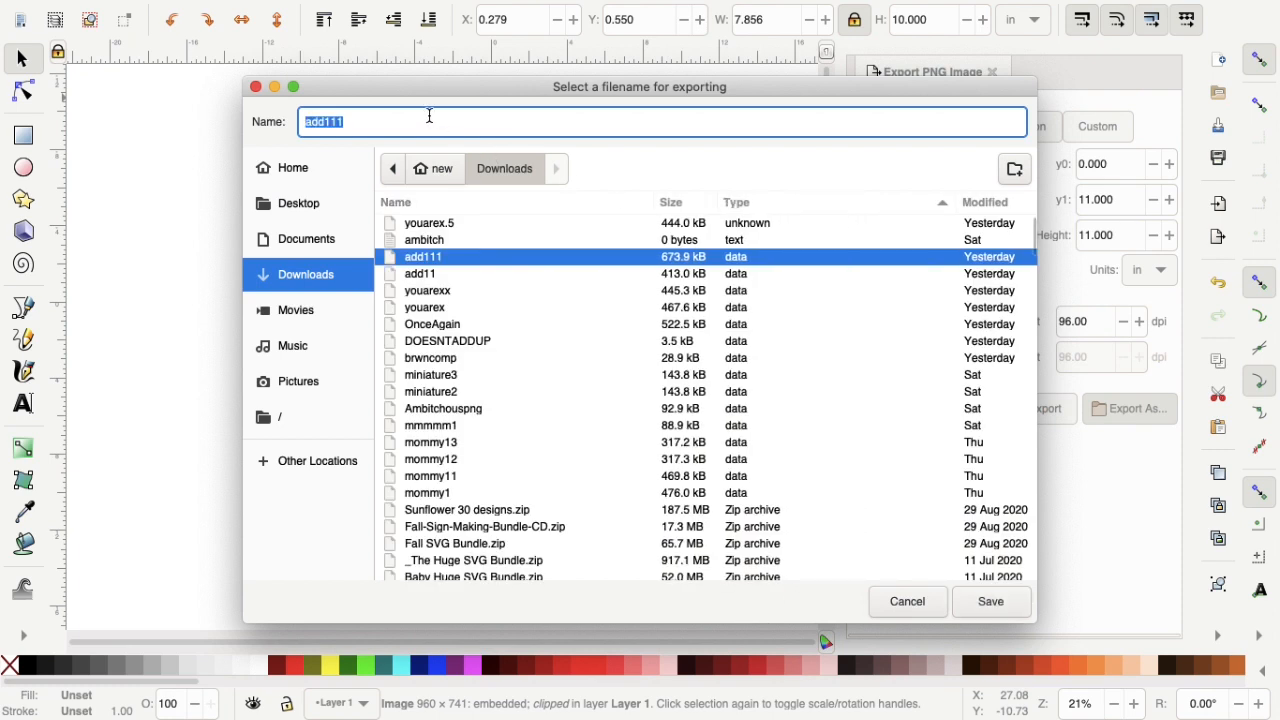
pyautogui.write('s')
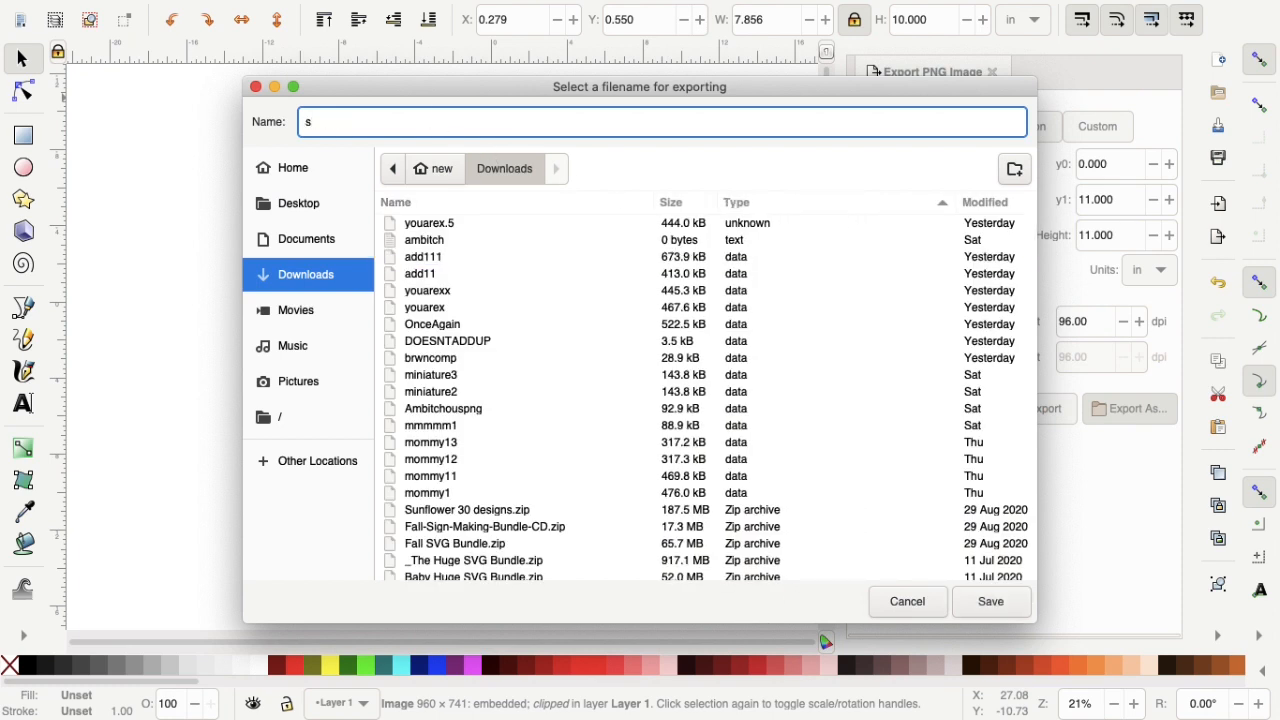
pyautogui.write('qua')
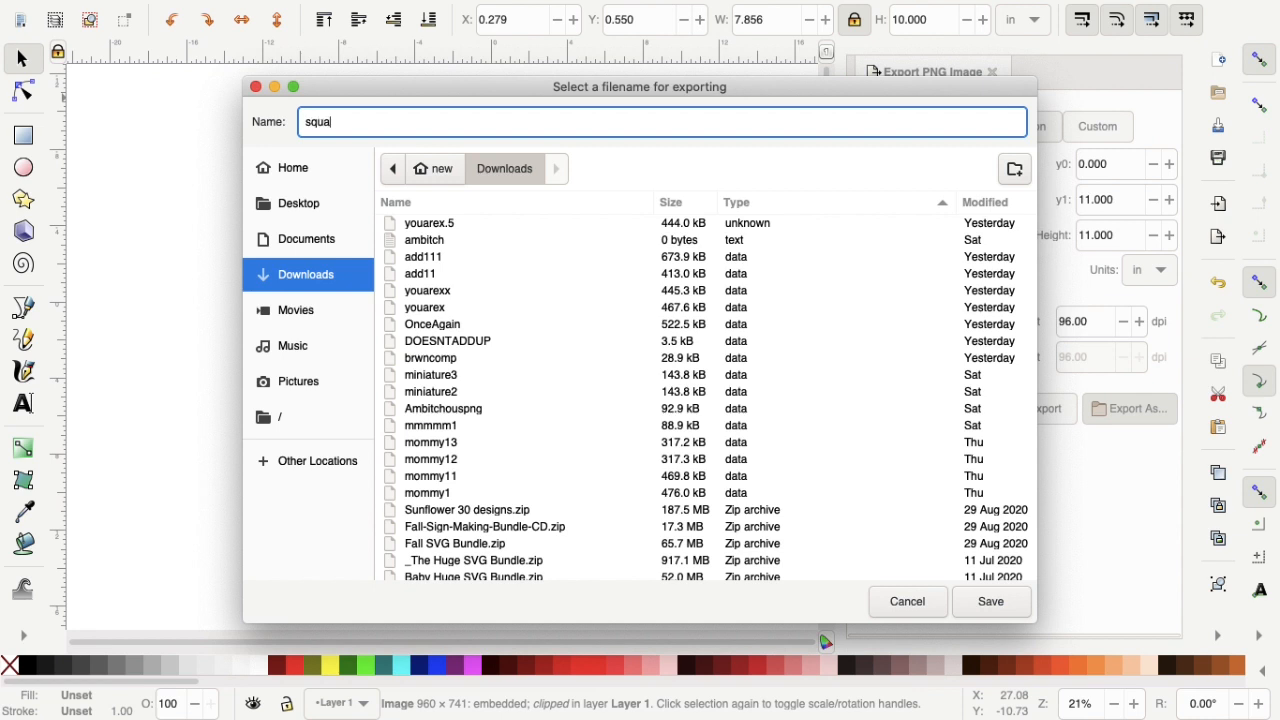
pyautogui.write('dgoals')
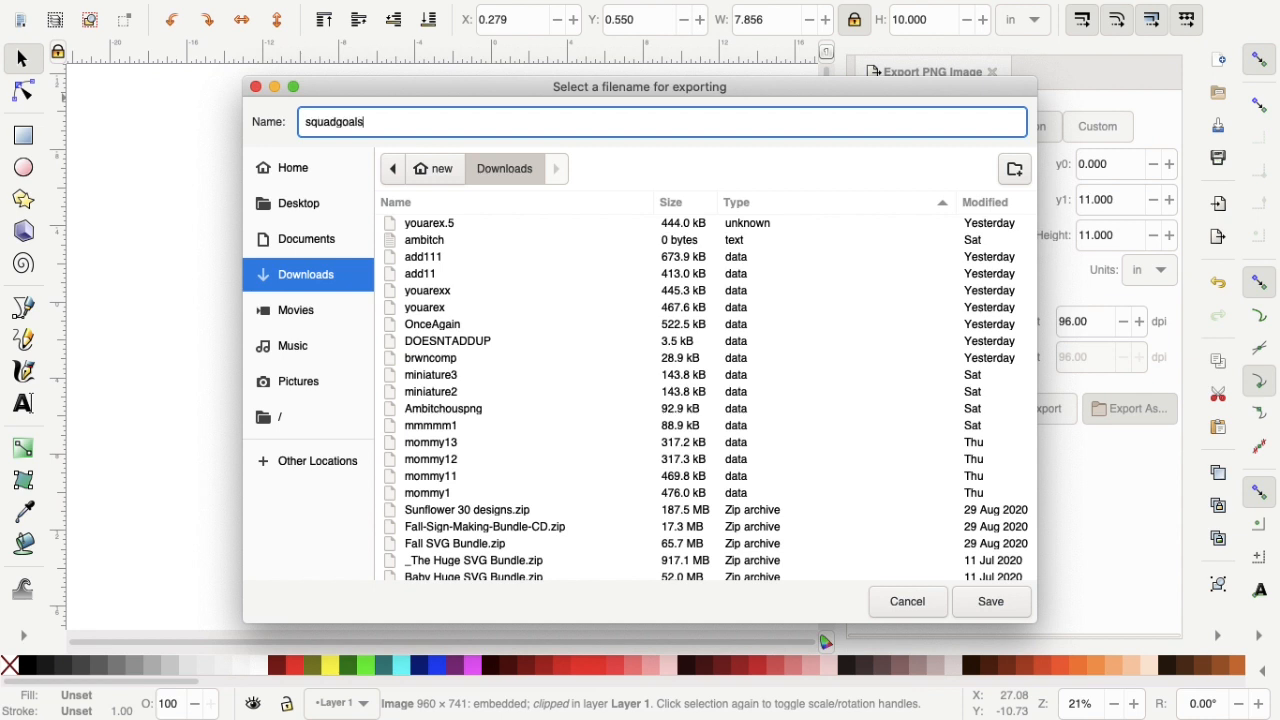
pyautogui.write('1')
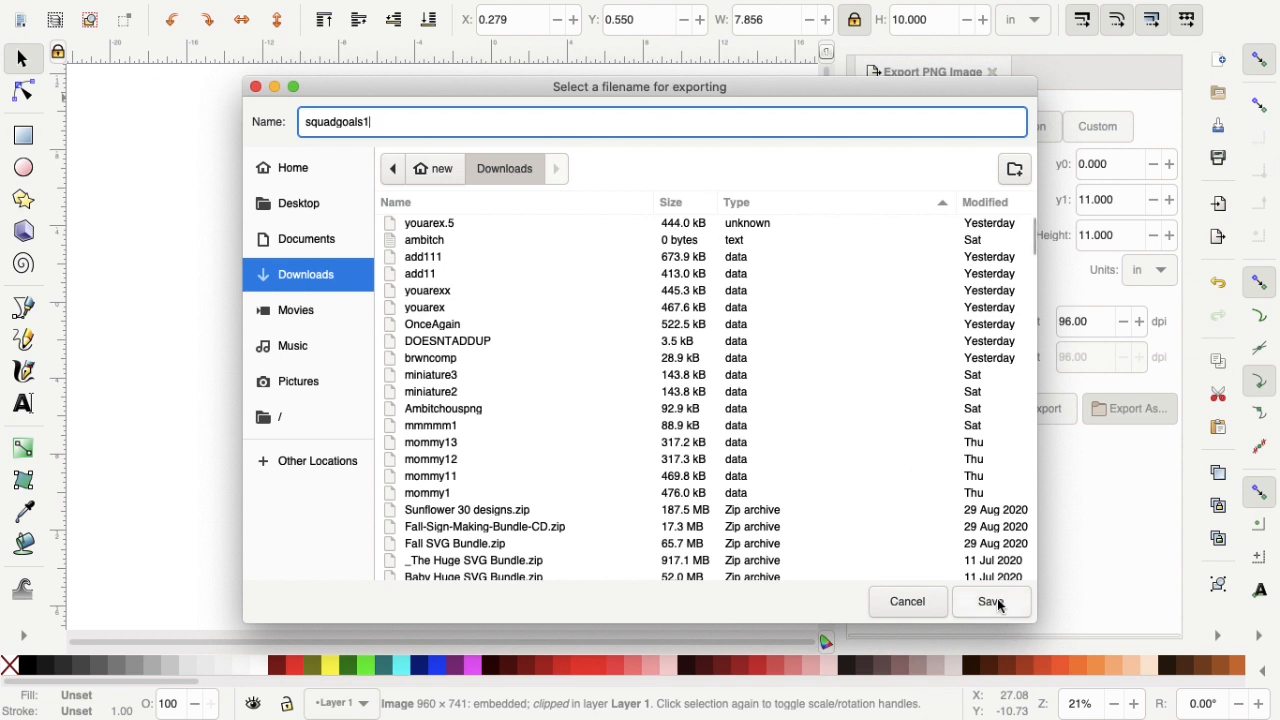
pyautogui.click(990, 600)
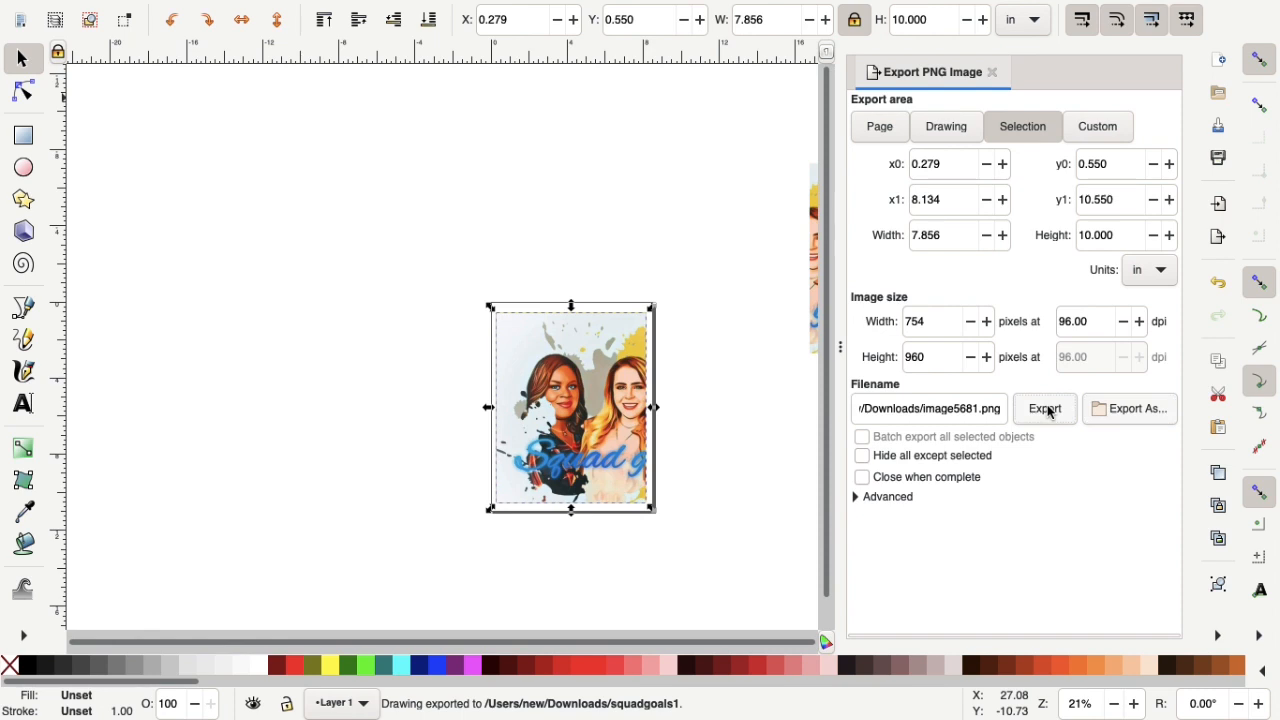
pyautogui.moveTo(1044, 408)
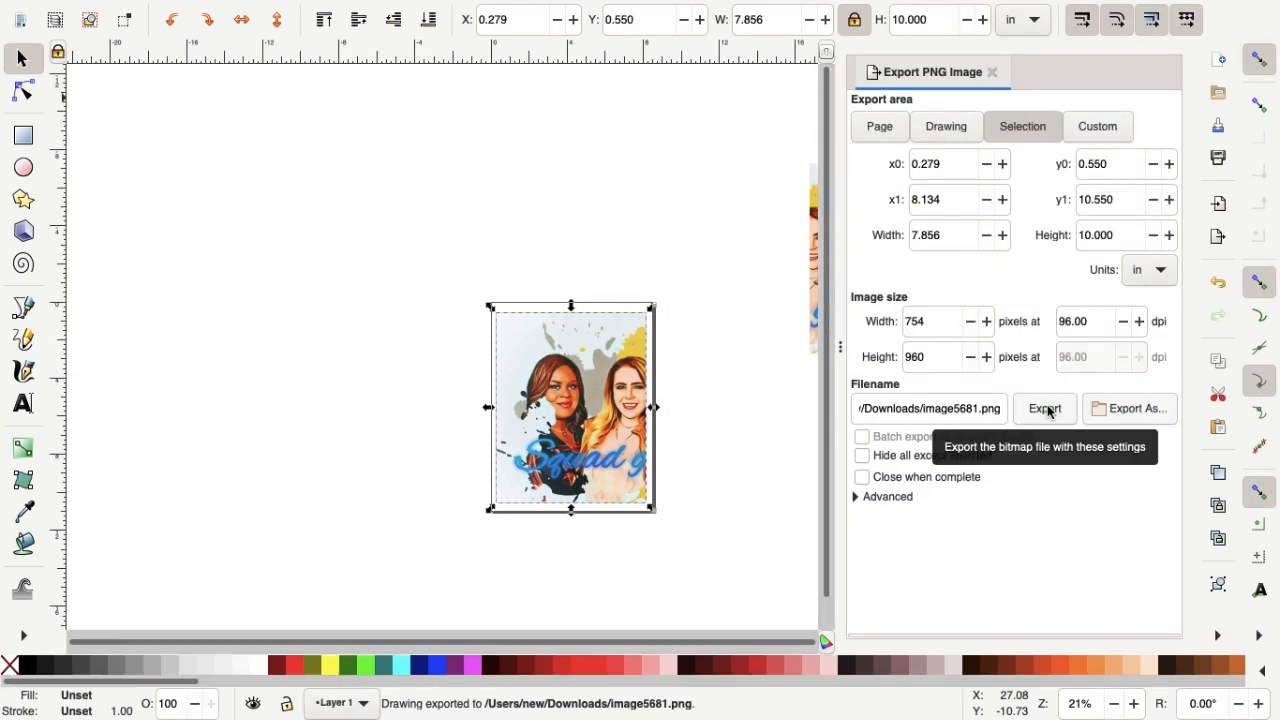
pyautogui.moveTo(616, 390)
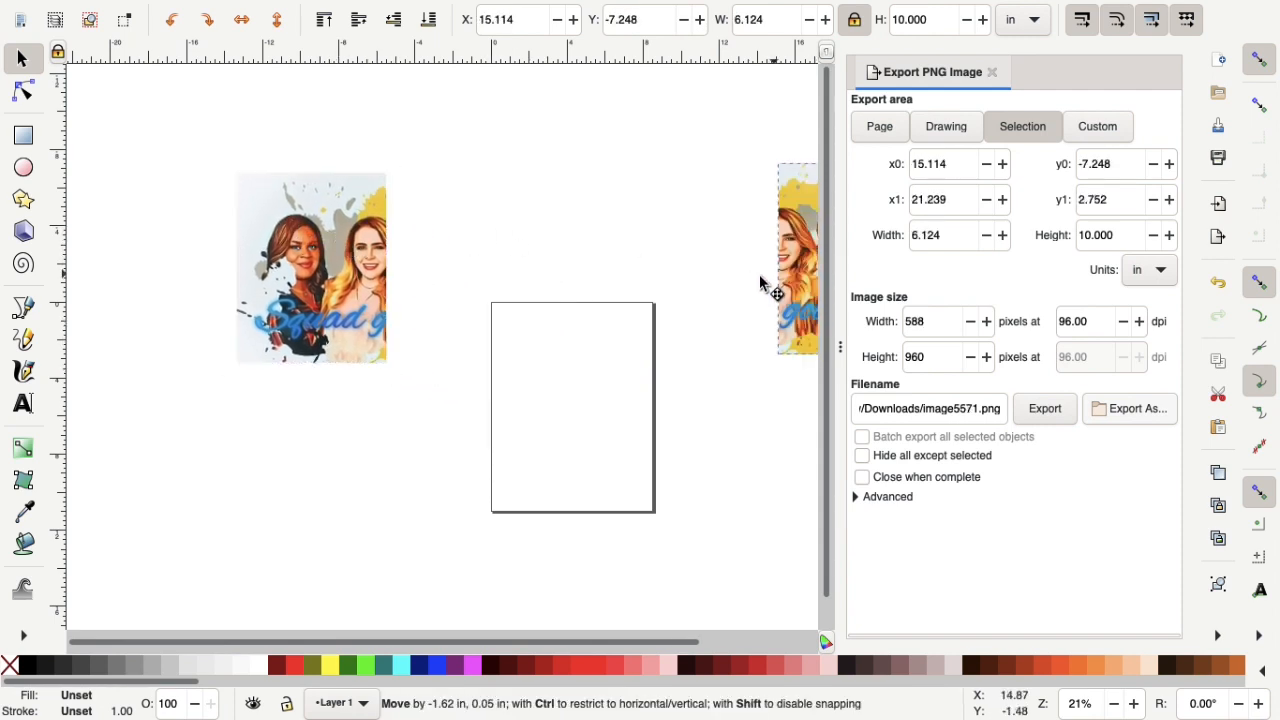
# Swap the right half onto the page and save the Page-area export as squadgoals2 in Downloads.
pyautogui.moveTo(796, 256); pyautogui.dragTo(608, 376)
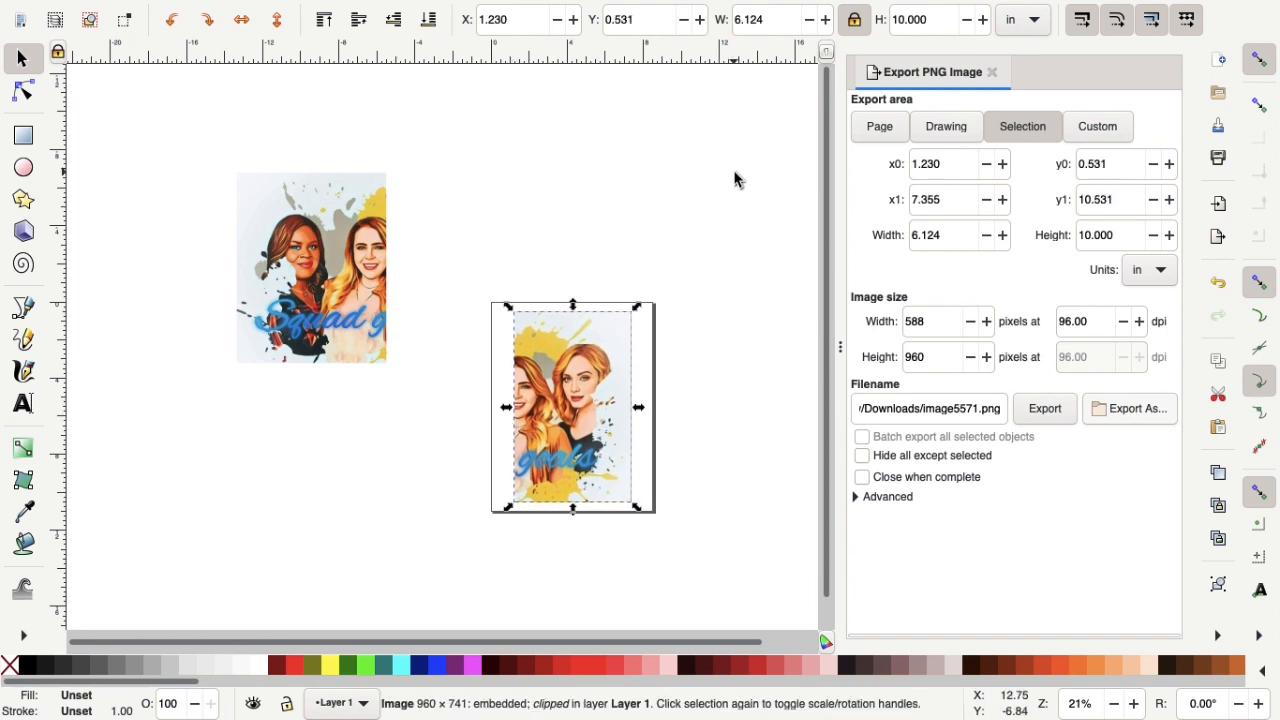
pyautogui.click(880, 126)
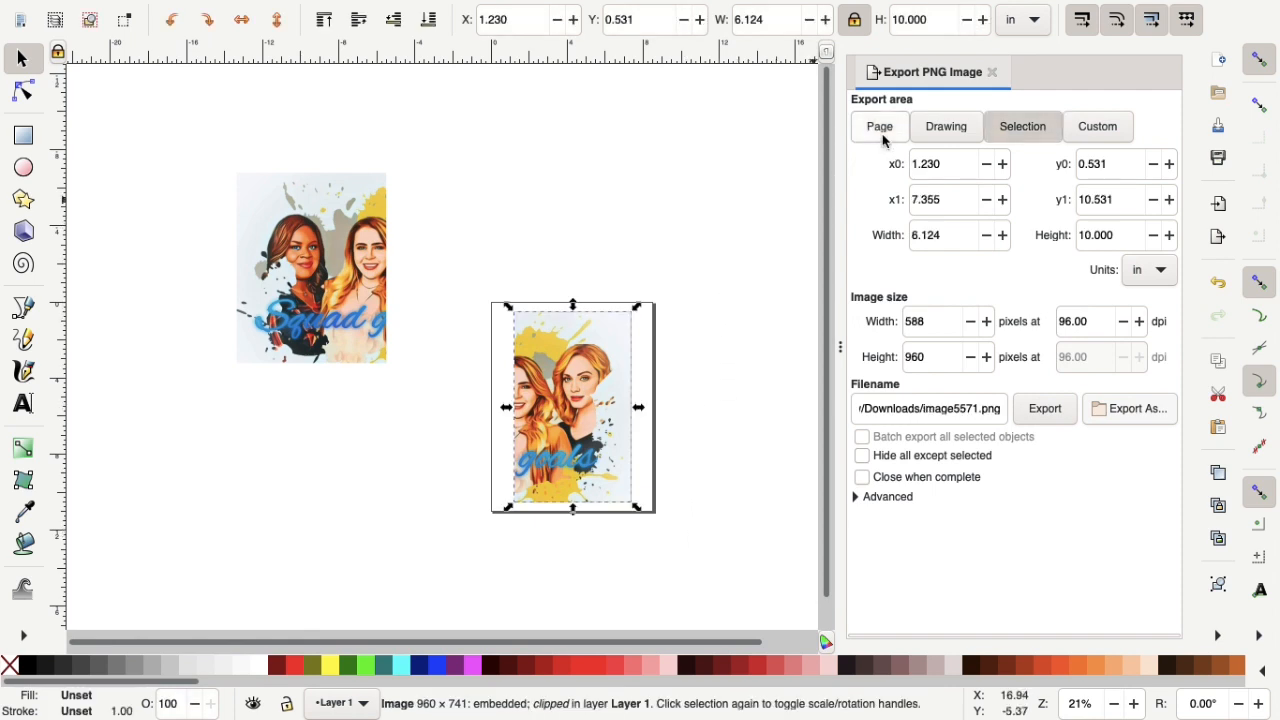
pyautogui.click(880, 126)
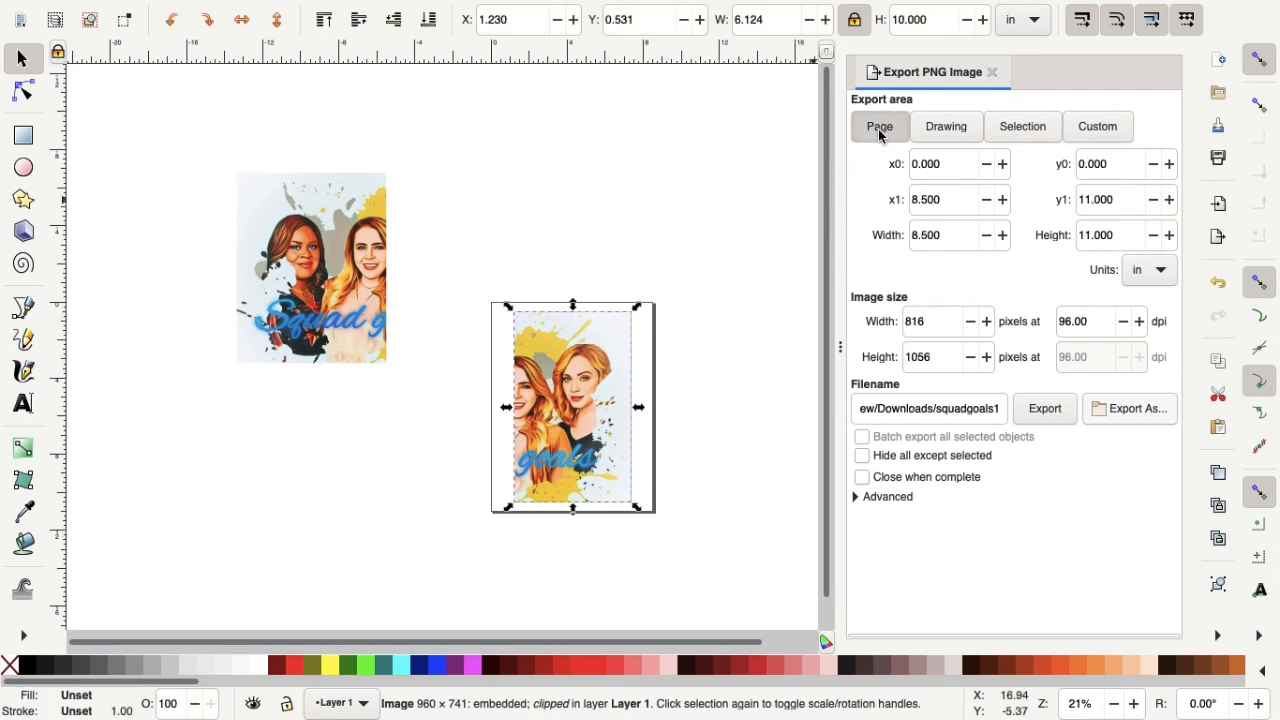
pyautogui.click(1130, 408)
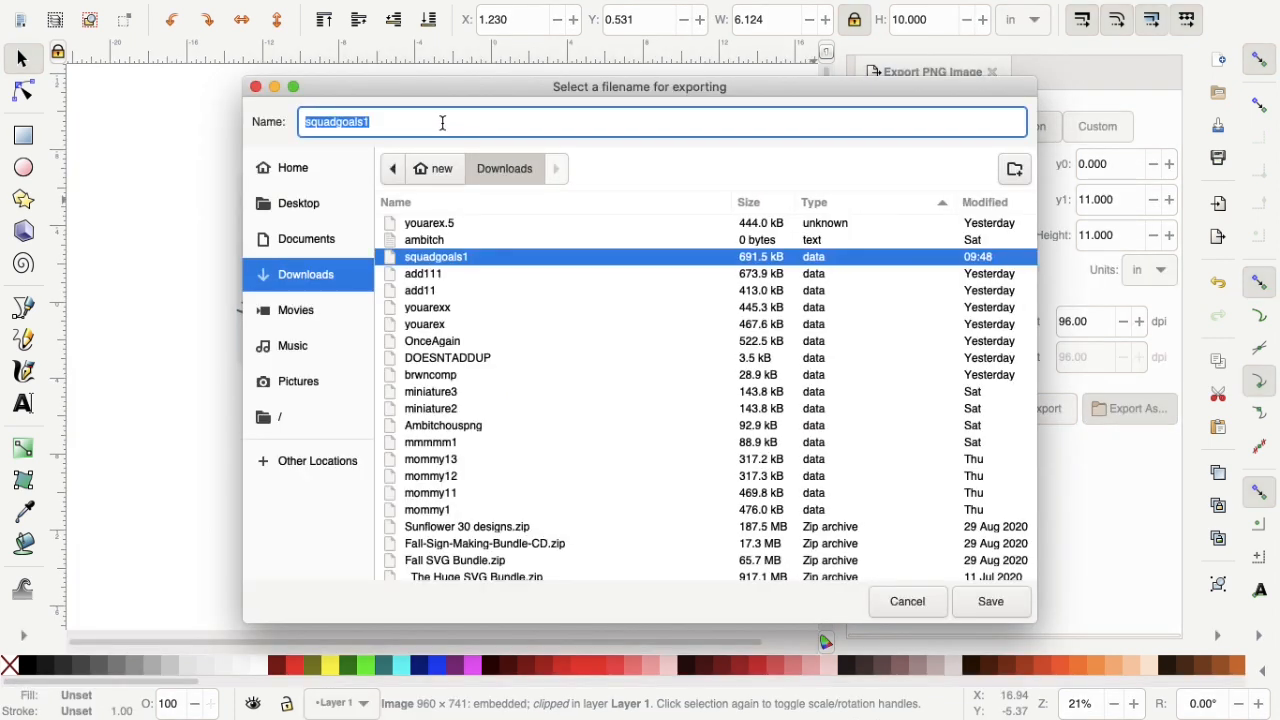
pyautogui.write('squadgoals2')
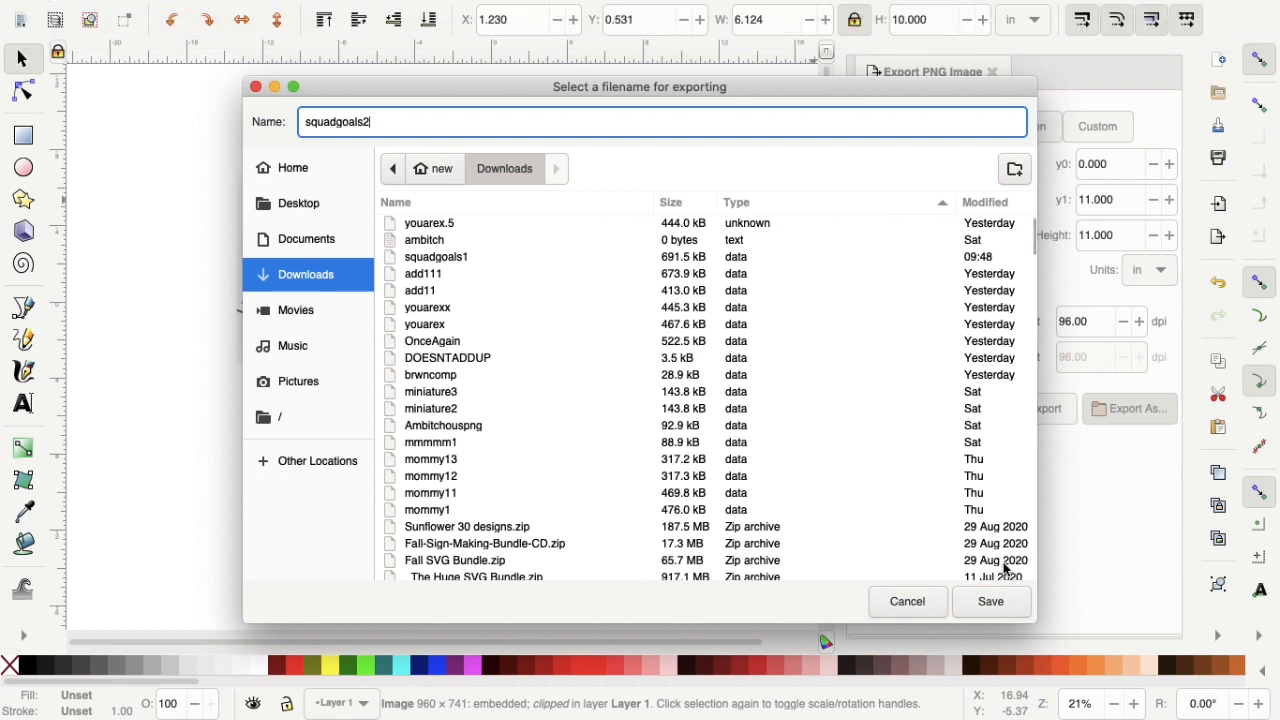
pyautogui.click(990, 600)
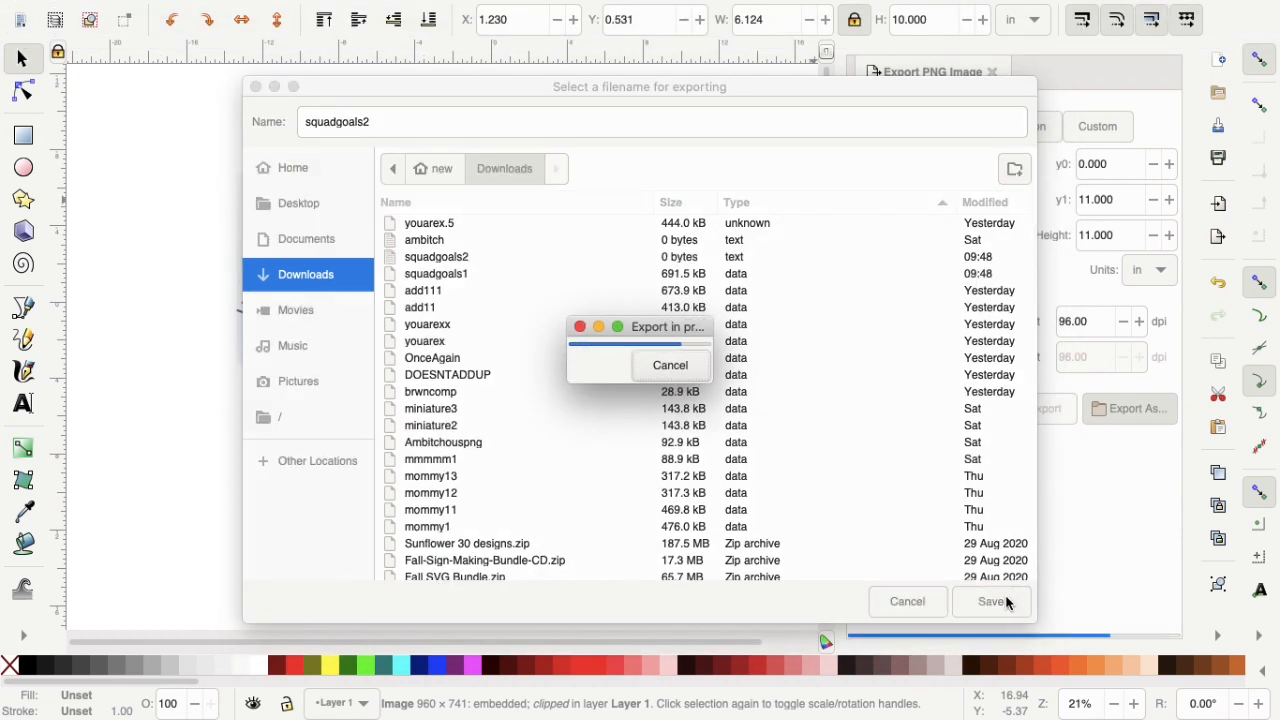
pyautogui.click(992, 600)
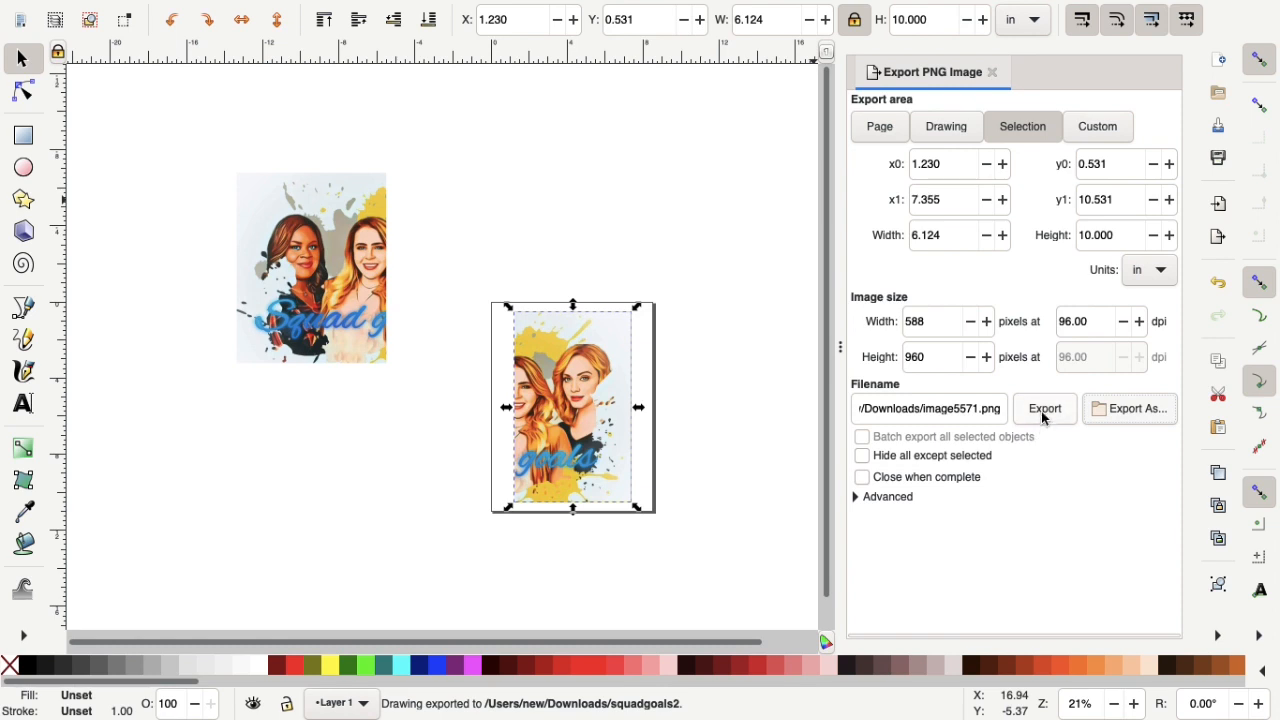
# Run the PNG export of squadgoals2 and deselect the clipped portrait.
pyautogui.click(1044, 408)
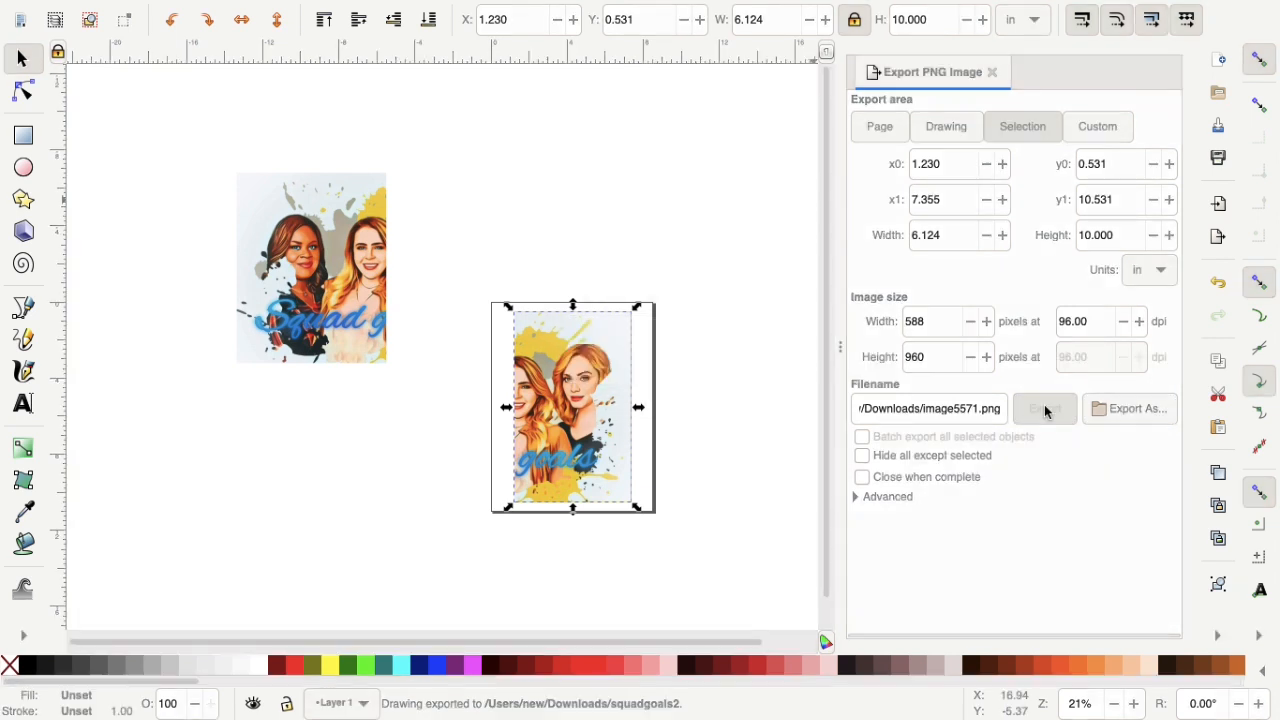
pyautogui.click(1044, 408)
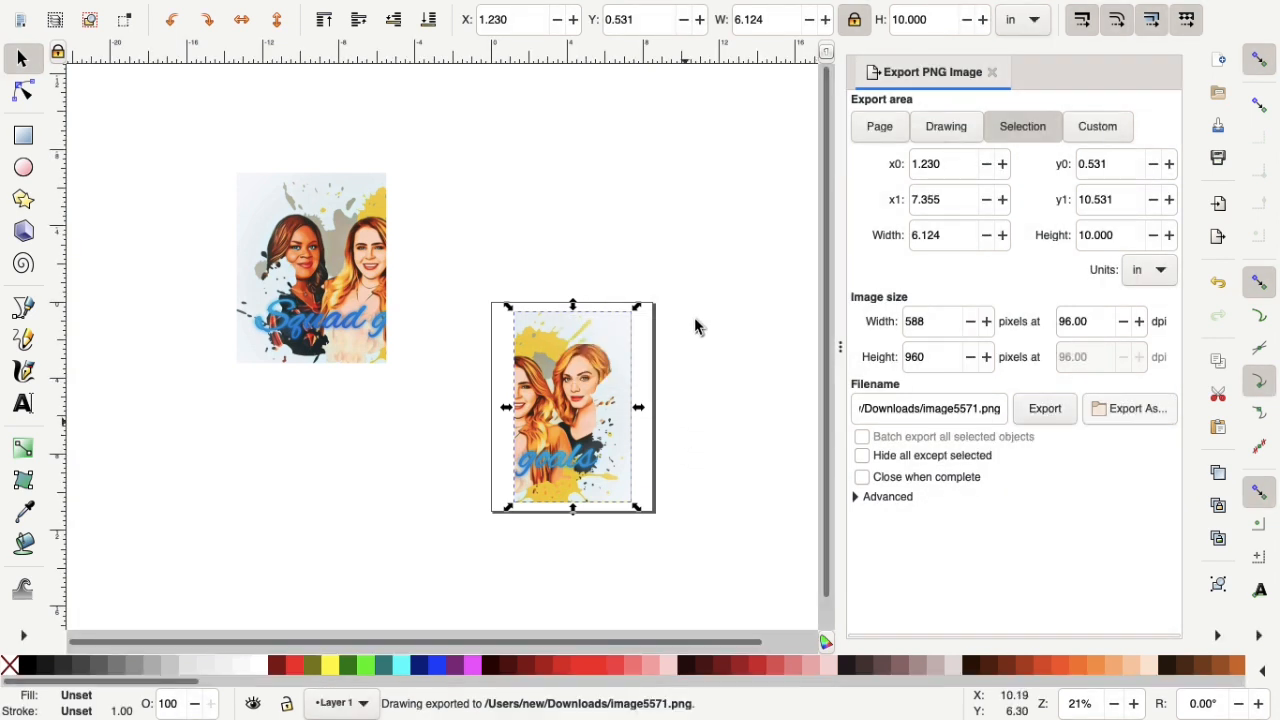
pyautogui.click(880, 126)
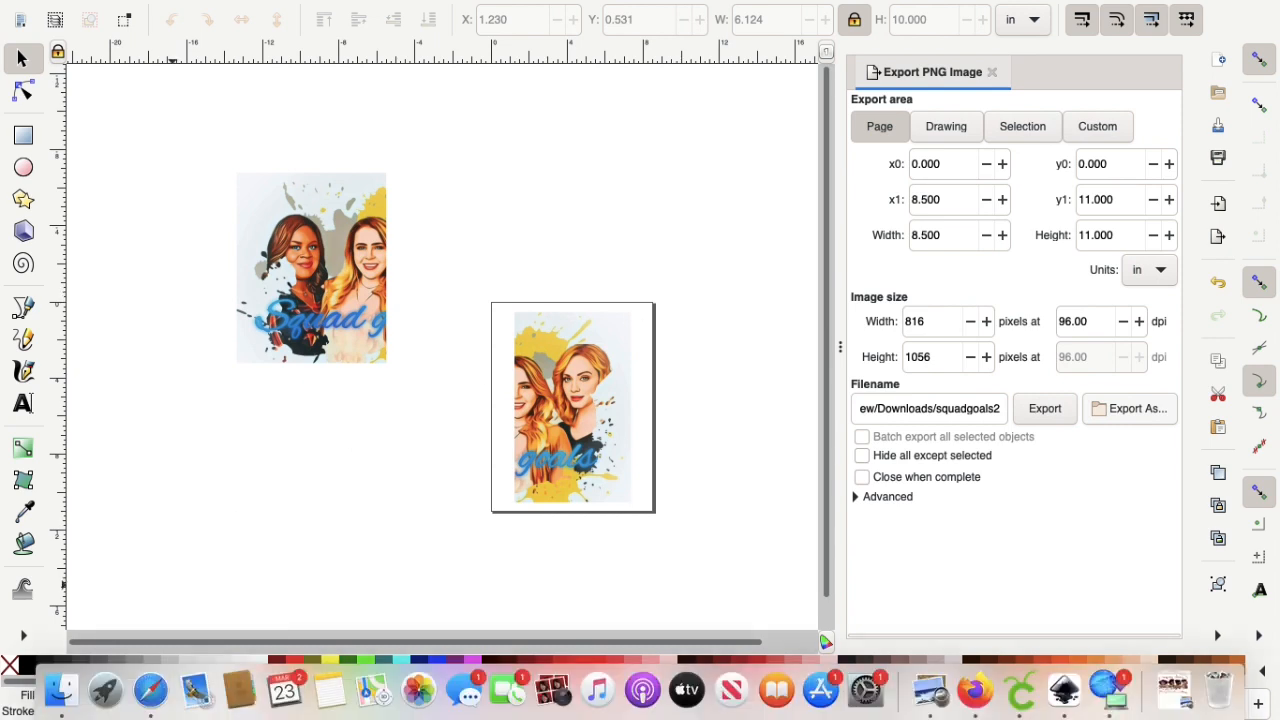
pyautogui.moveTo(64, 690)
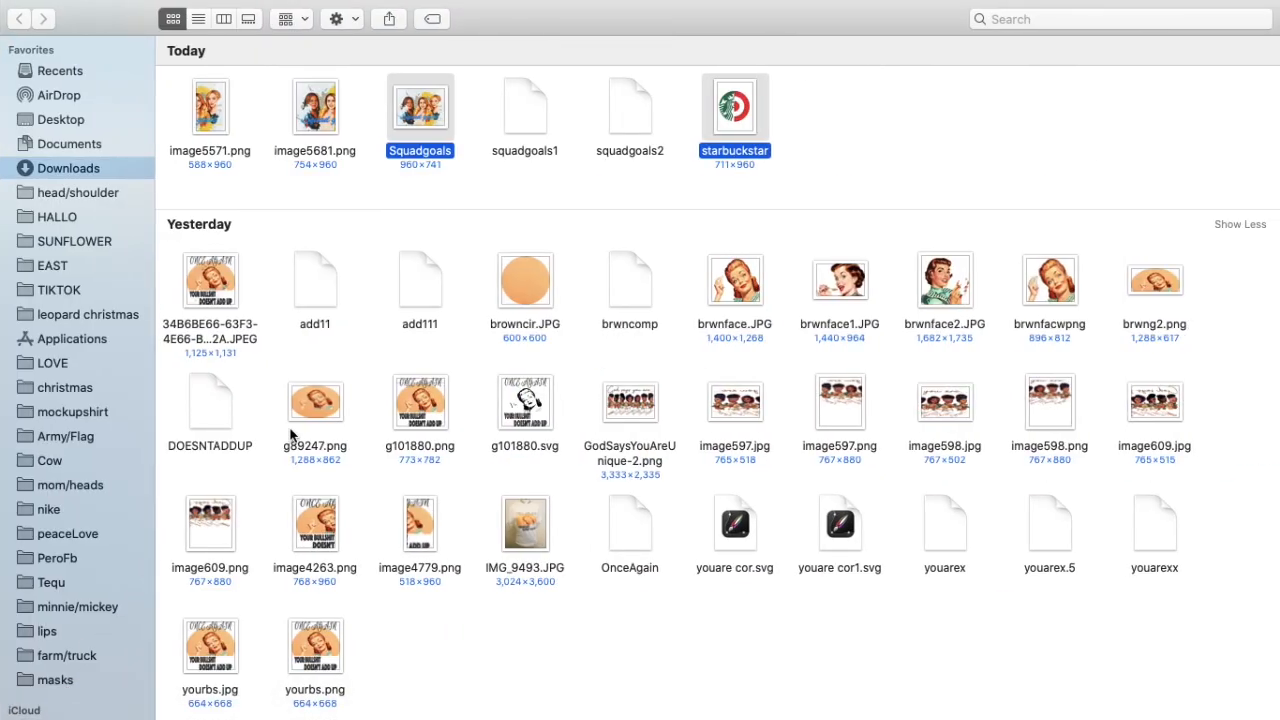
pyautogui.moveTo(820, 148)
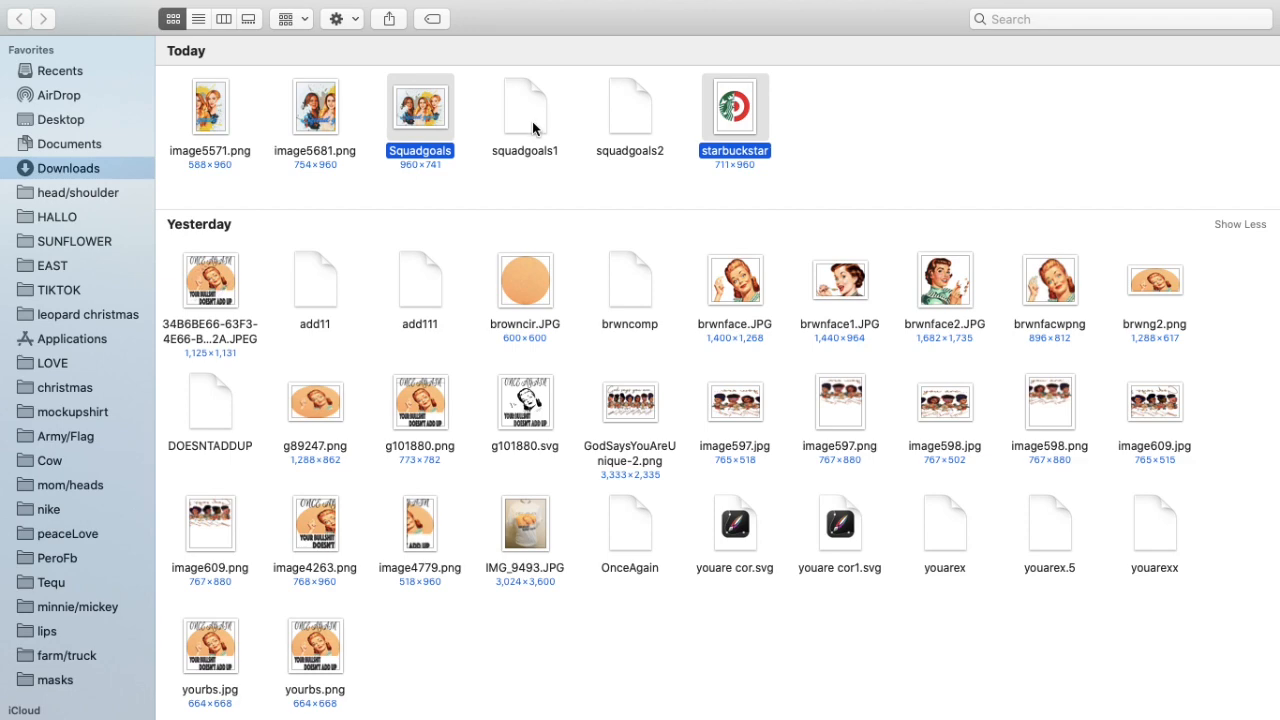
# Check squadgoals1 and squadgoals2 in Finder Downloads by previewing and closing each.
pyautogui.click(628, 106)
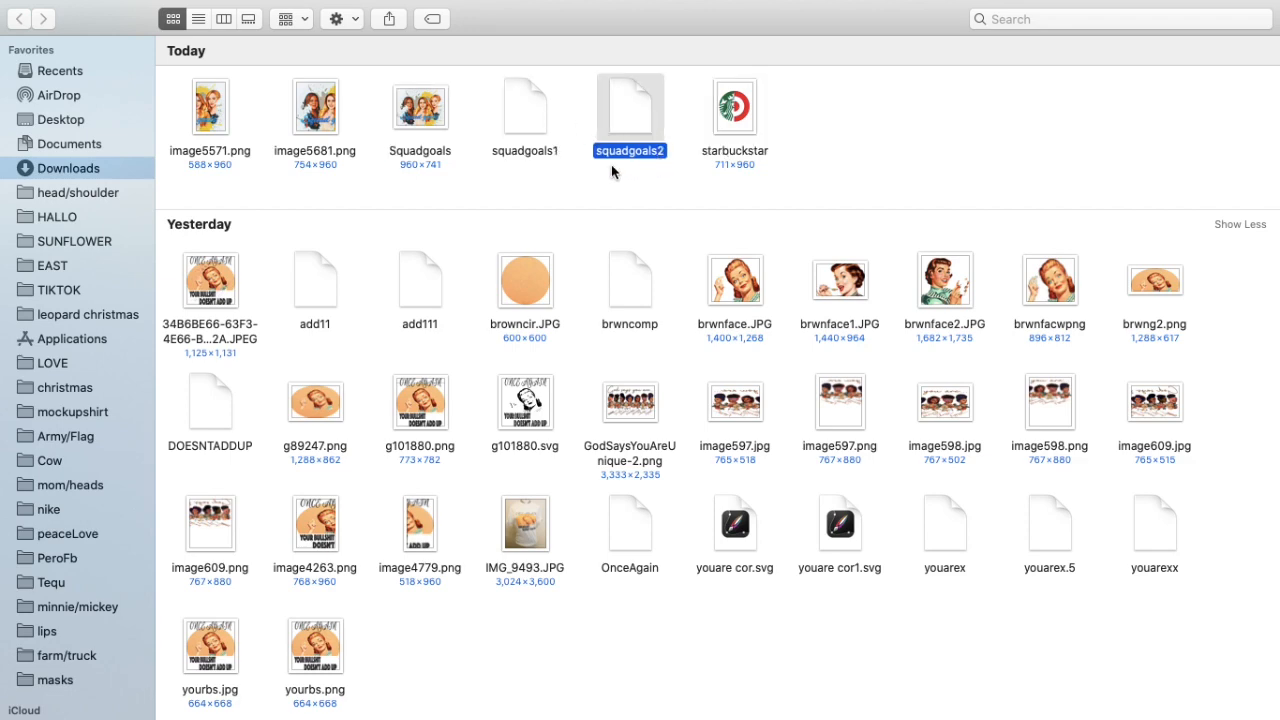
pyautogui.click(524, 104)
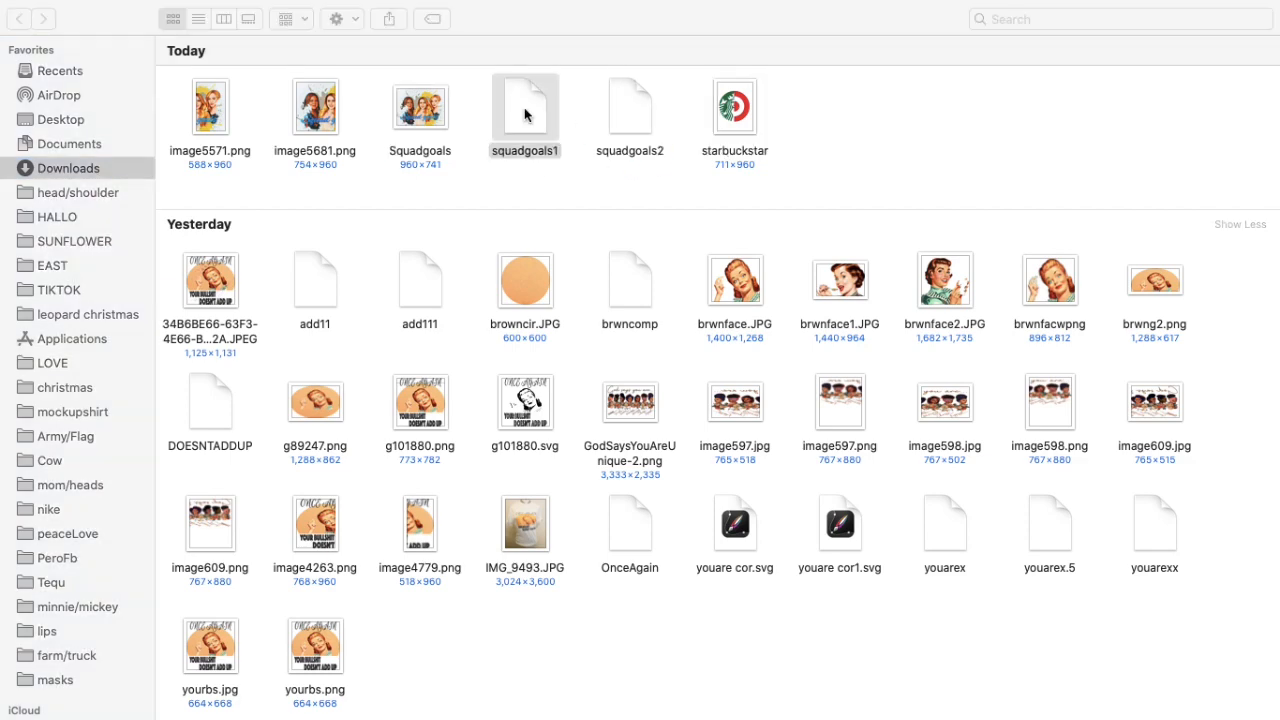
pyautogui.doubleClick(524, 104)
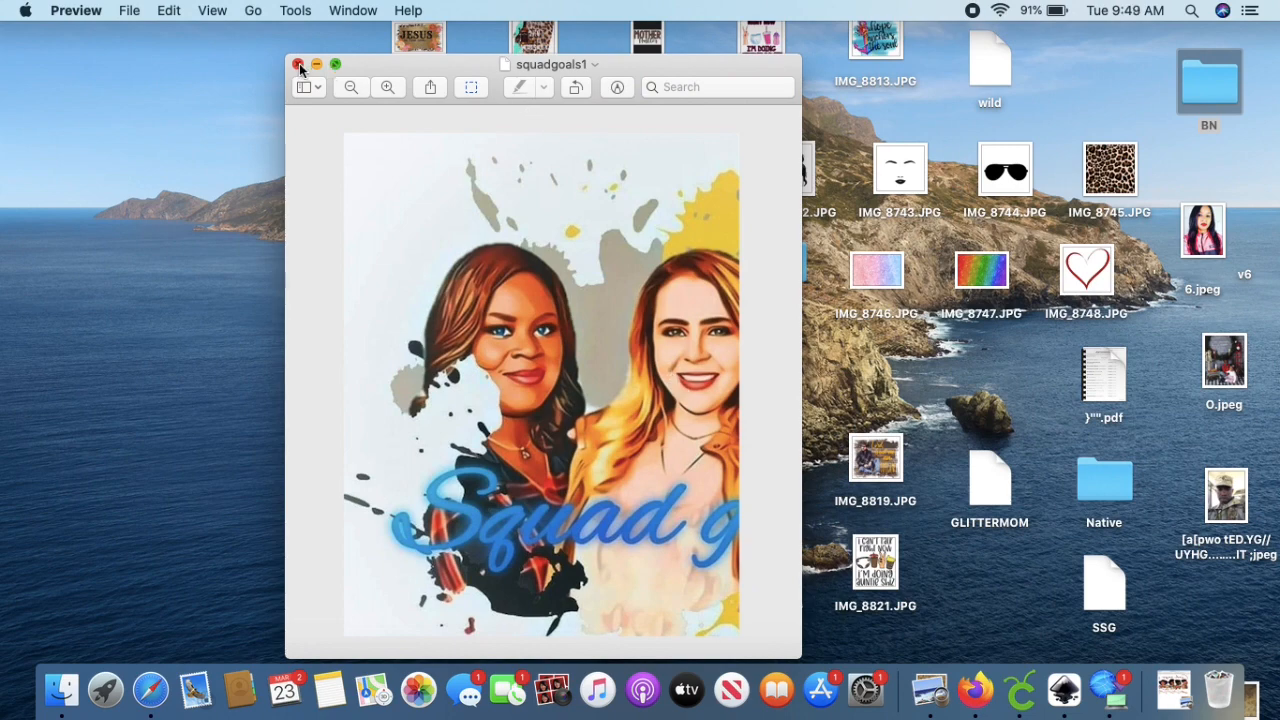
pyautogui.click(296, 64)
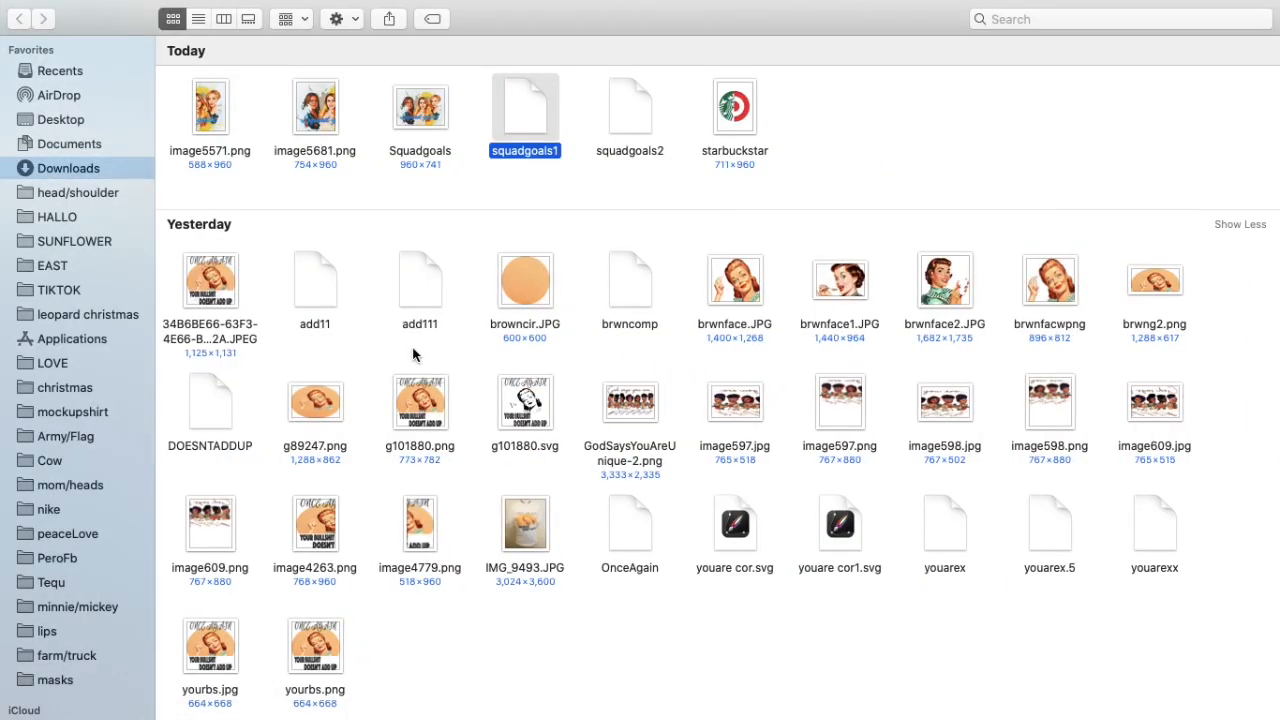
pyautogui.click(628, 104)
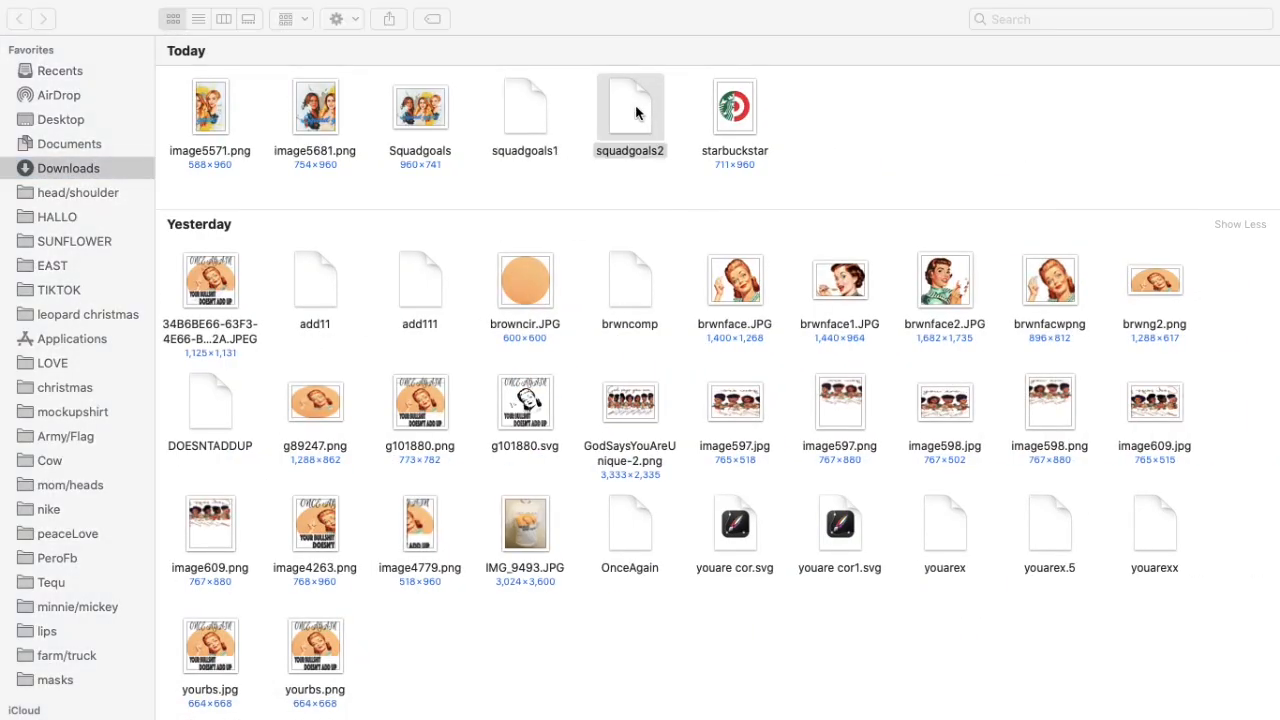
pyautogui.doubleClick(630, 106)
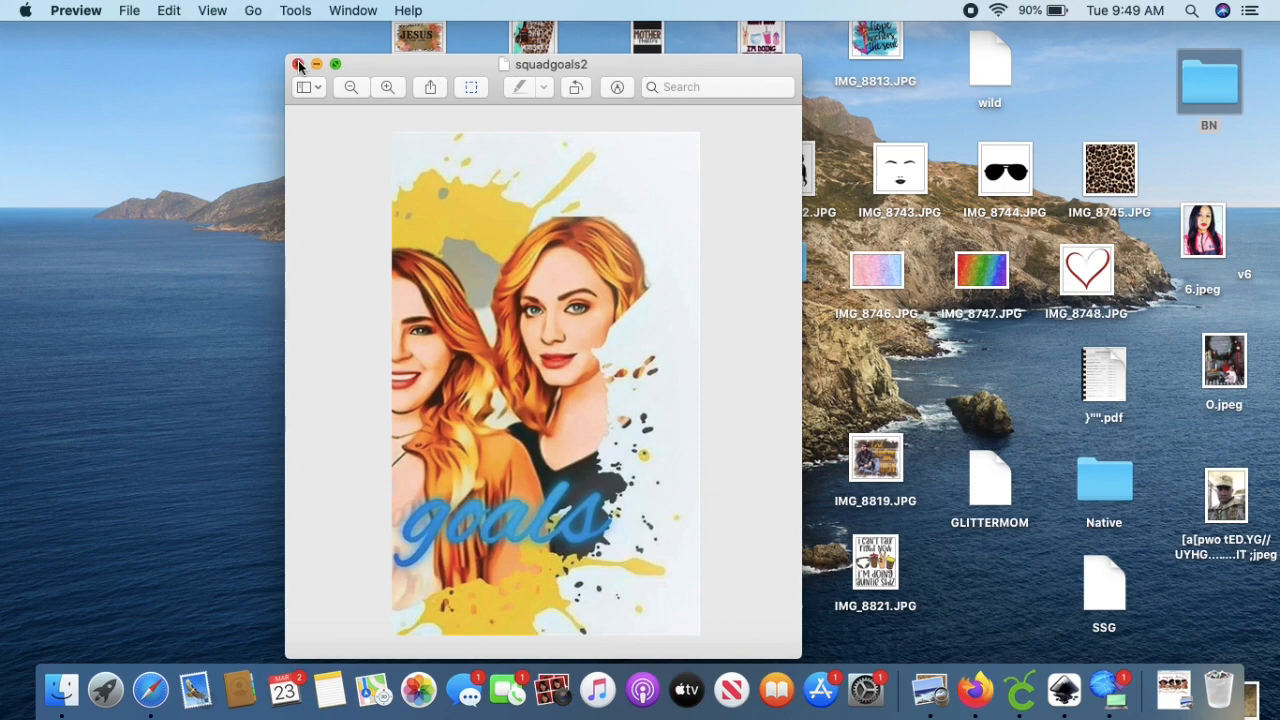
pyautogui.click(300, 64)
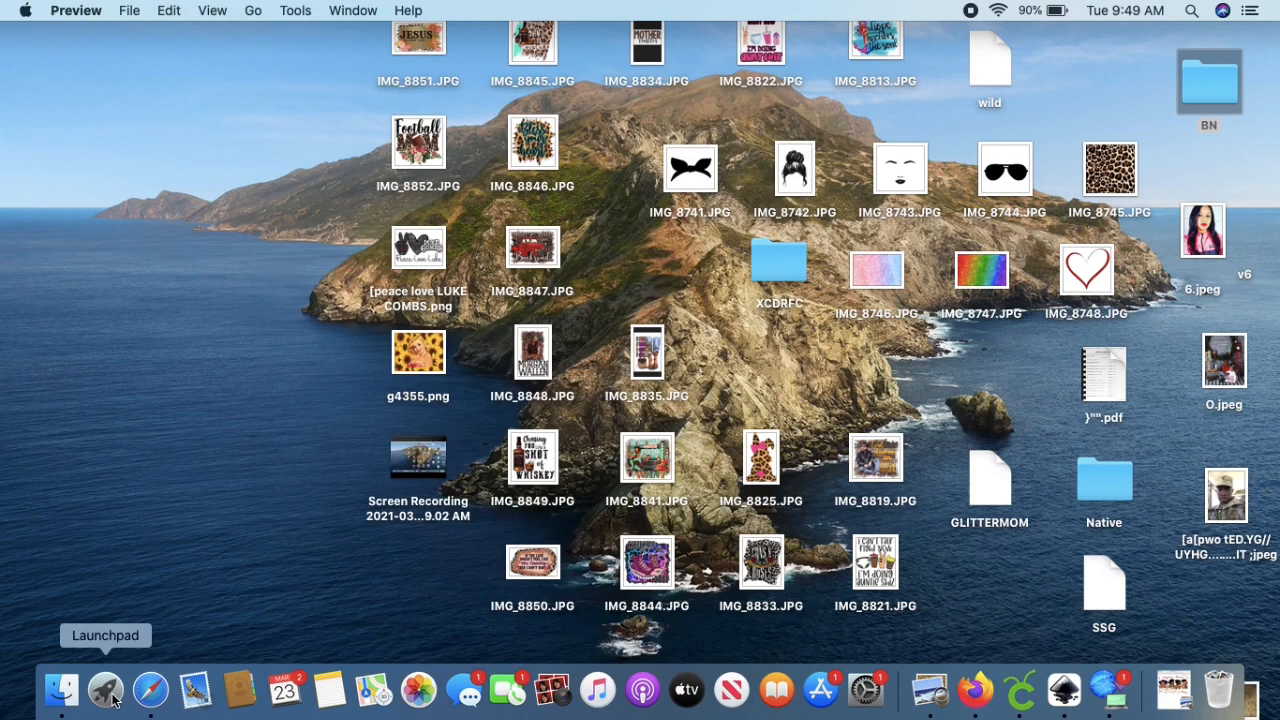
# Reopen squadgoals1 in Preview, showing the left portrait half, ready for printing.
pyautogui.click(104, 688)
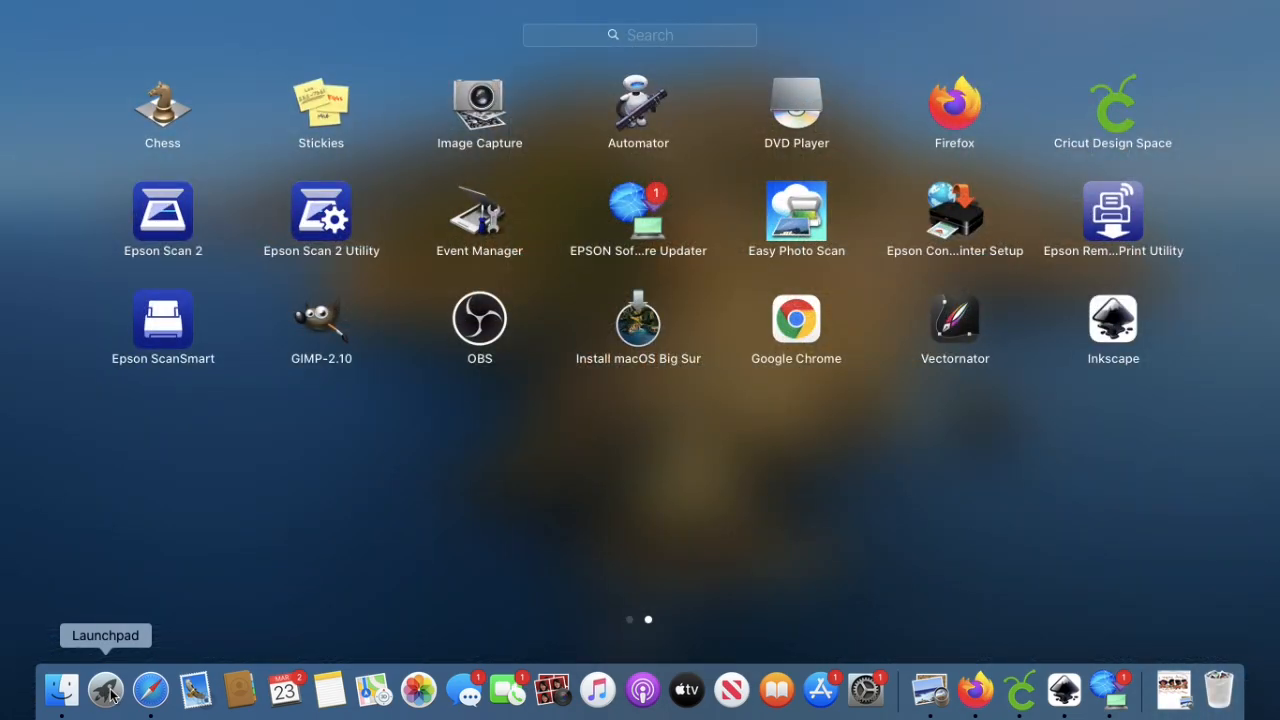
pyautogui.click(62, 688)
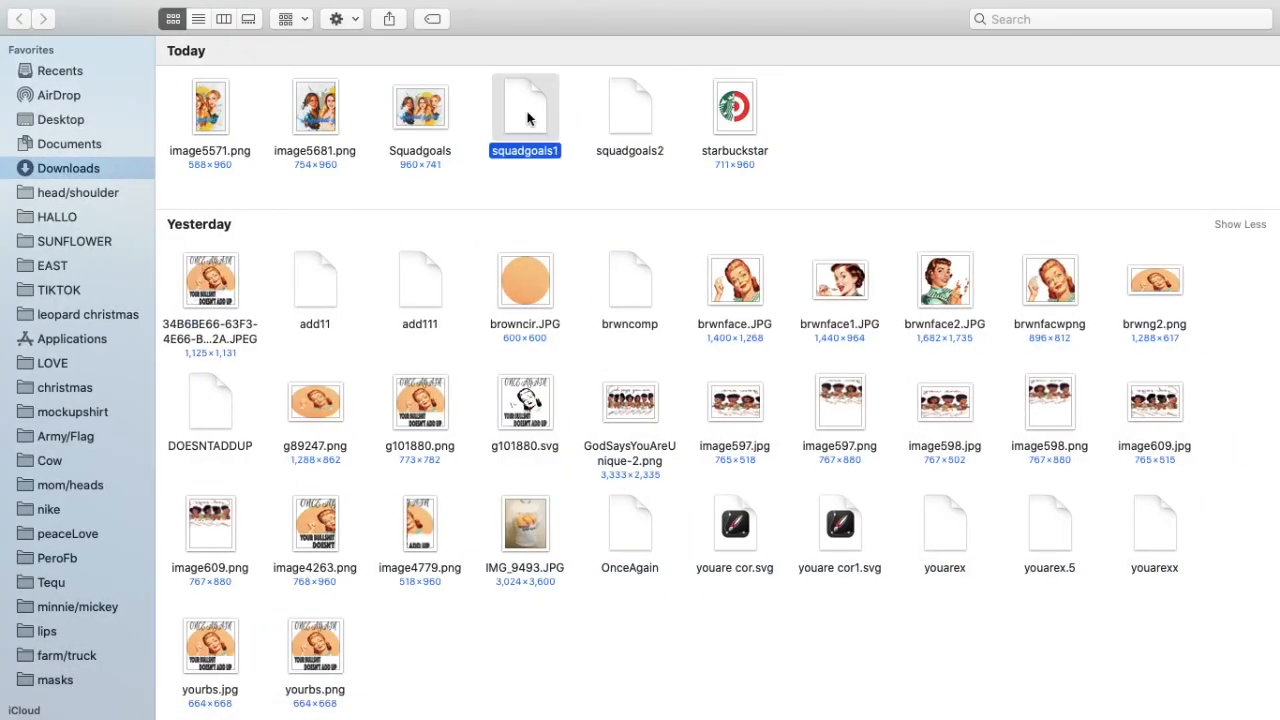
pyautogui.doubleClick(524, 104)
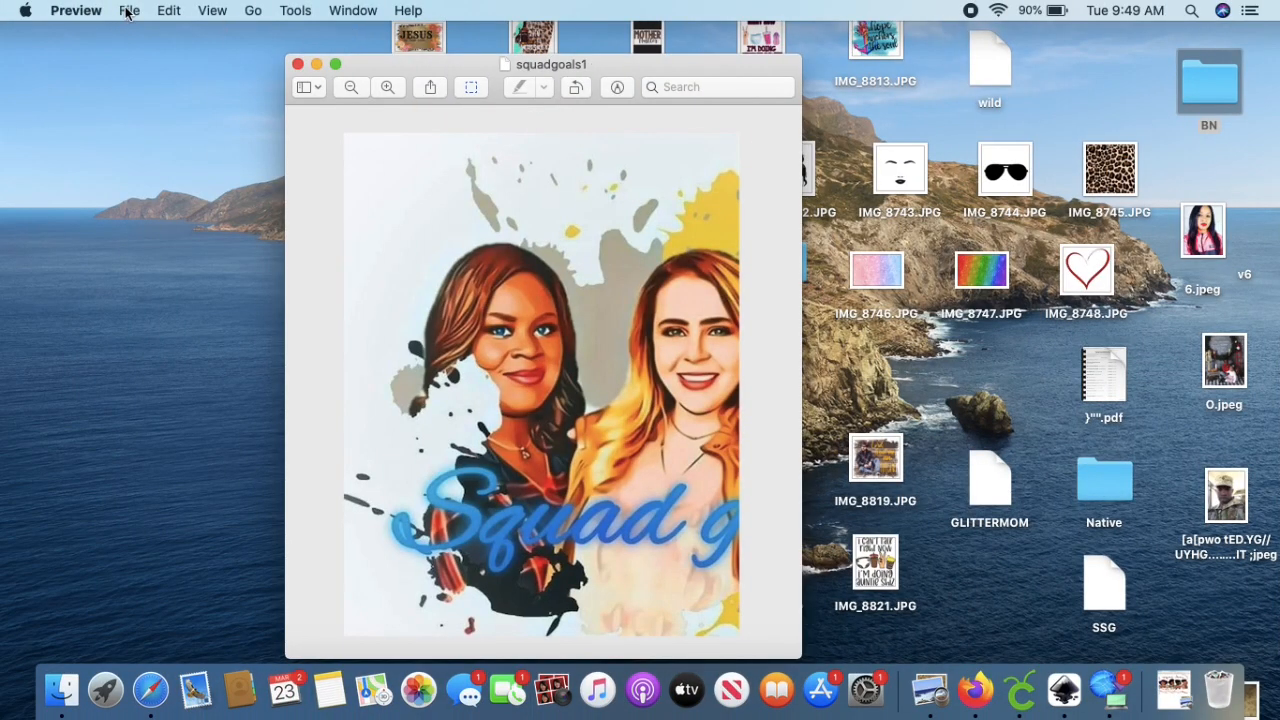
pyautogui.click(128, 10)
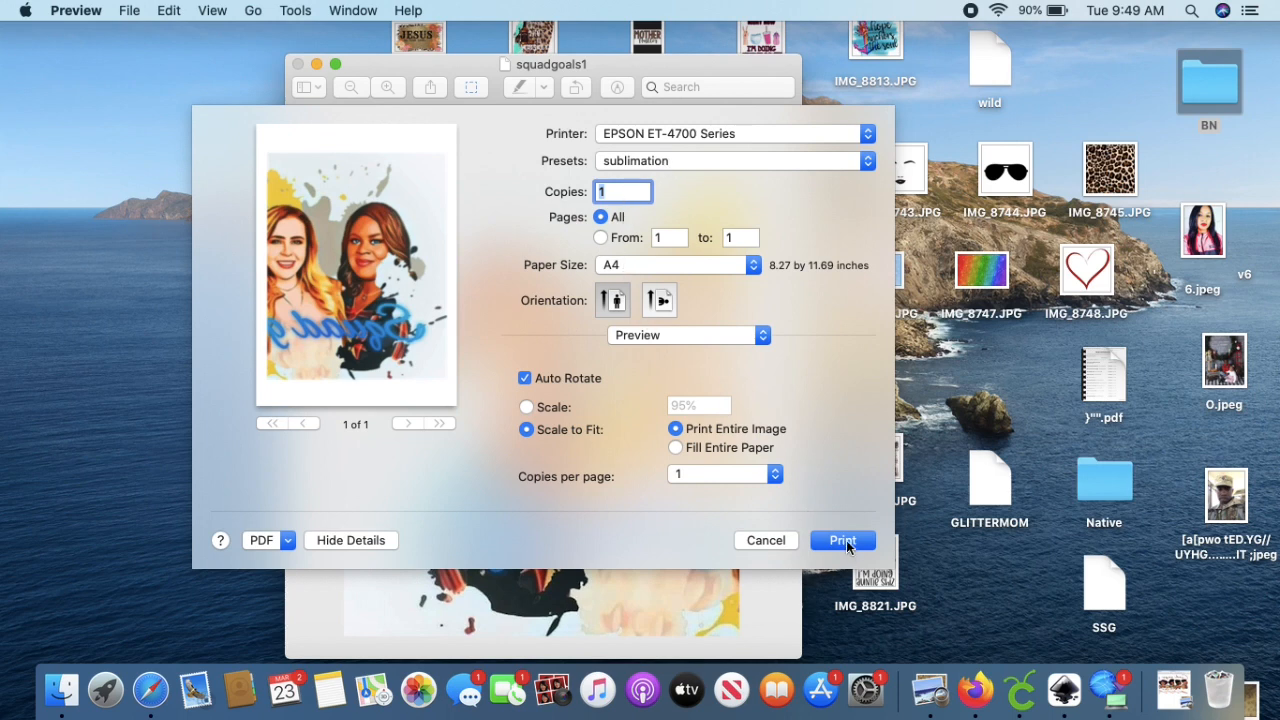
pyautogui.moveTo(638, 370)
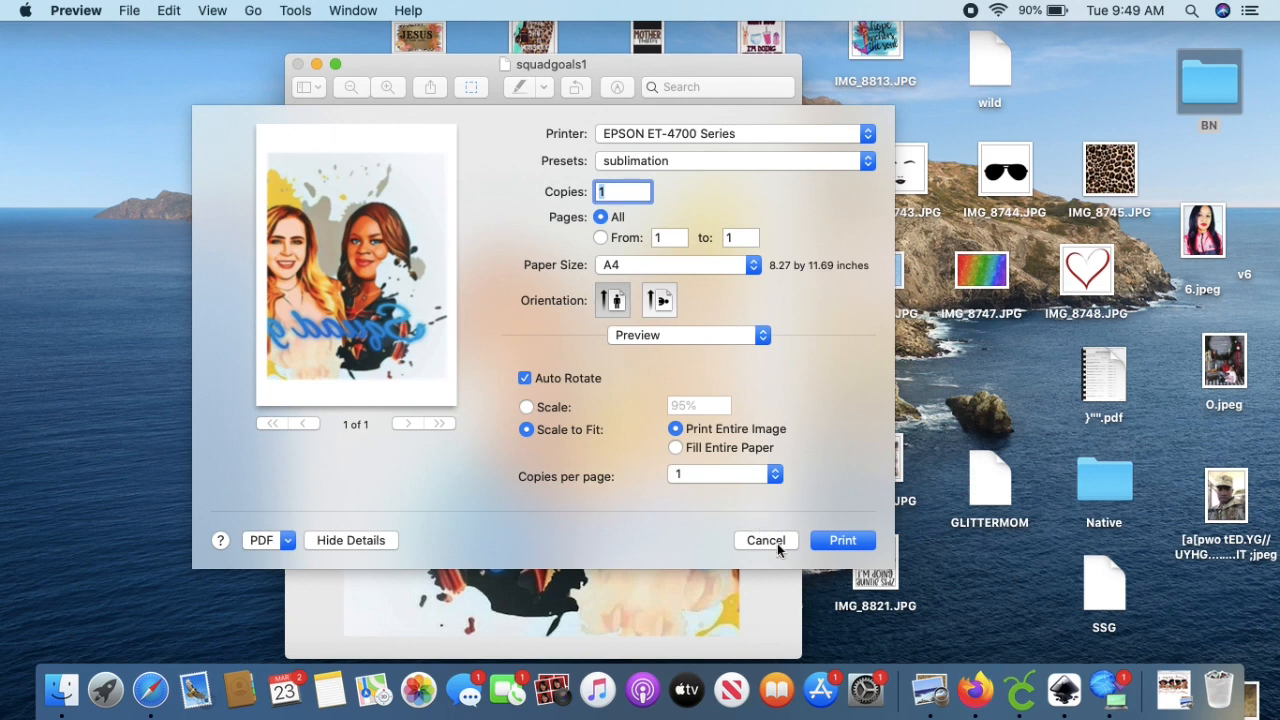
pyautogui.click(764, 540)
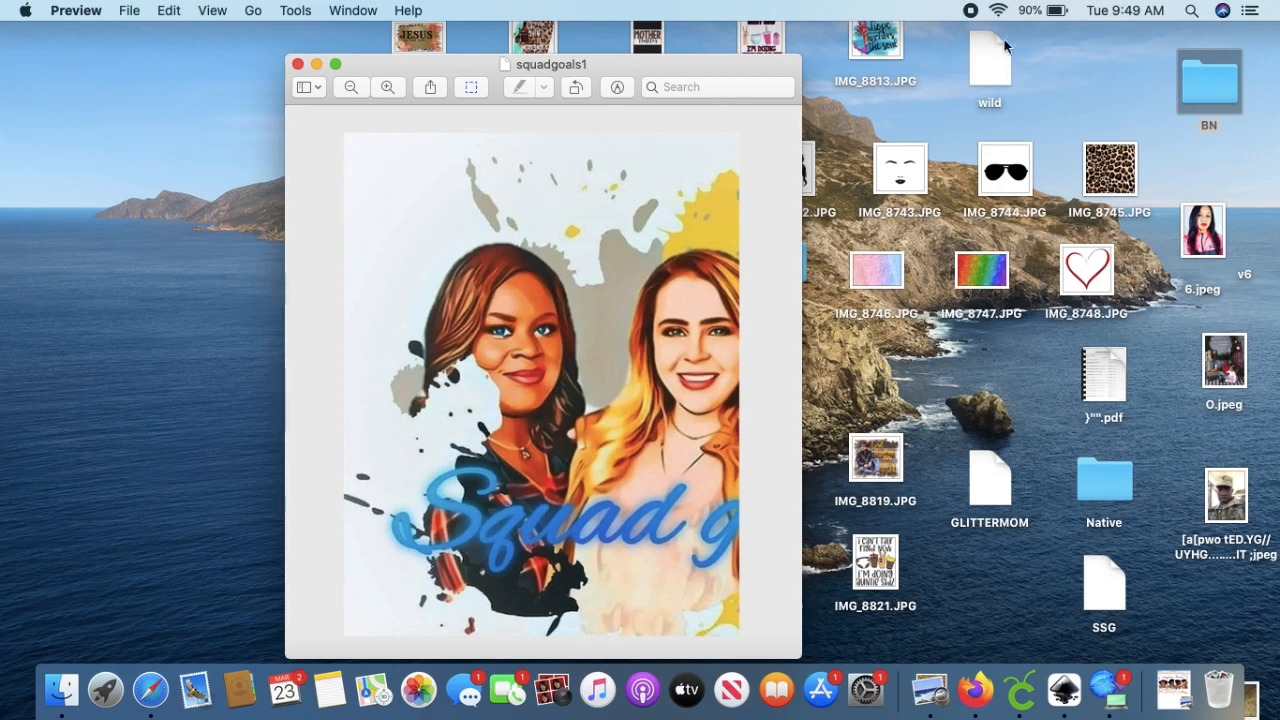